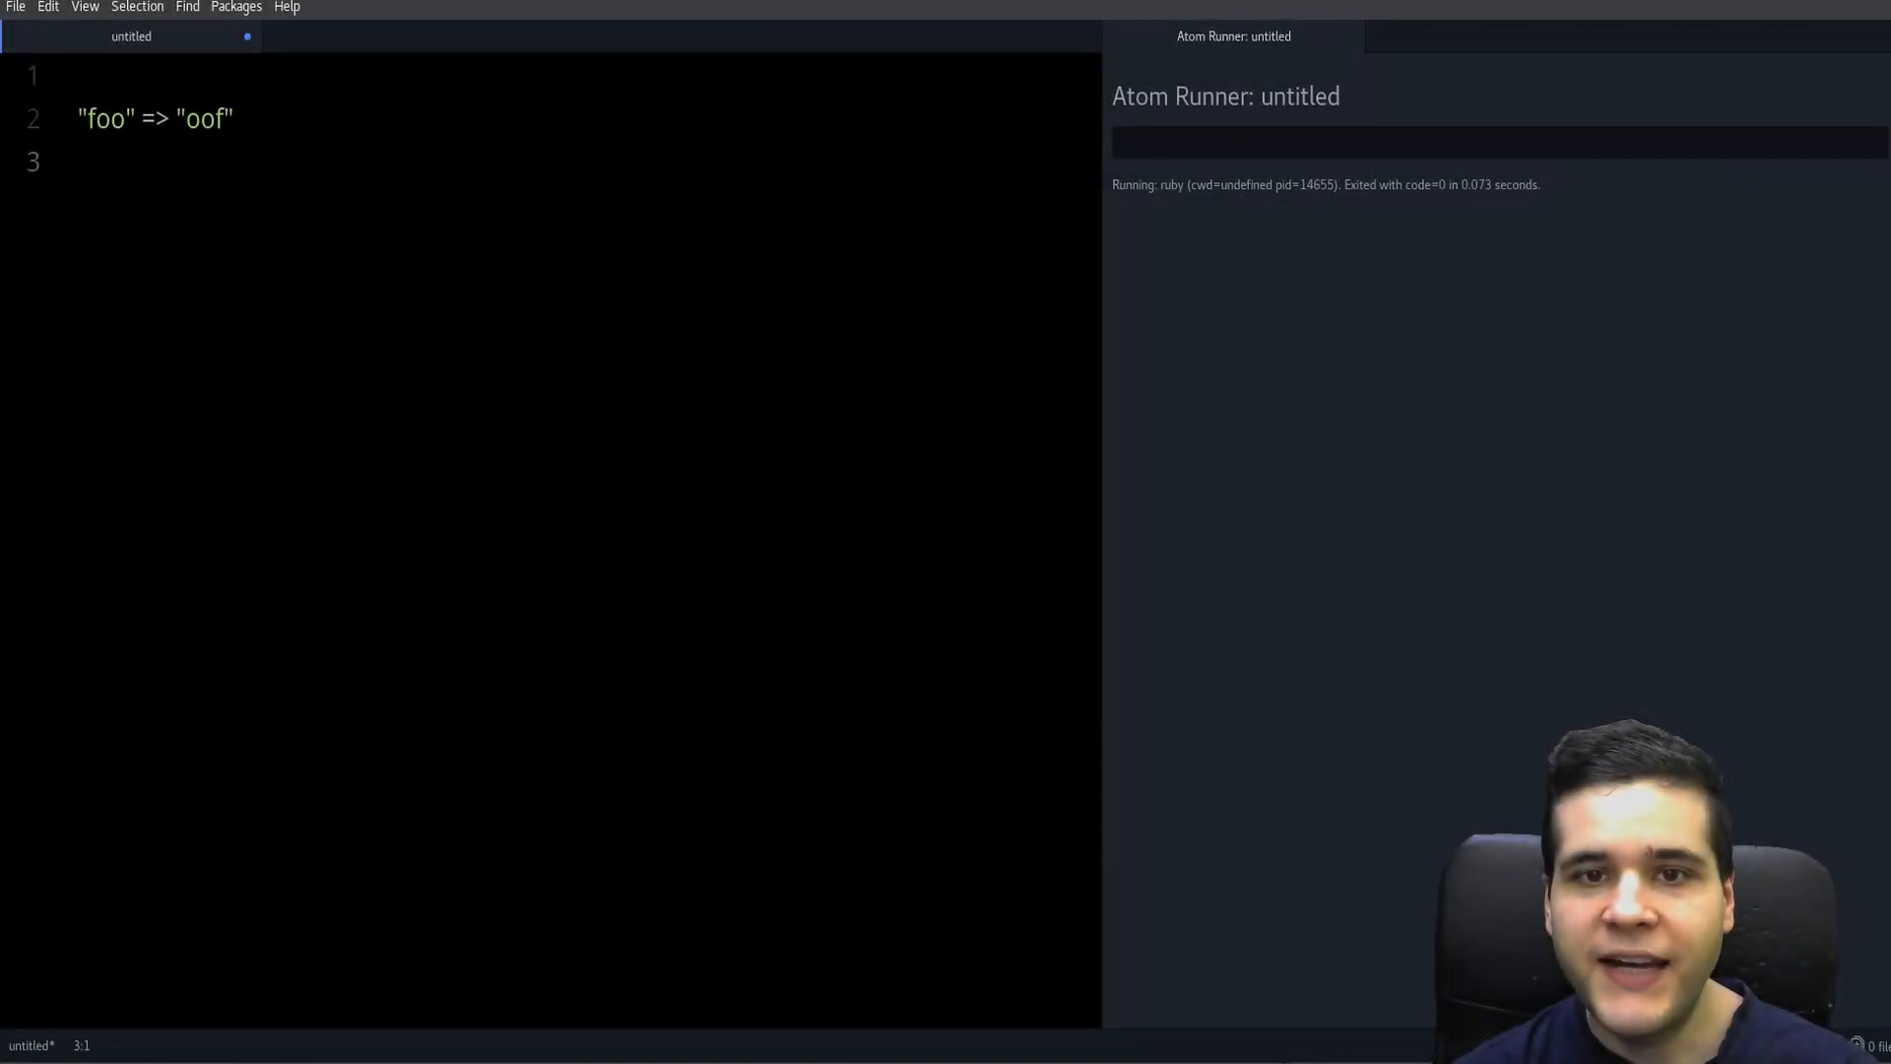
# - Type "foo".reverse on line 4, then select reverse to strip it back to "foo"
pyautogui.click(81, 162)
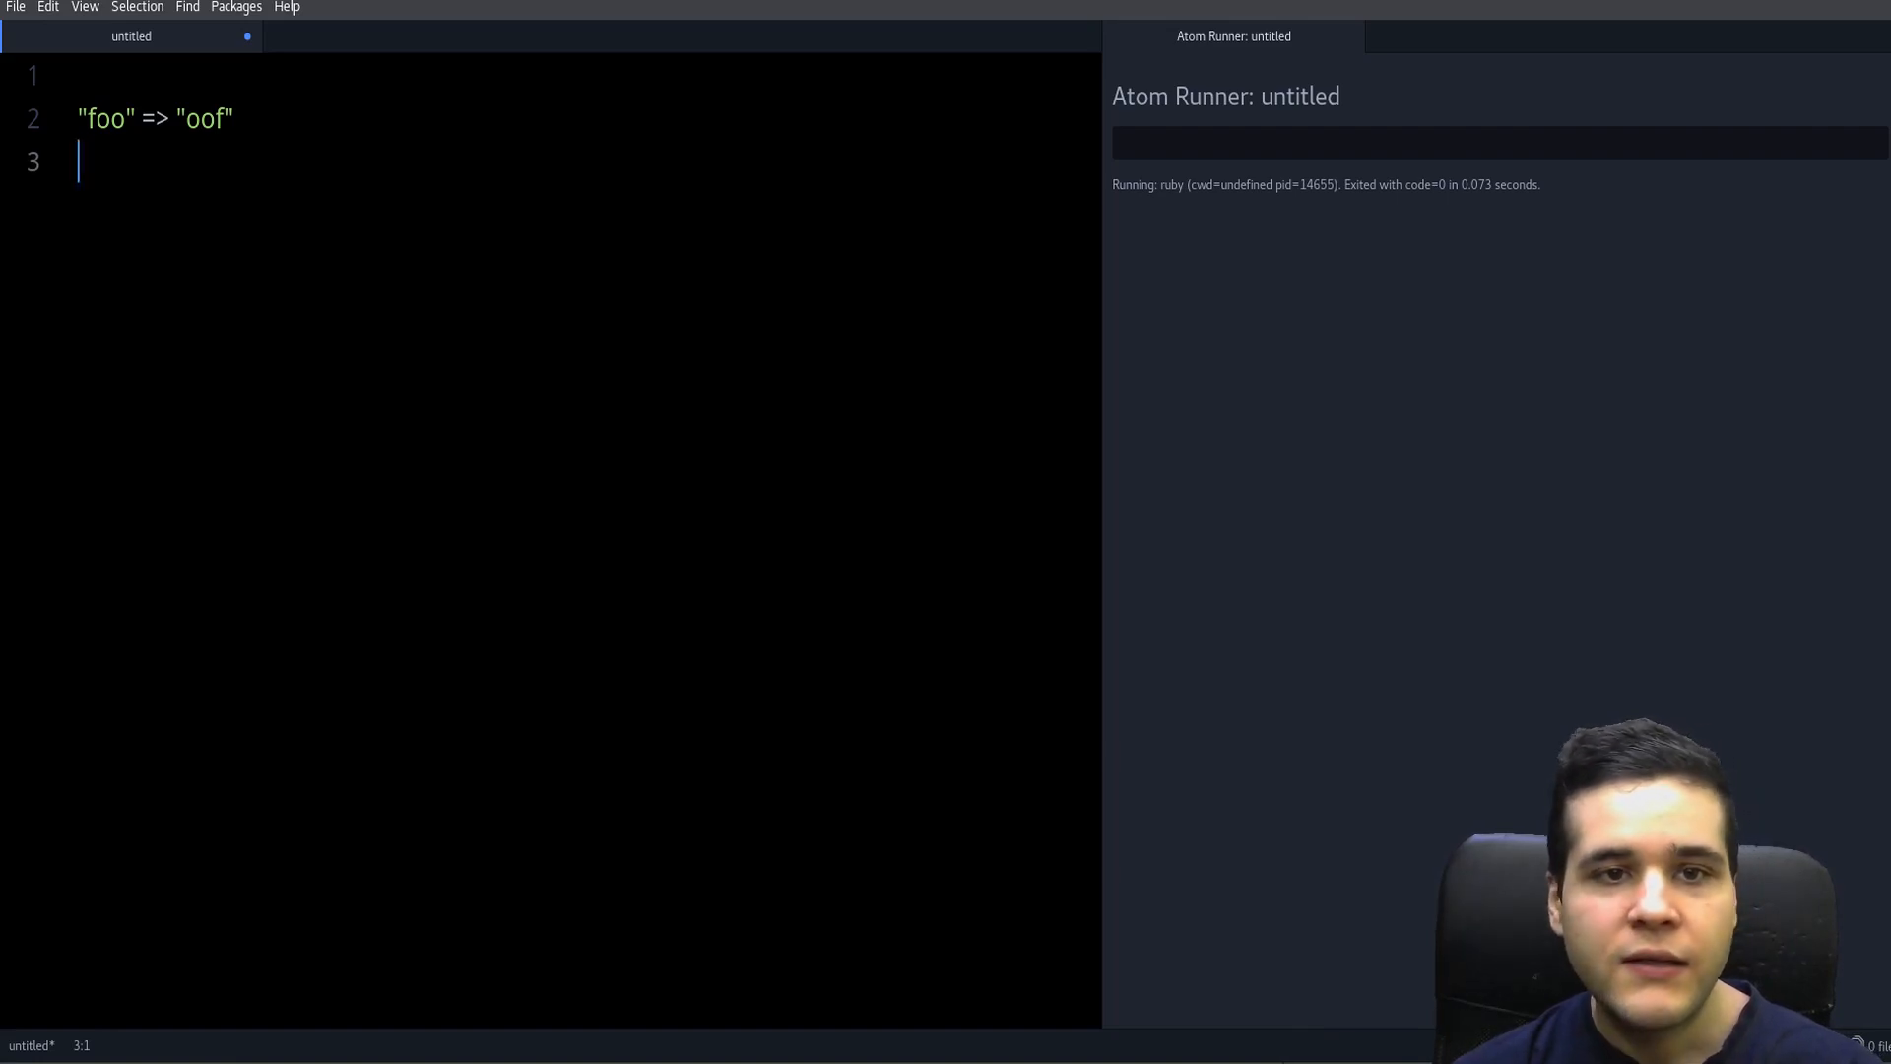
pyautogui.doubleClick(103, 119)
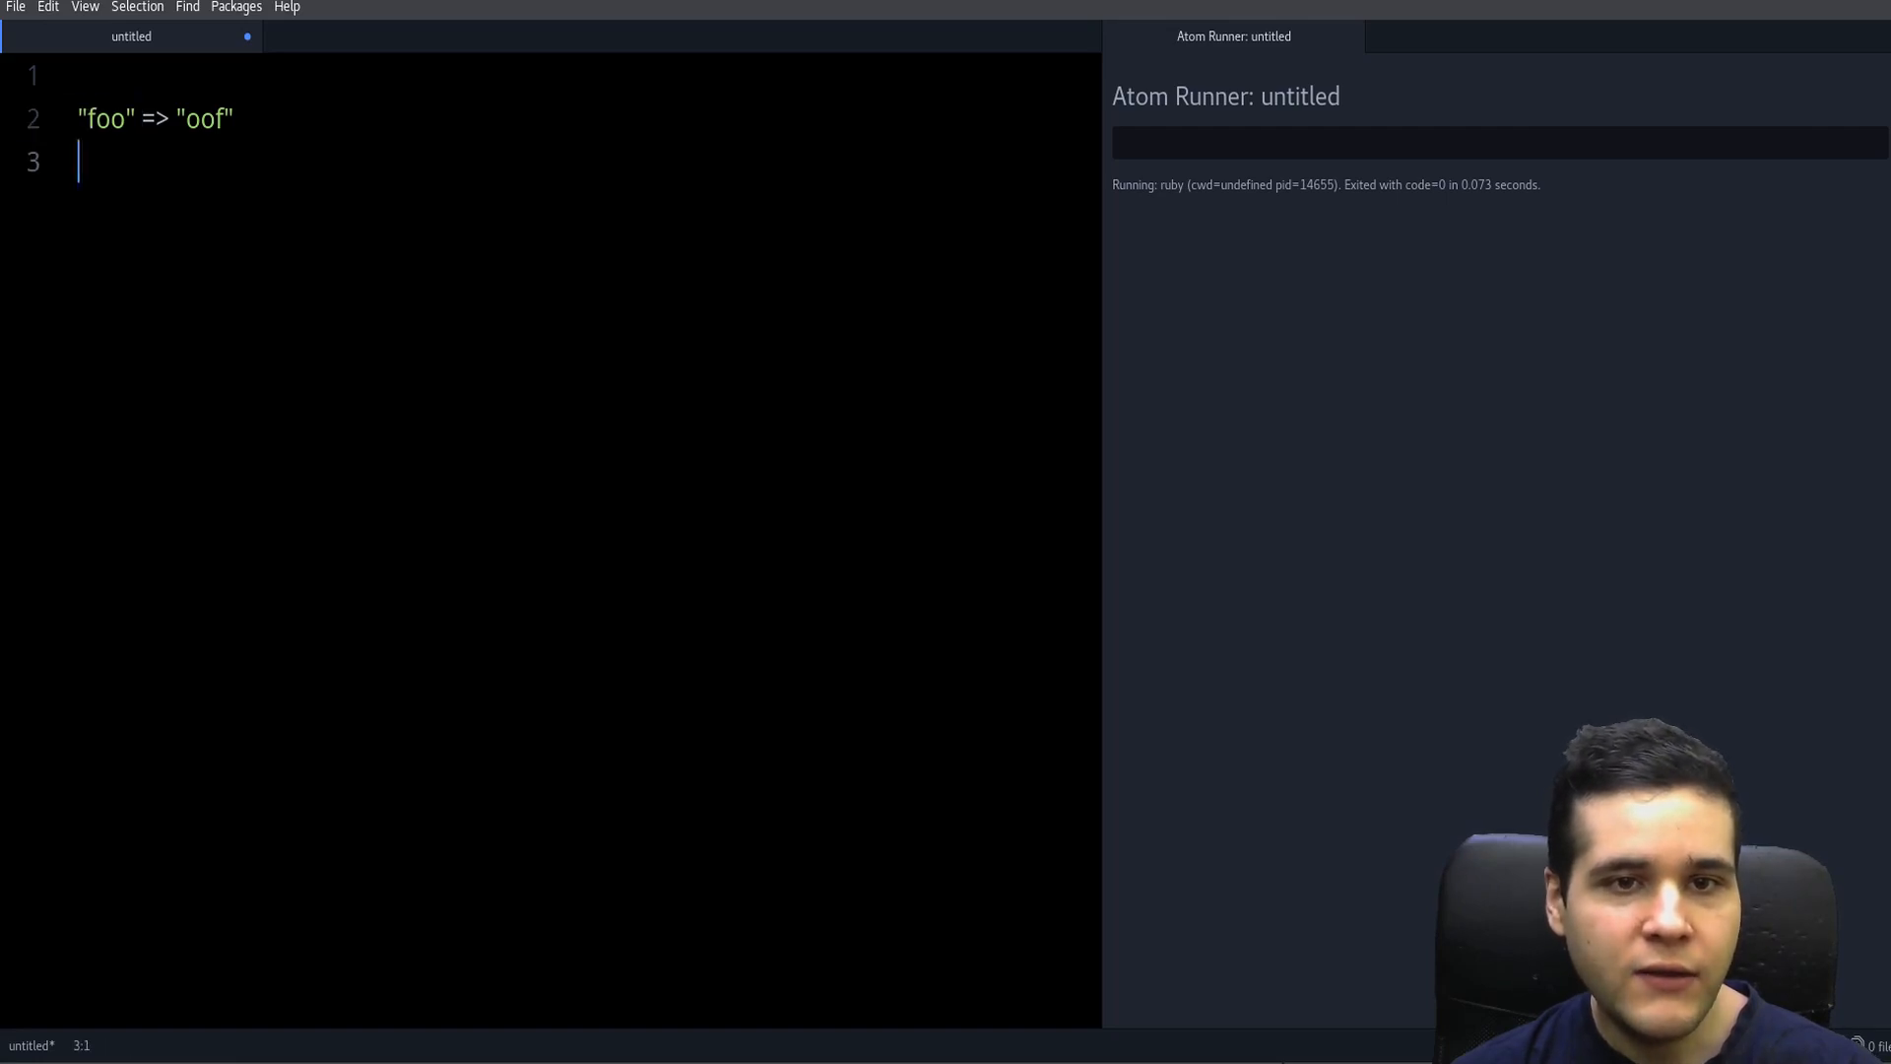
pyautogui.doubleClick(202, 118)
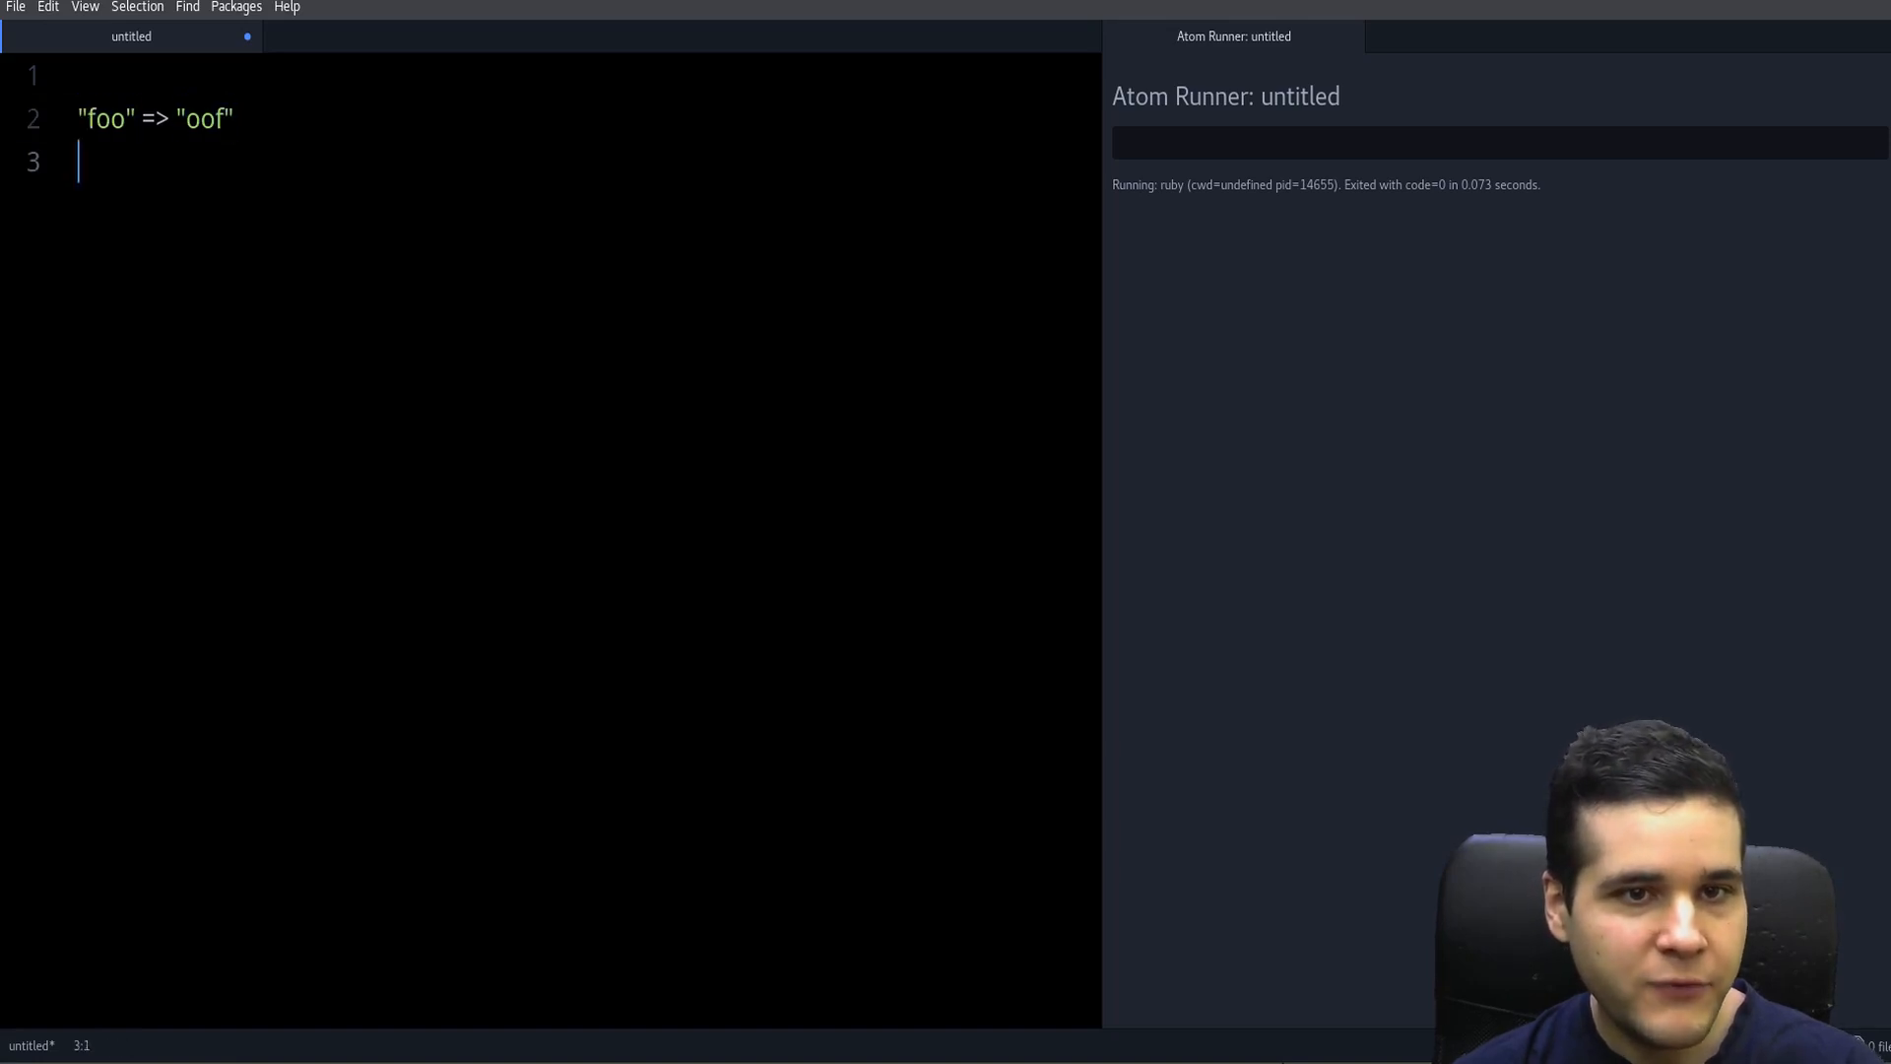
pyautogui.write('"foo".')
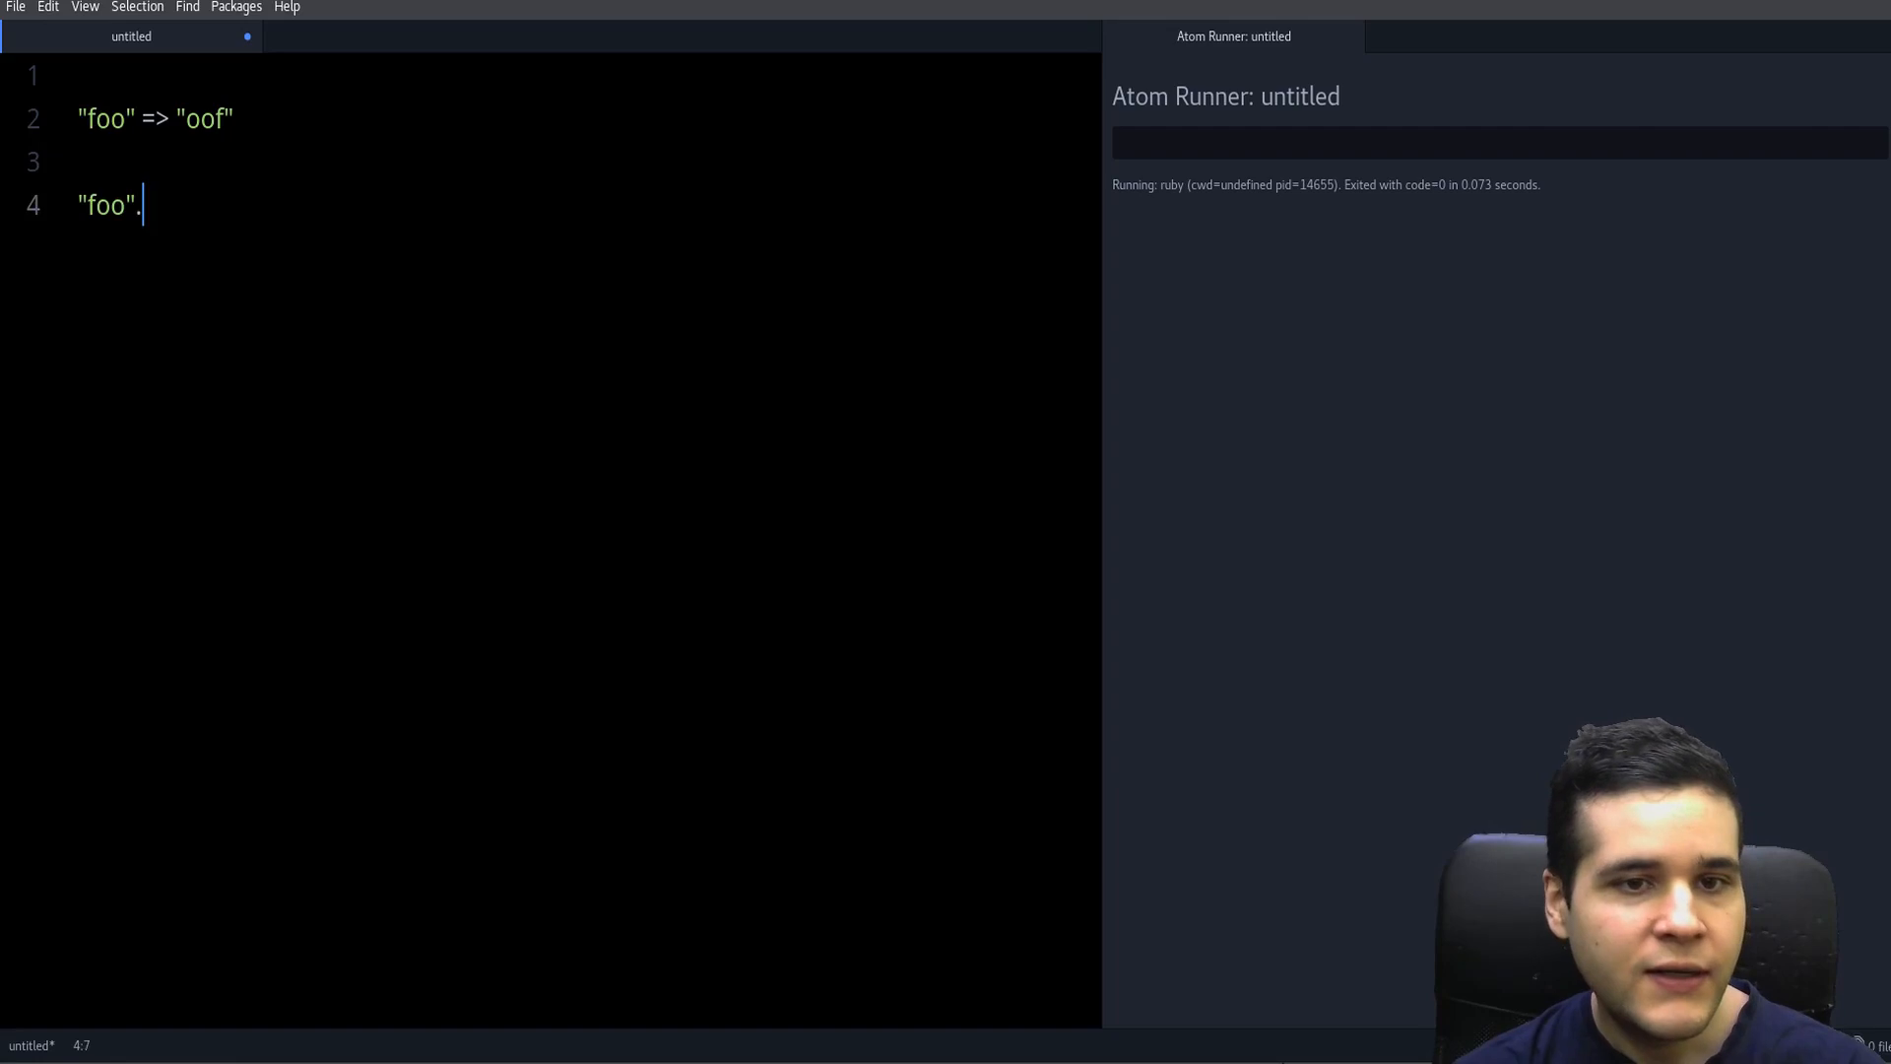
pyautogui.write('reverse')
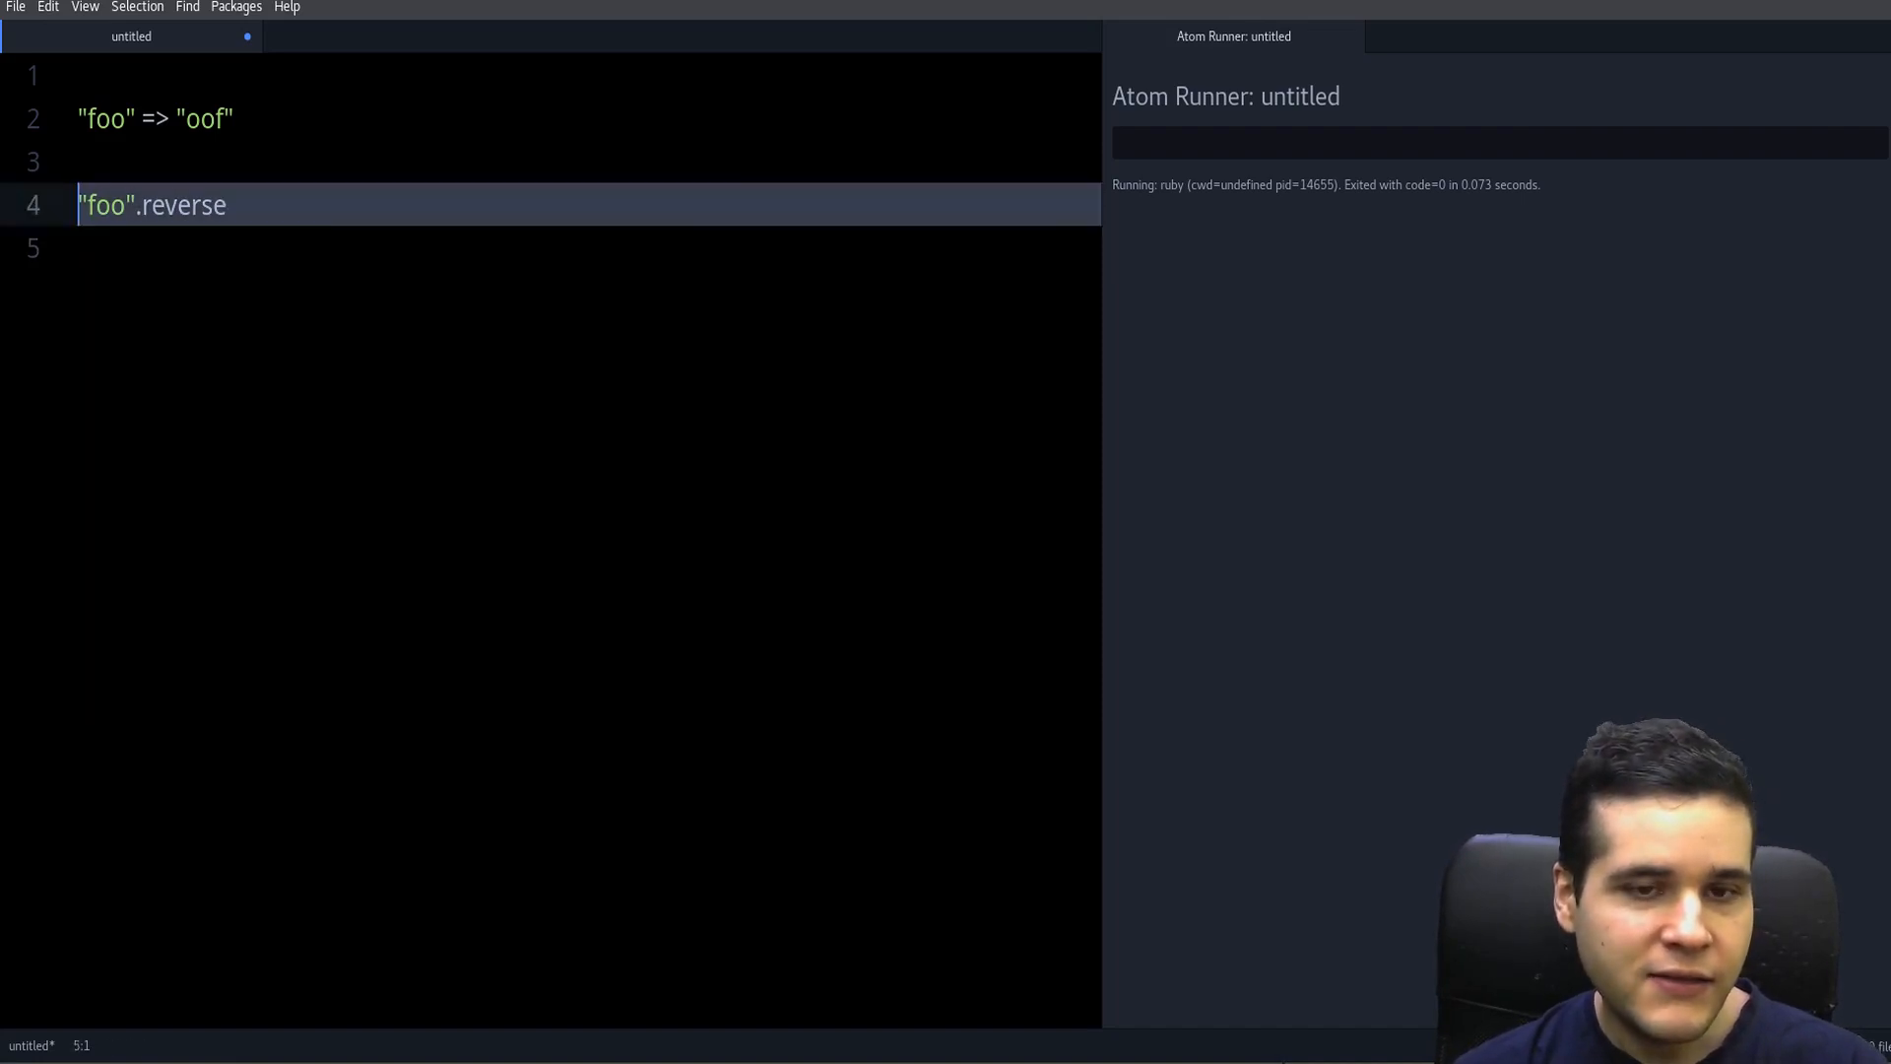
pyautogui.doubleClick(186, 203)
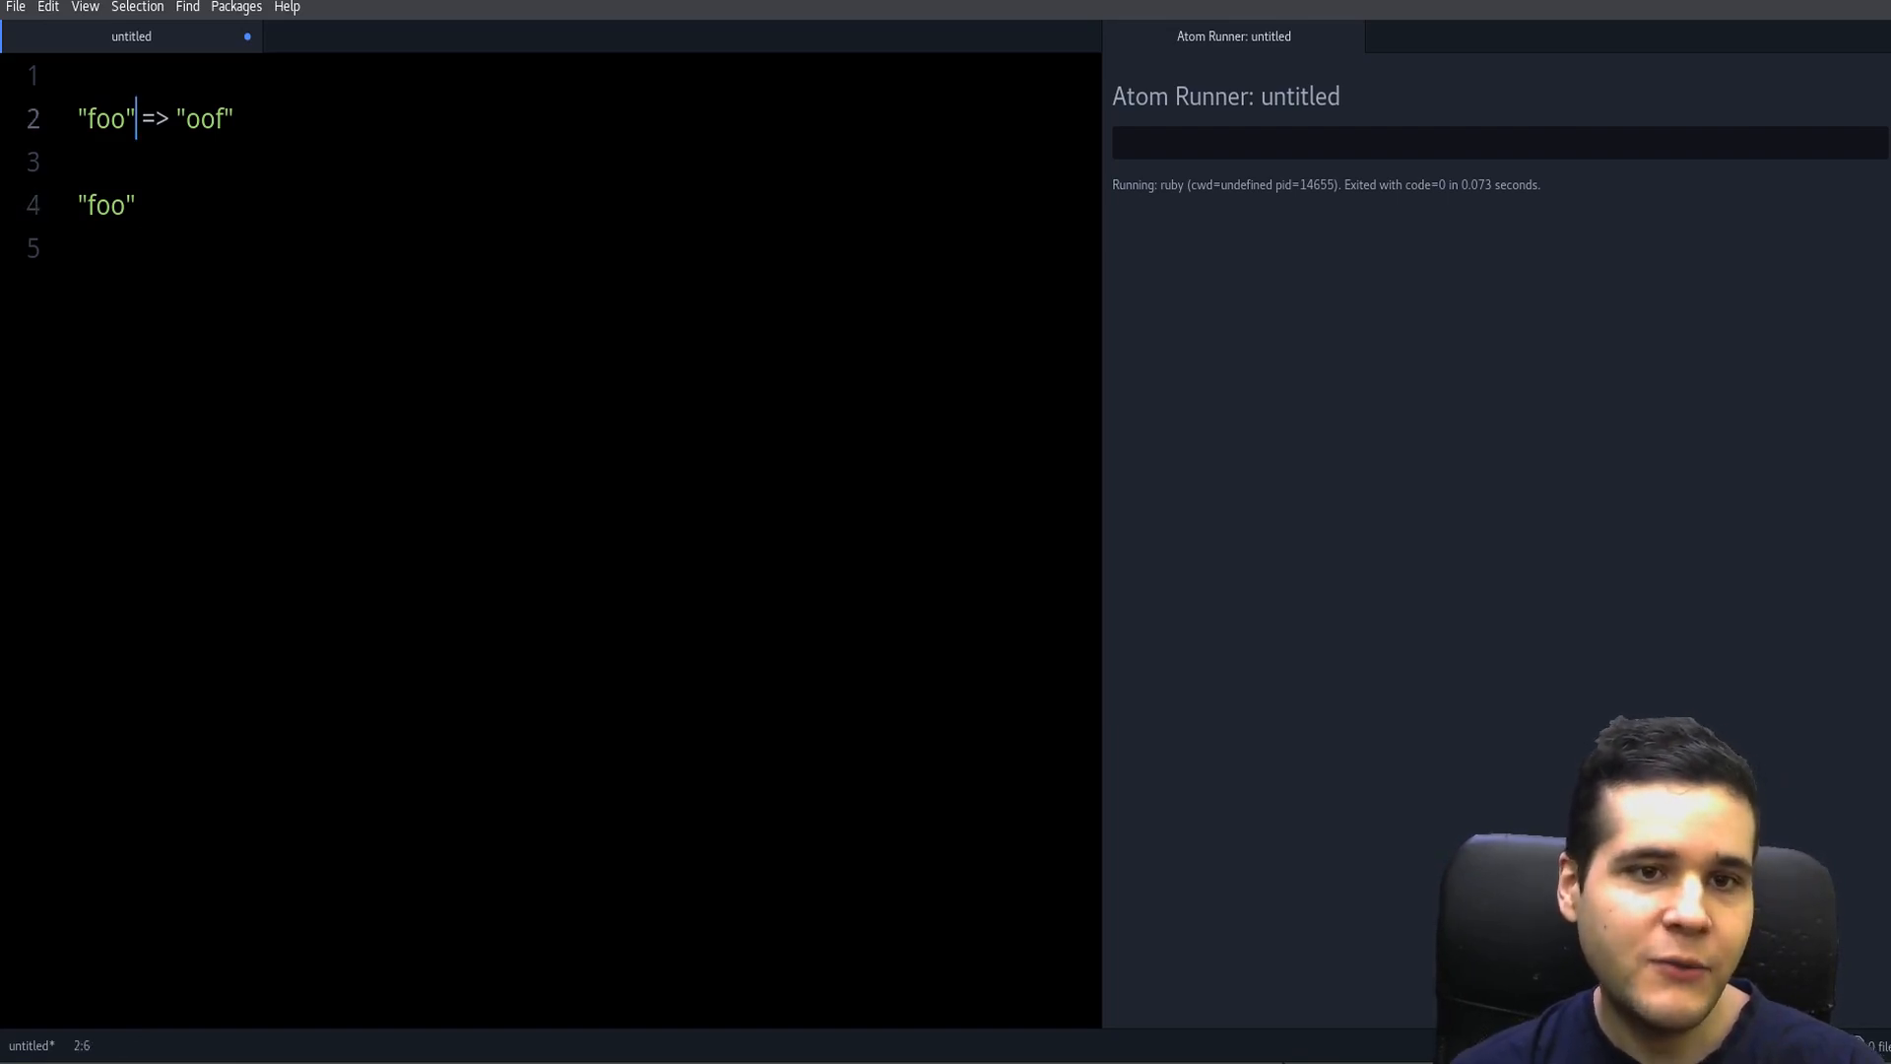
# - Comment out the example line with # and make line 4 read "foo" => "f"
pyautogui.press('Home')
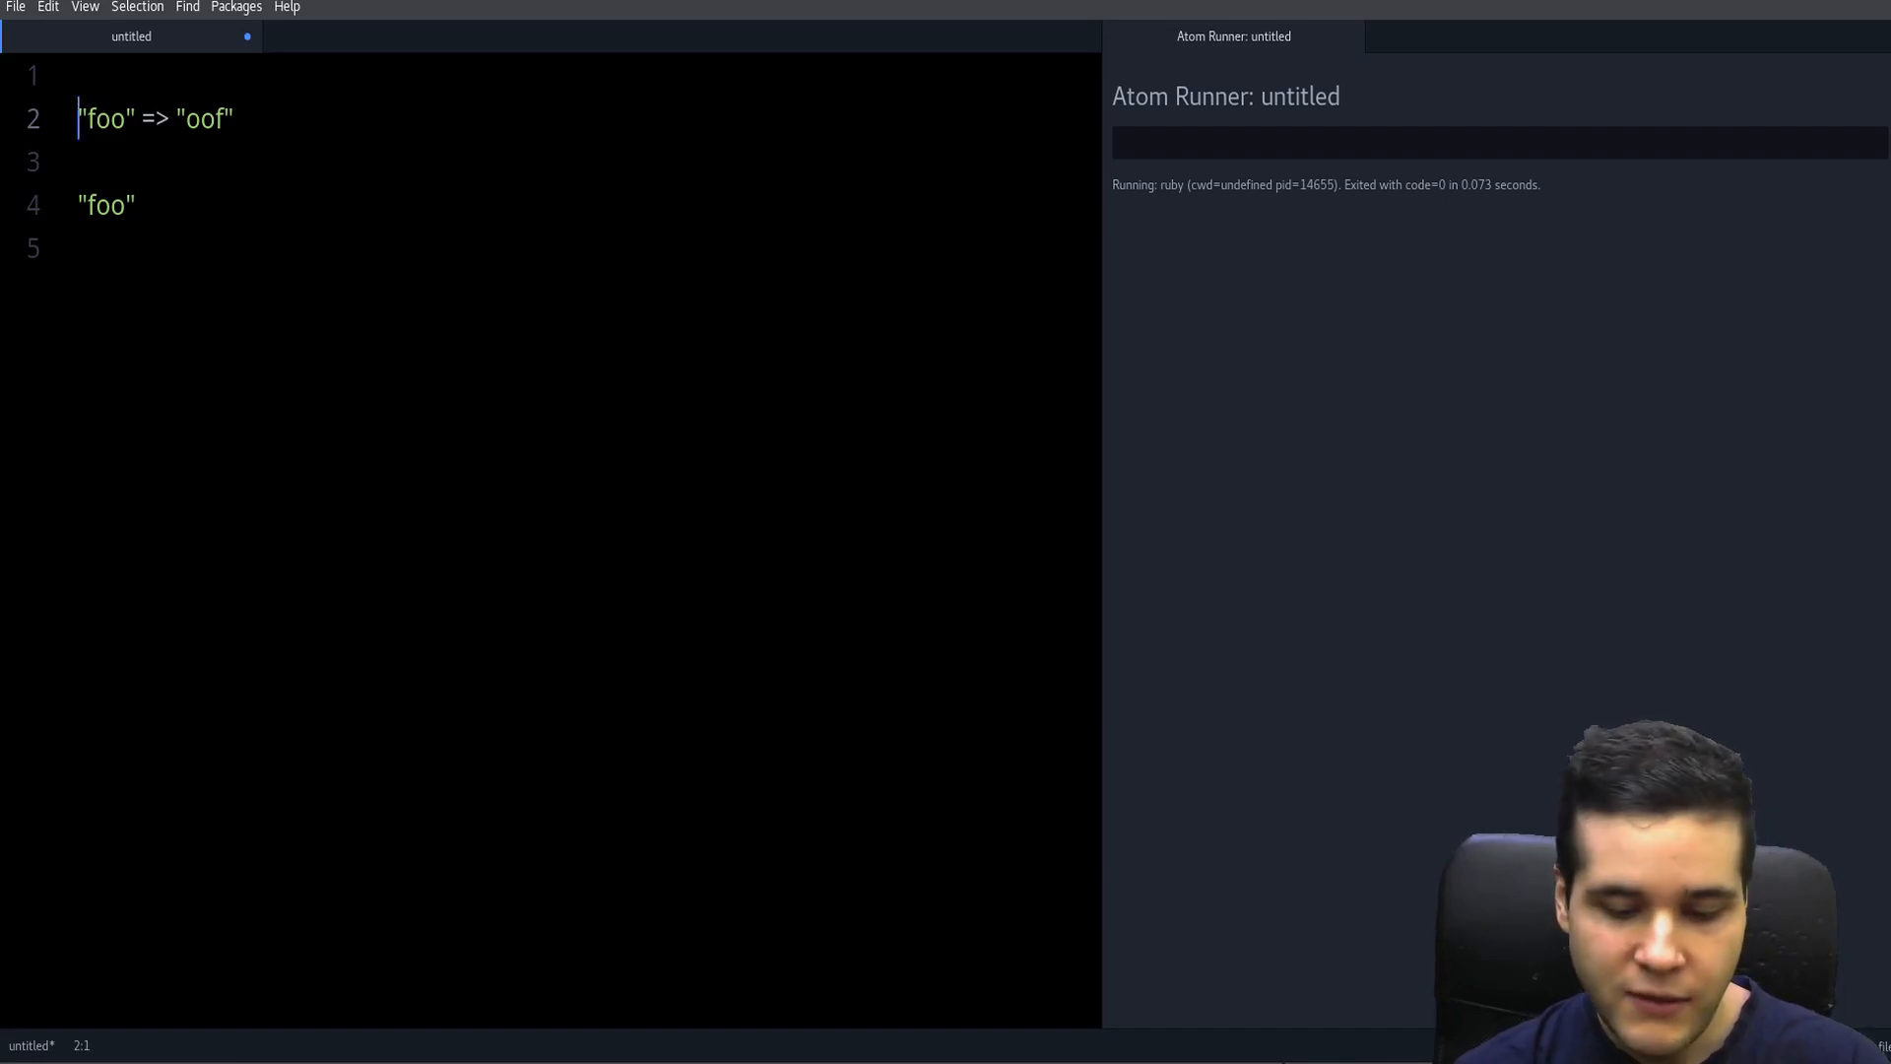
pyautogui.write('#')
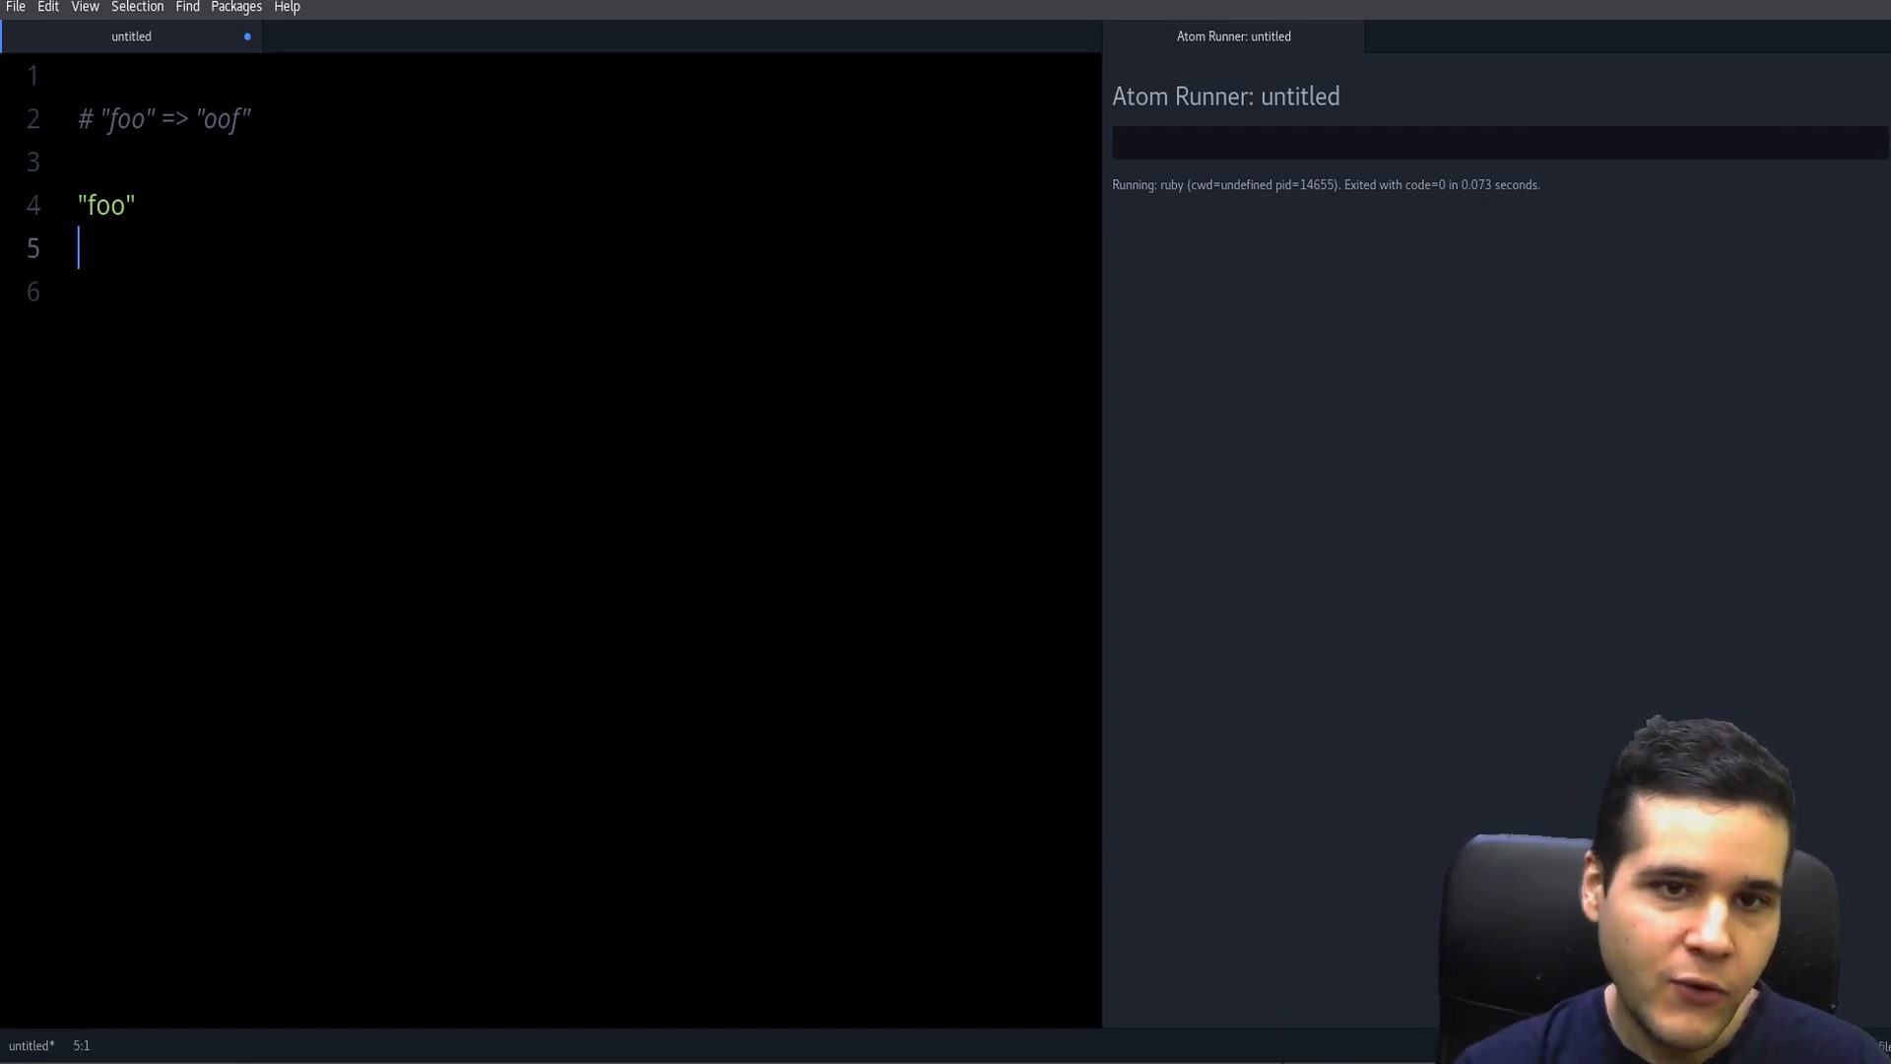
pyautogui.write('0>')
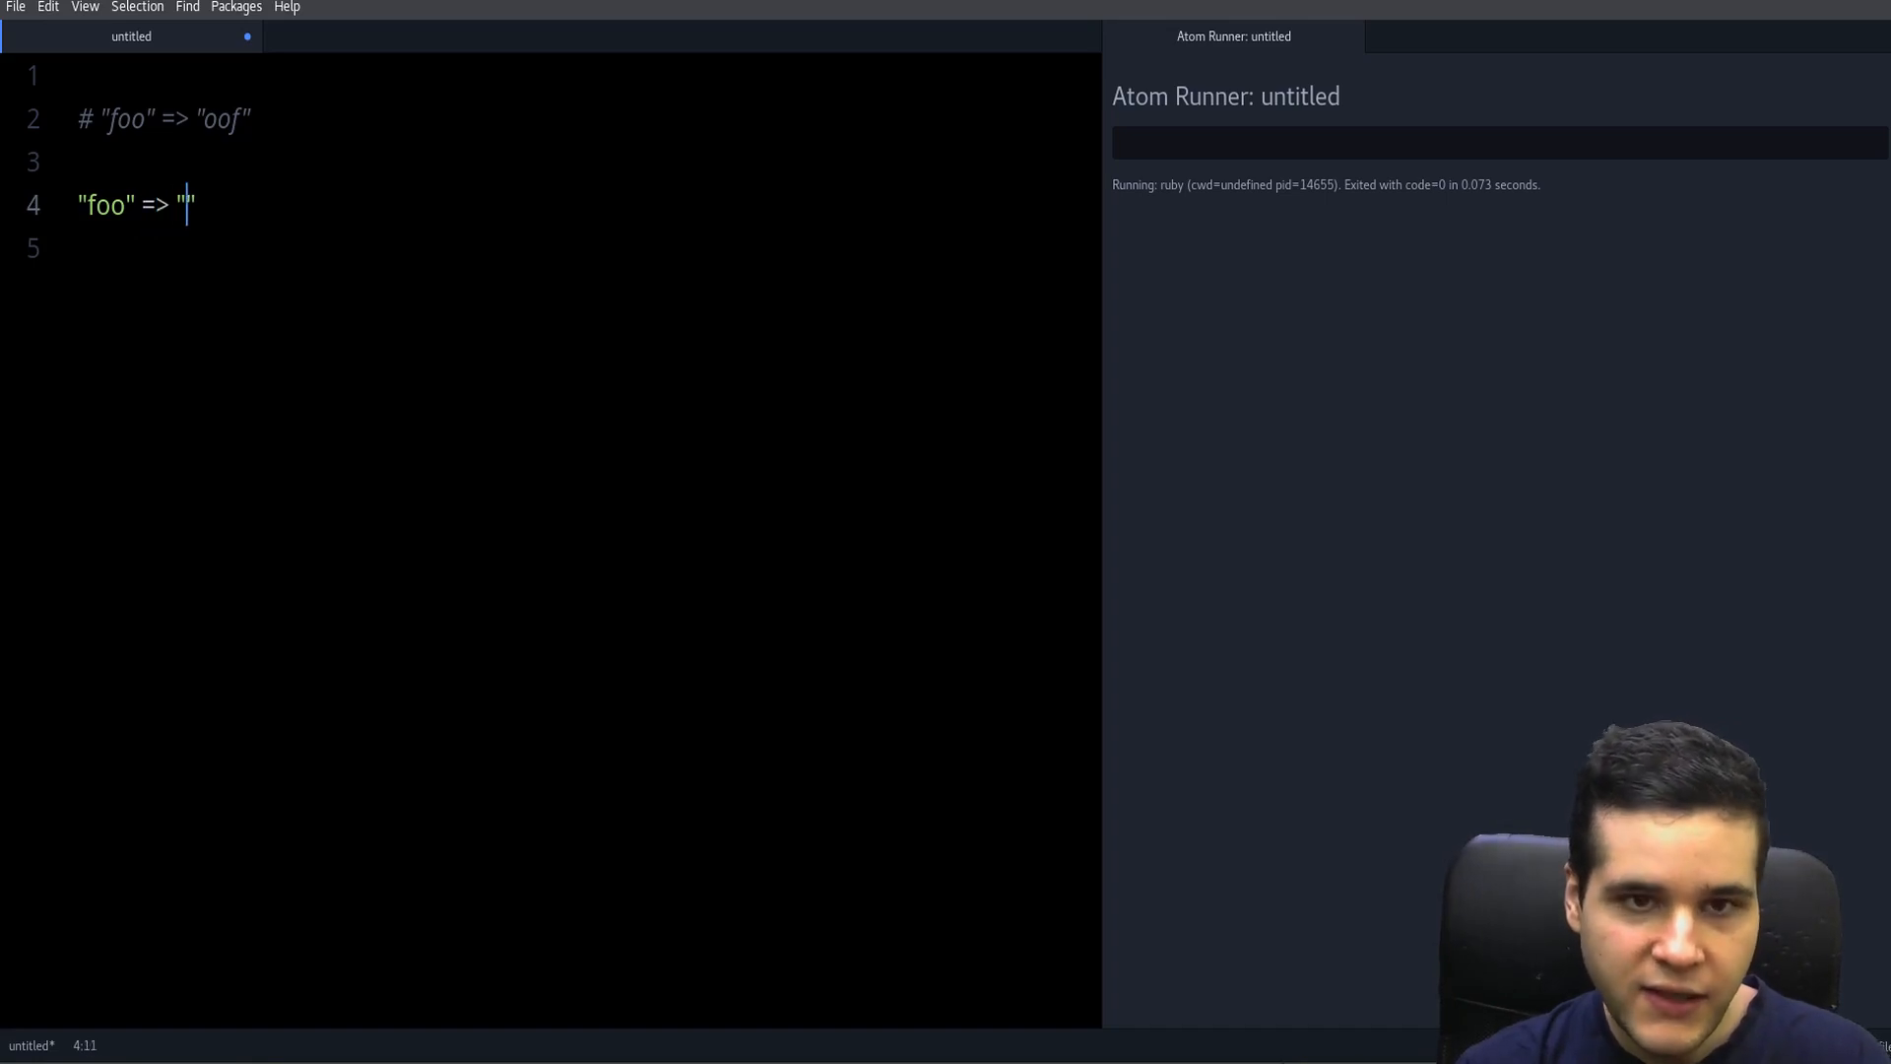
pyautogui.press('Home')
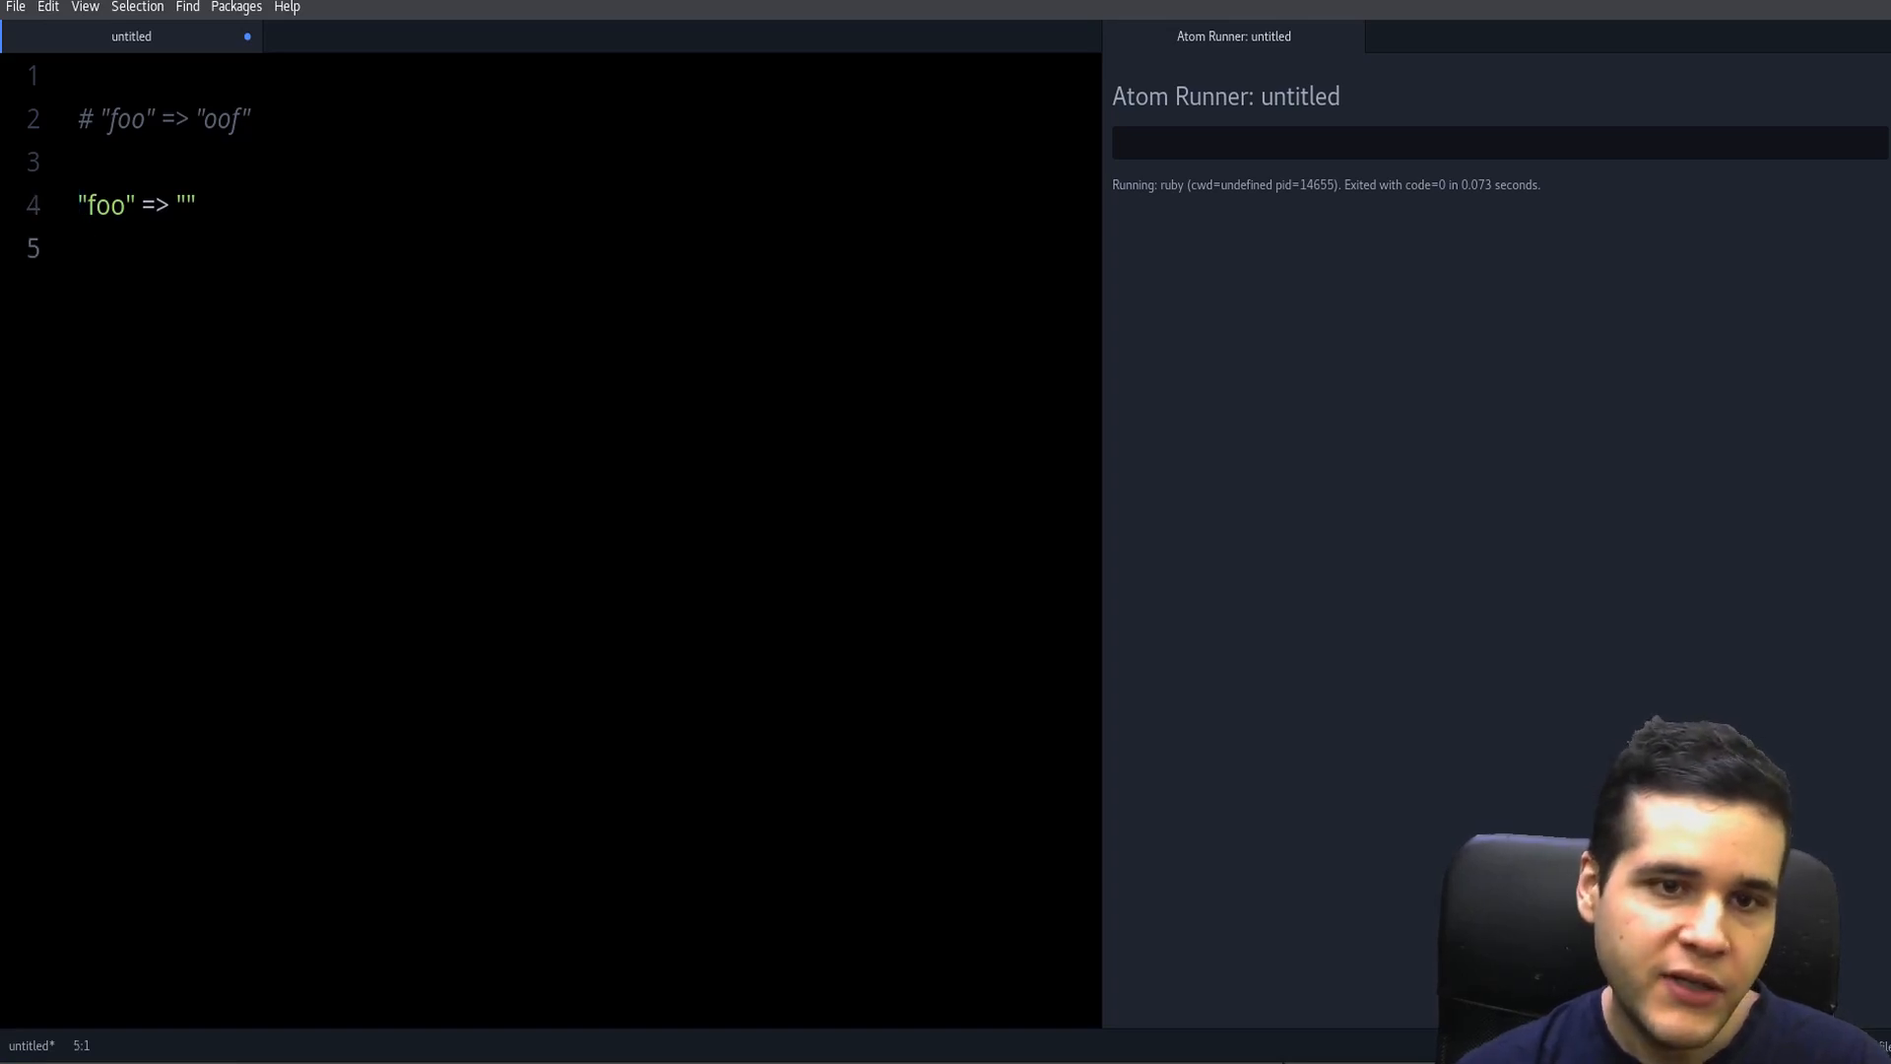
pyautogui.doubleClick(101, 205)
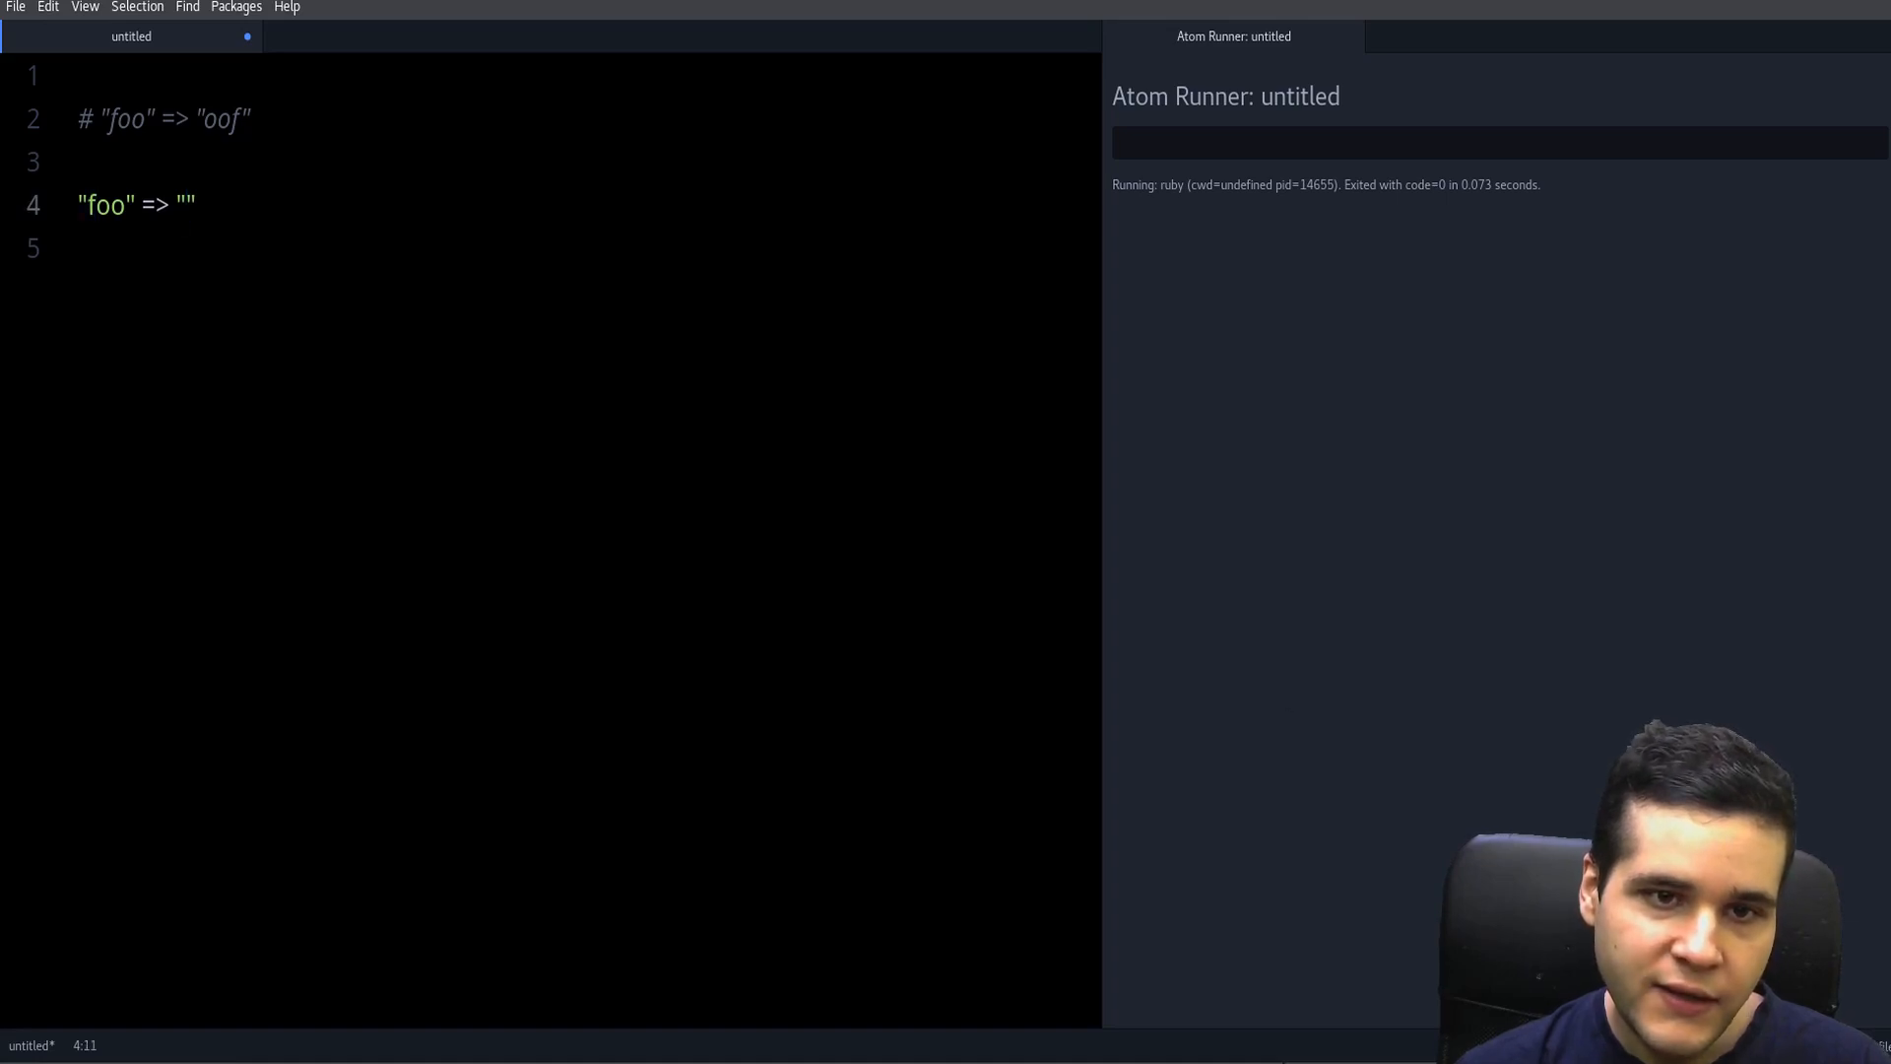
pyautogui.write('f')
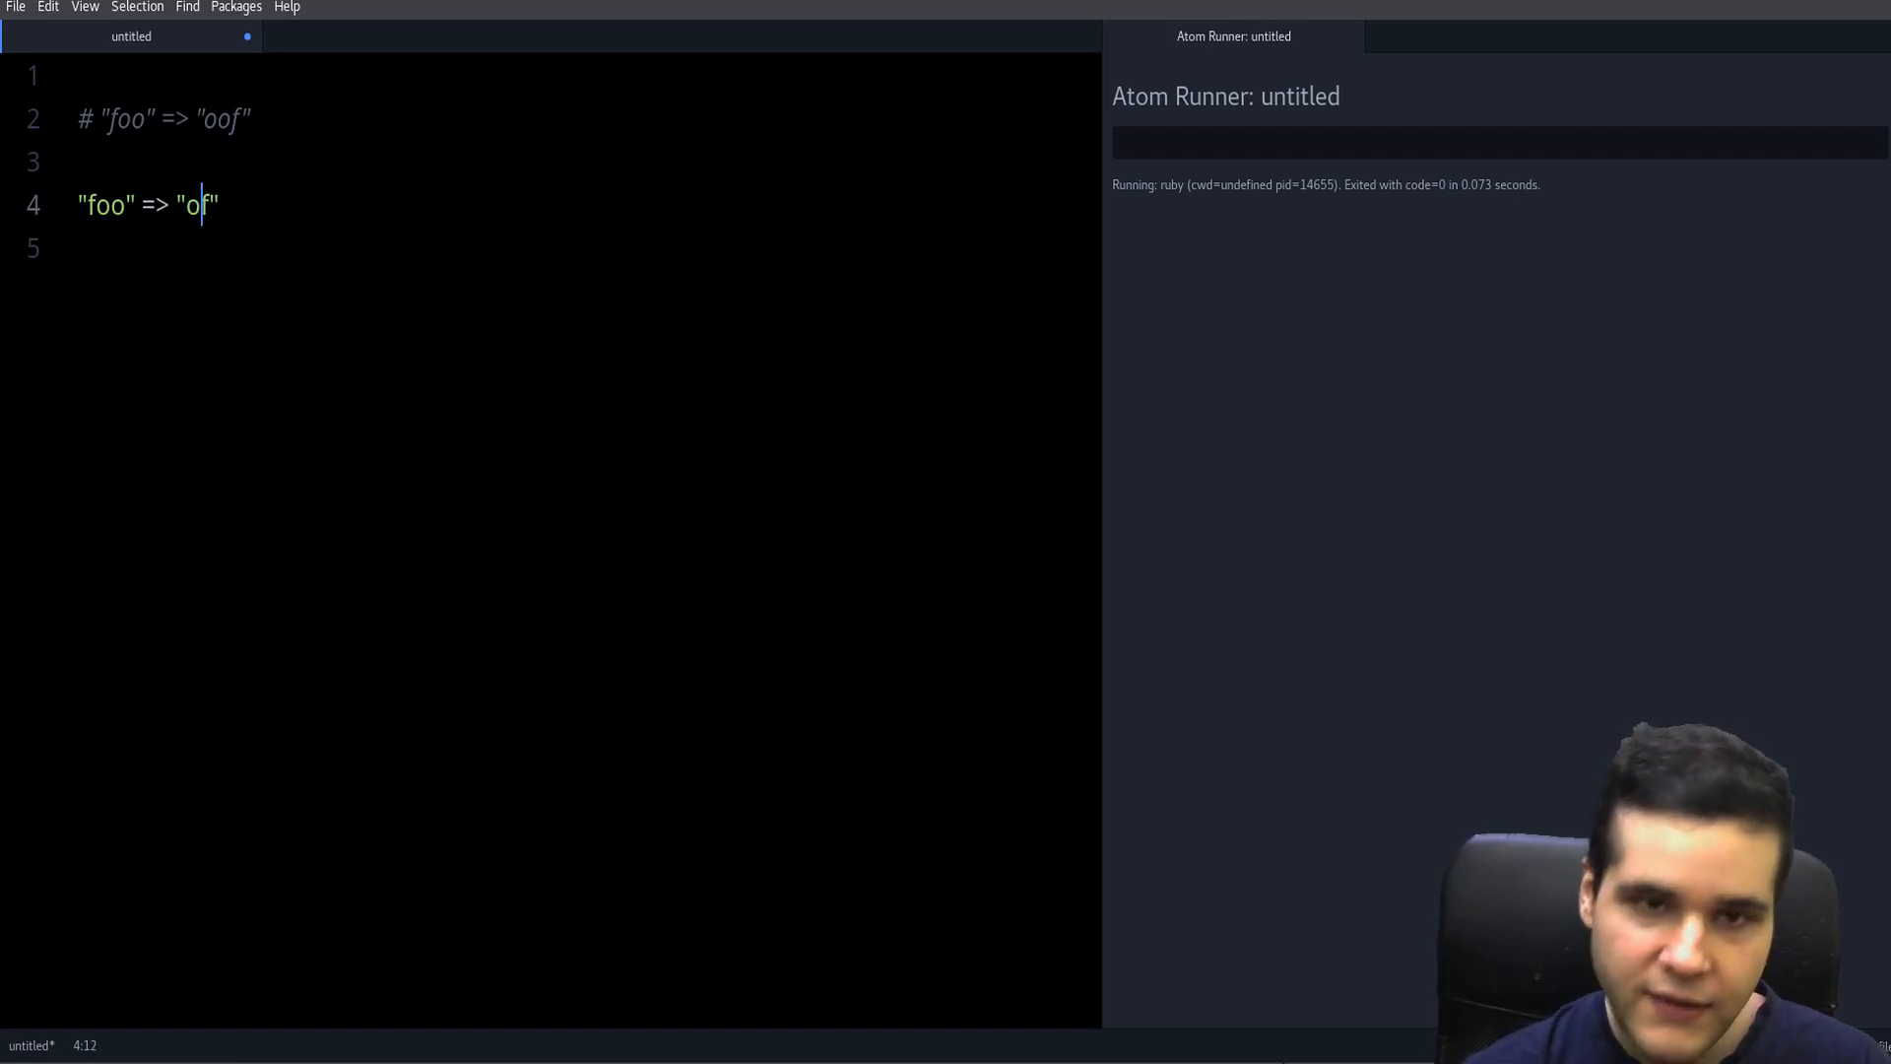
pyautogui.press('BackSpace')
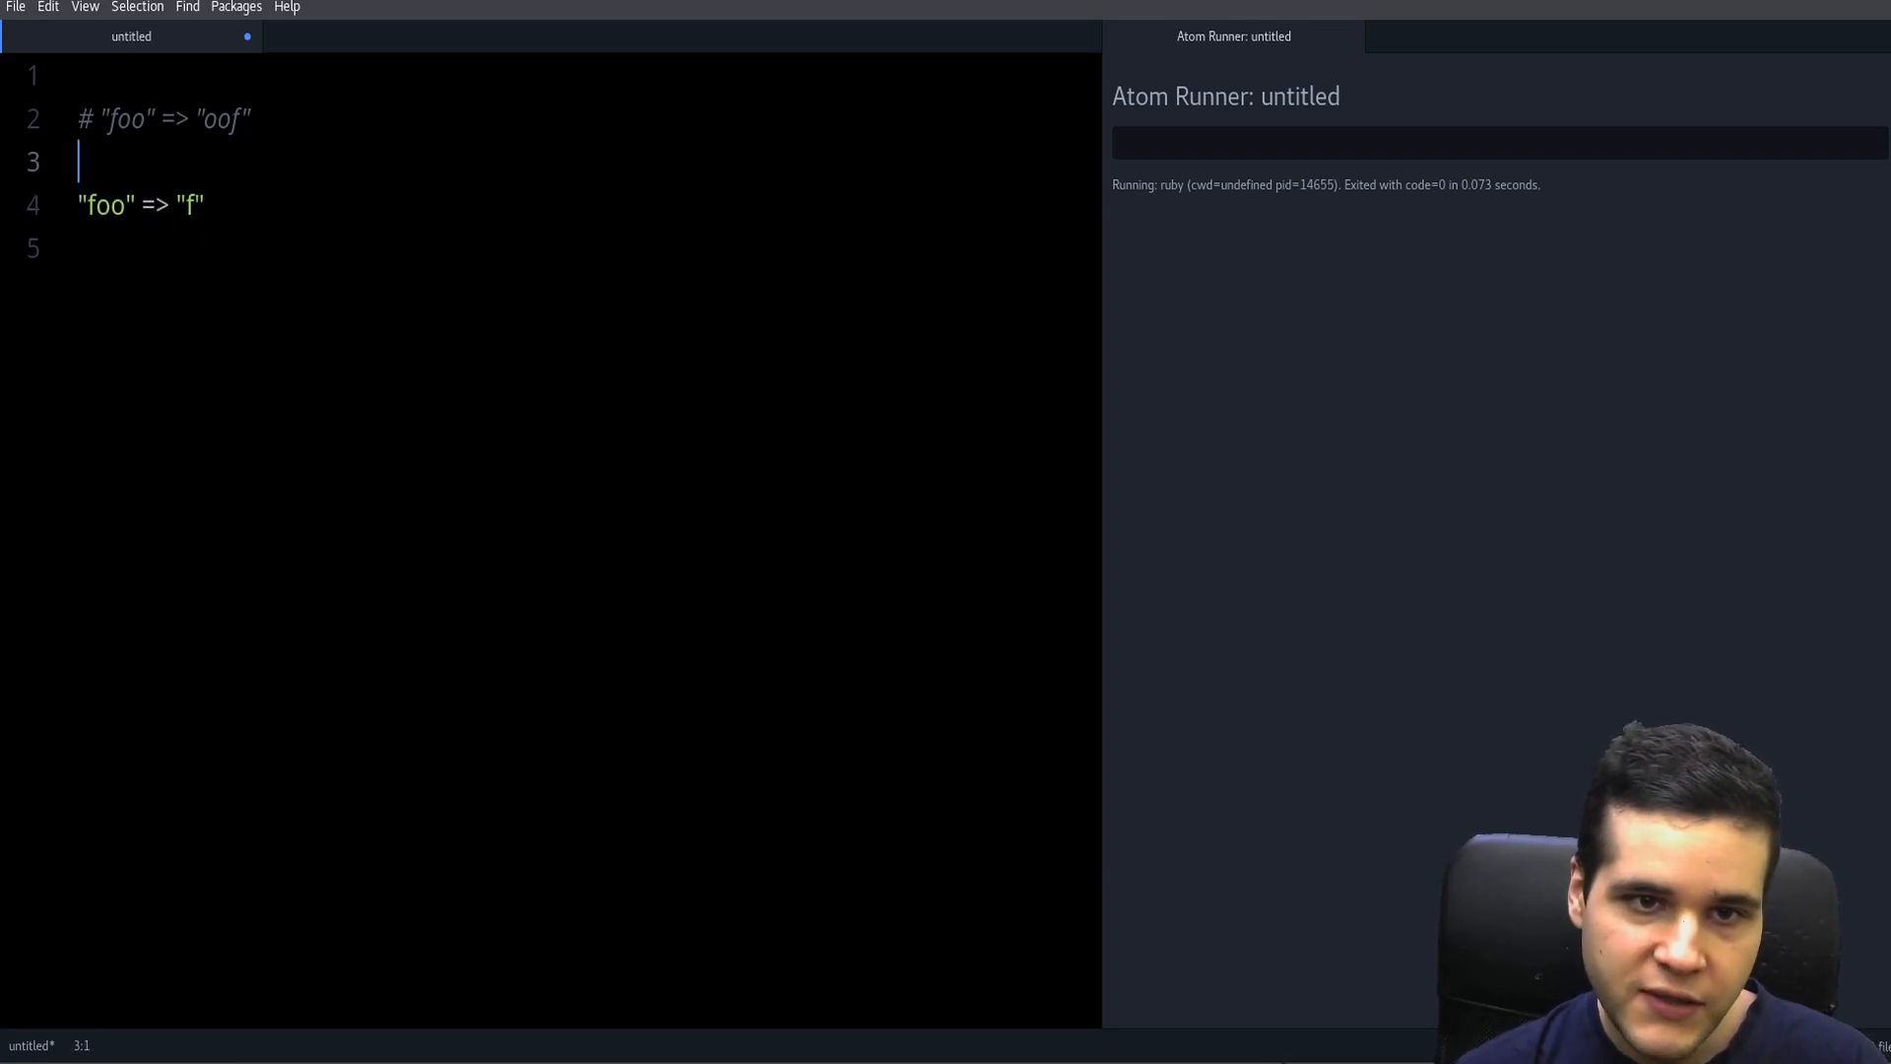
# - Type trace lines "foo" => "", "oo" => "f", "o" => "of", "" => "oof"
pyautogui.write('"foo" => ""')
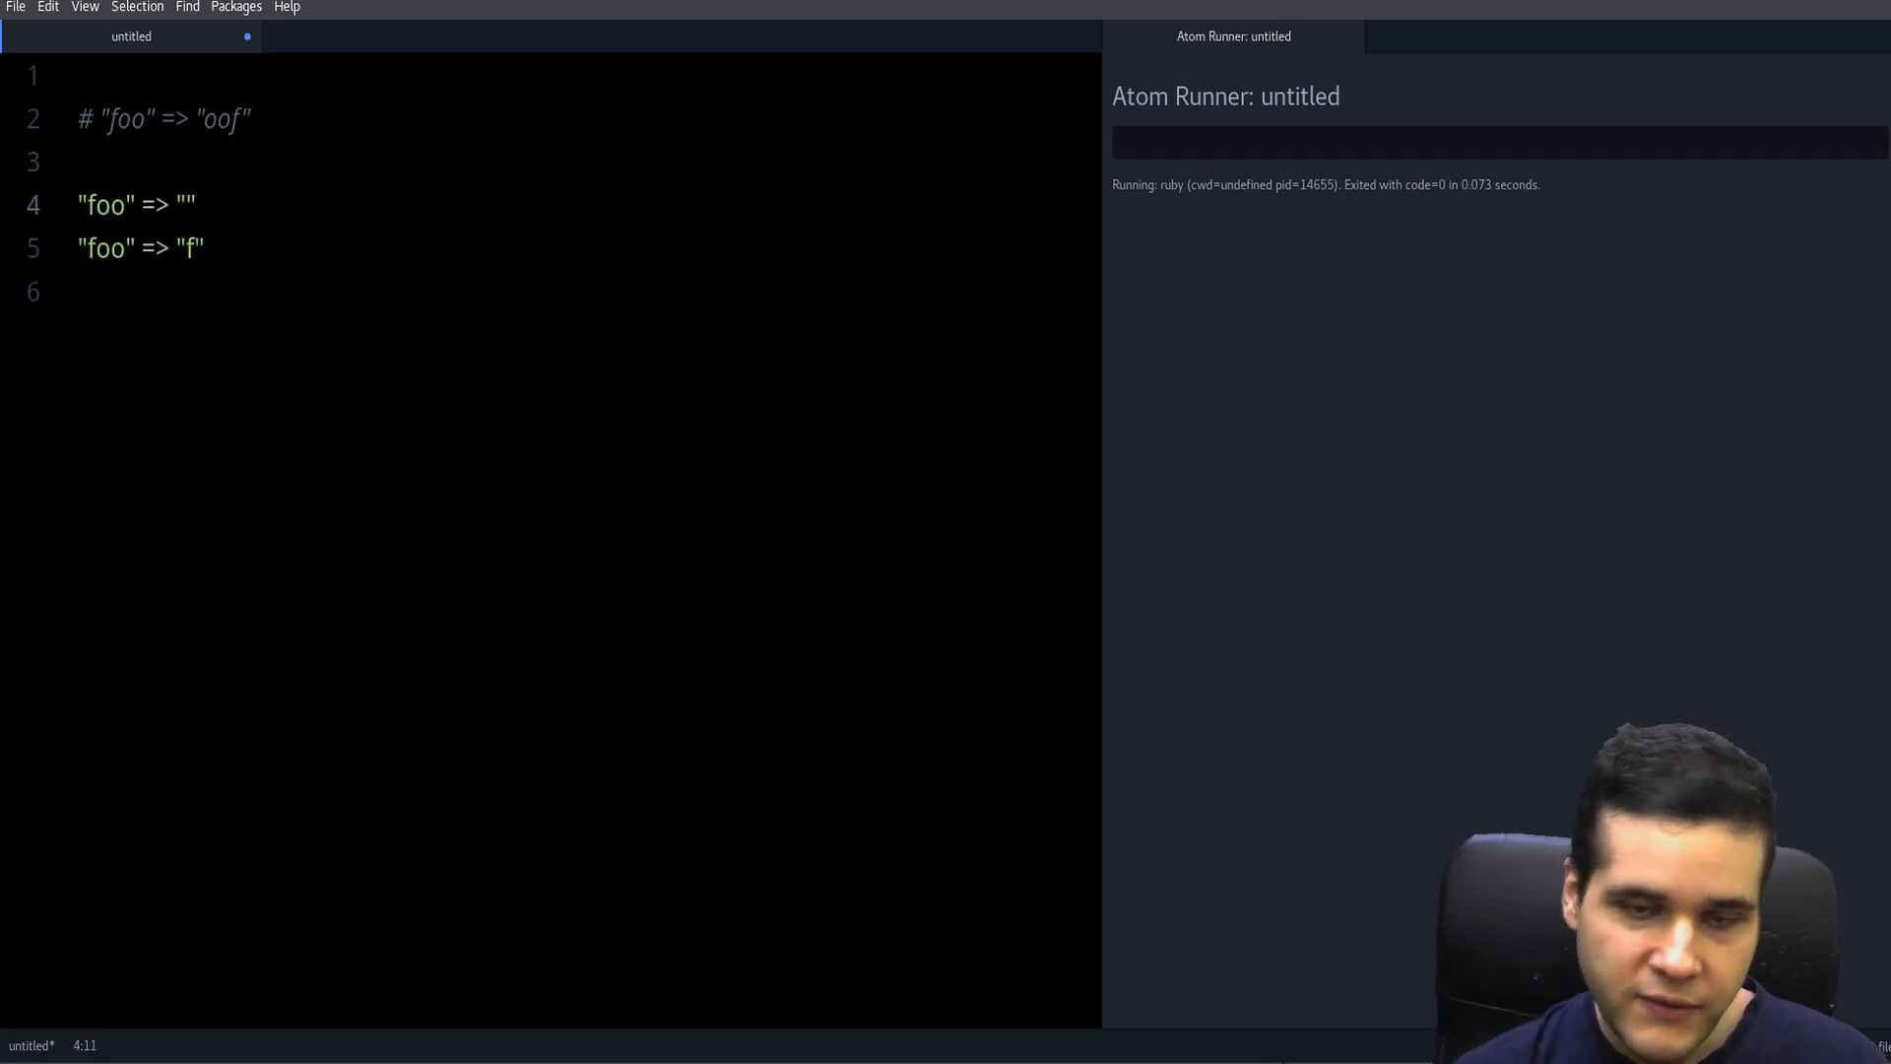
pyautogui.write('"foo" => "f"')
pyautogui.click(580, 291)
pyautogui.write('"foo" => "of')
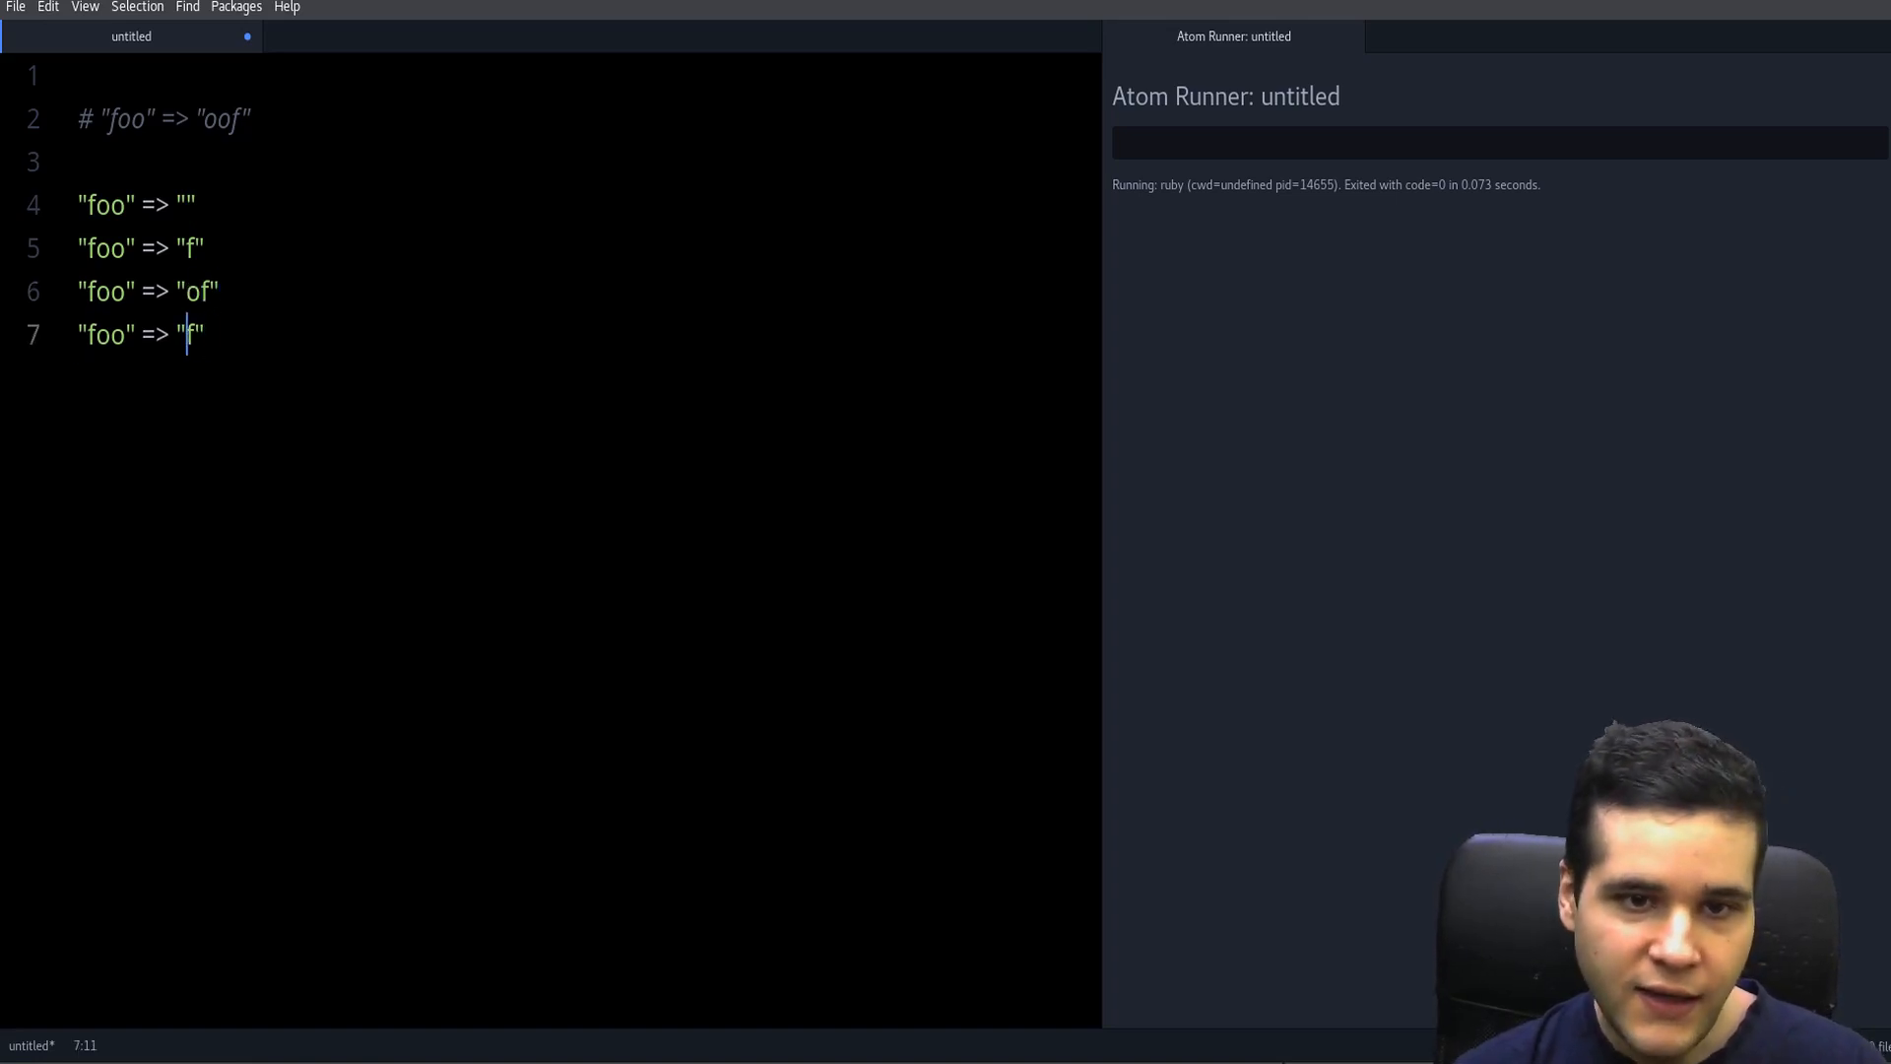
pyautogui.write('oof"')
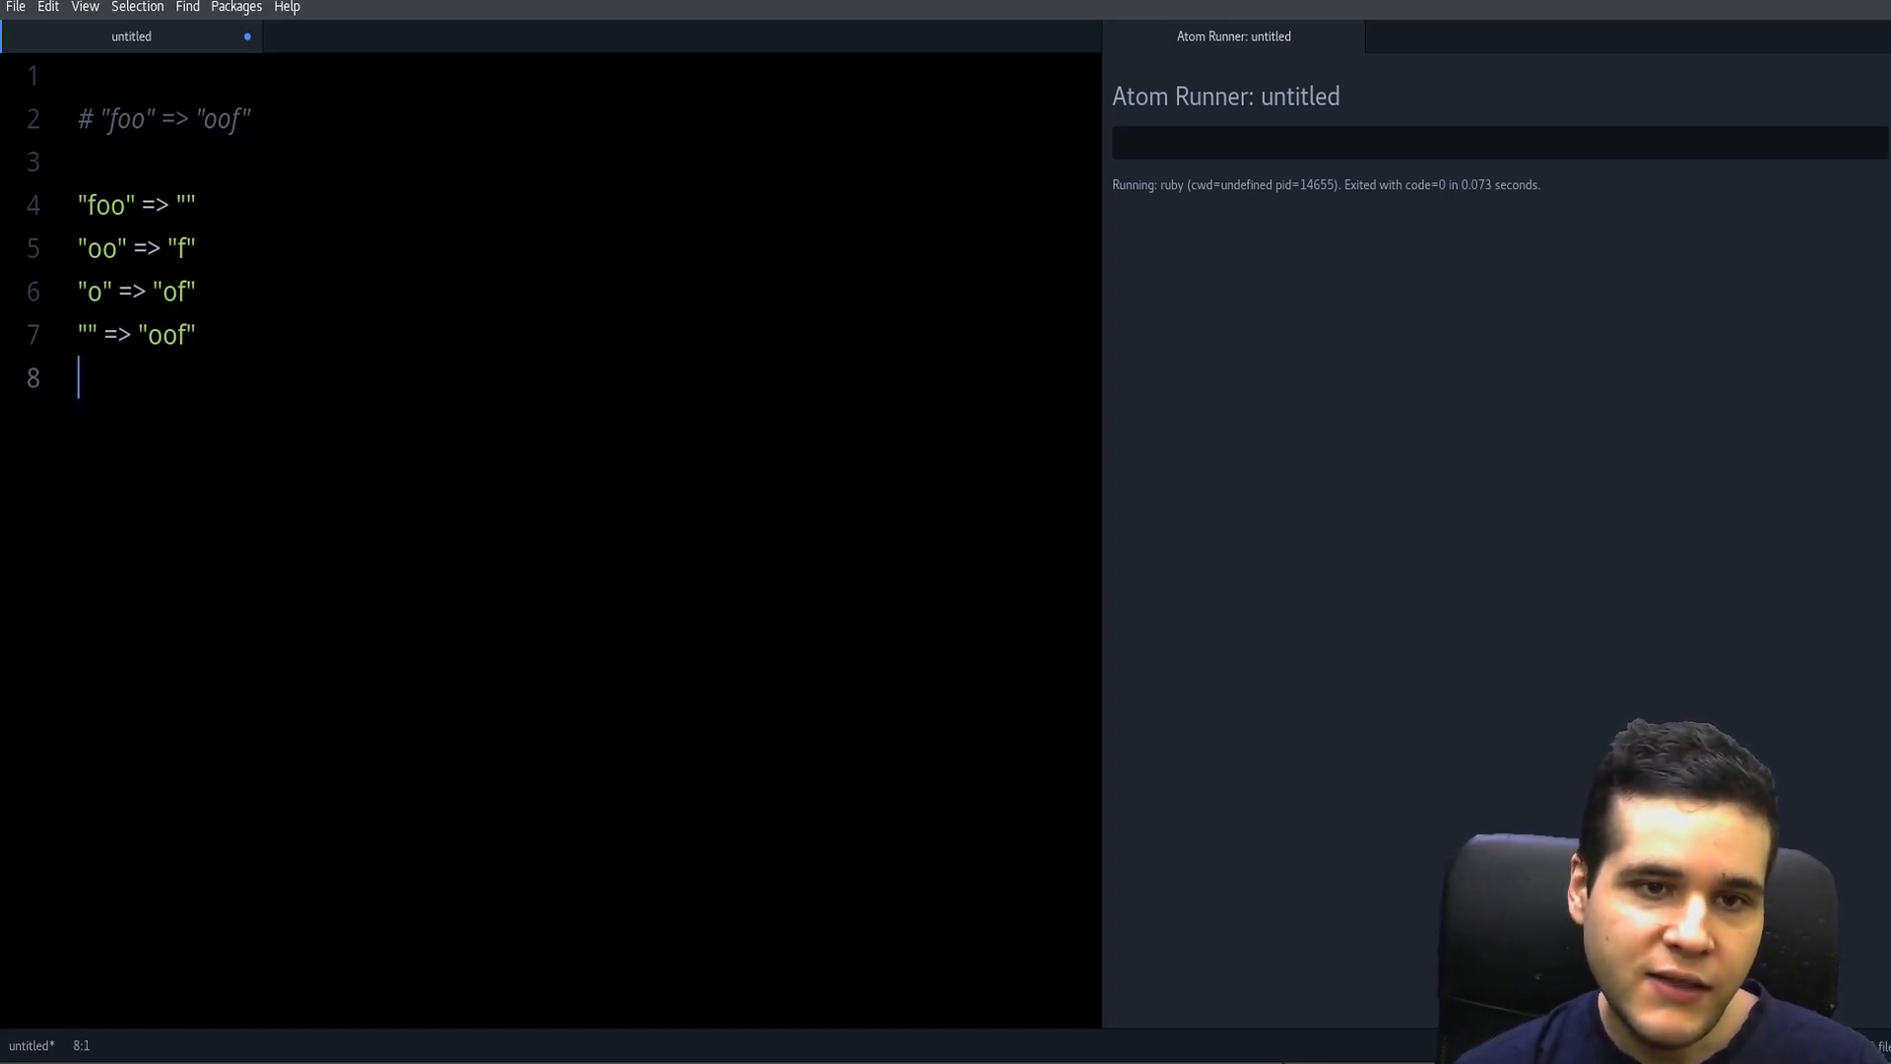
pyautogui.doubleClick(102, 205)
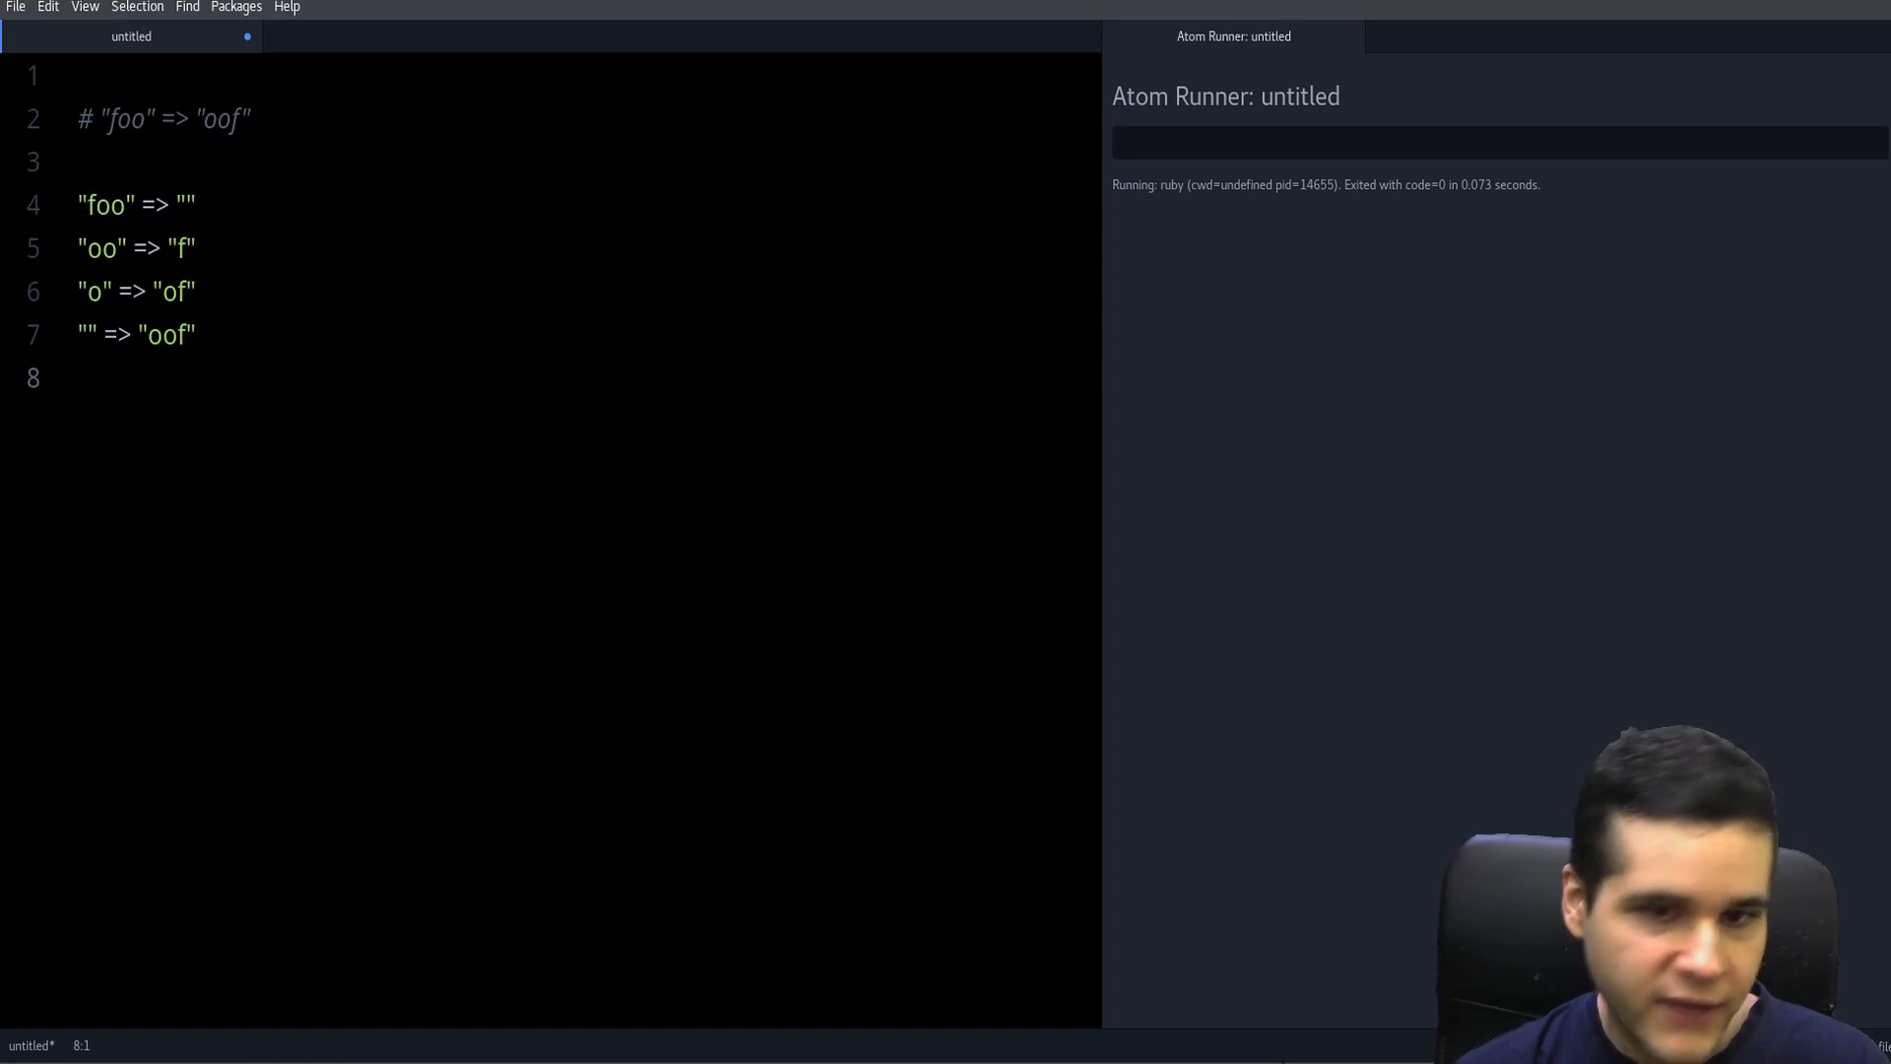
# - Note each_char as a method and inspect words in the trace lines
pyautogui.write('each_char')
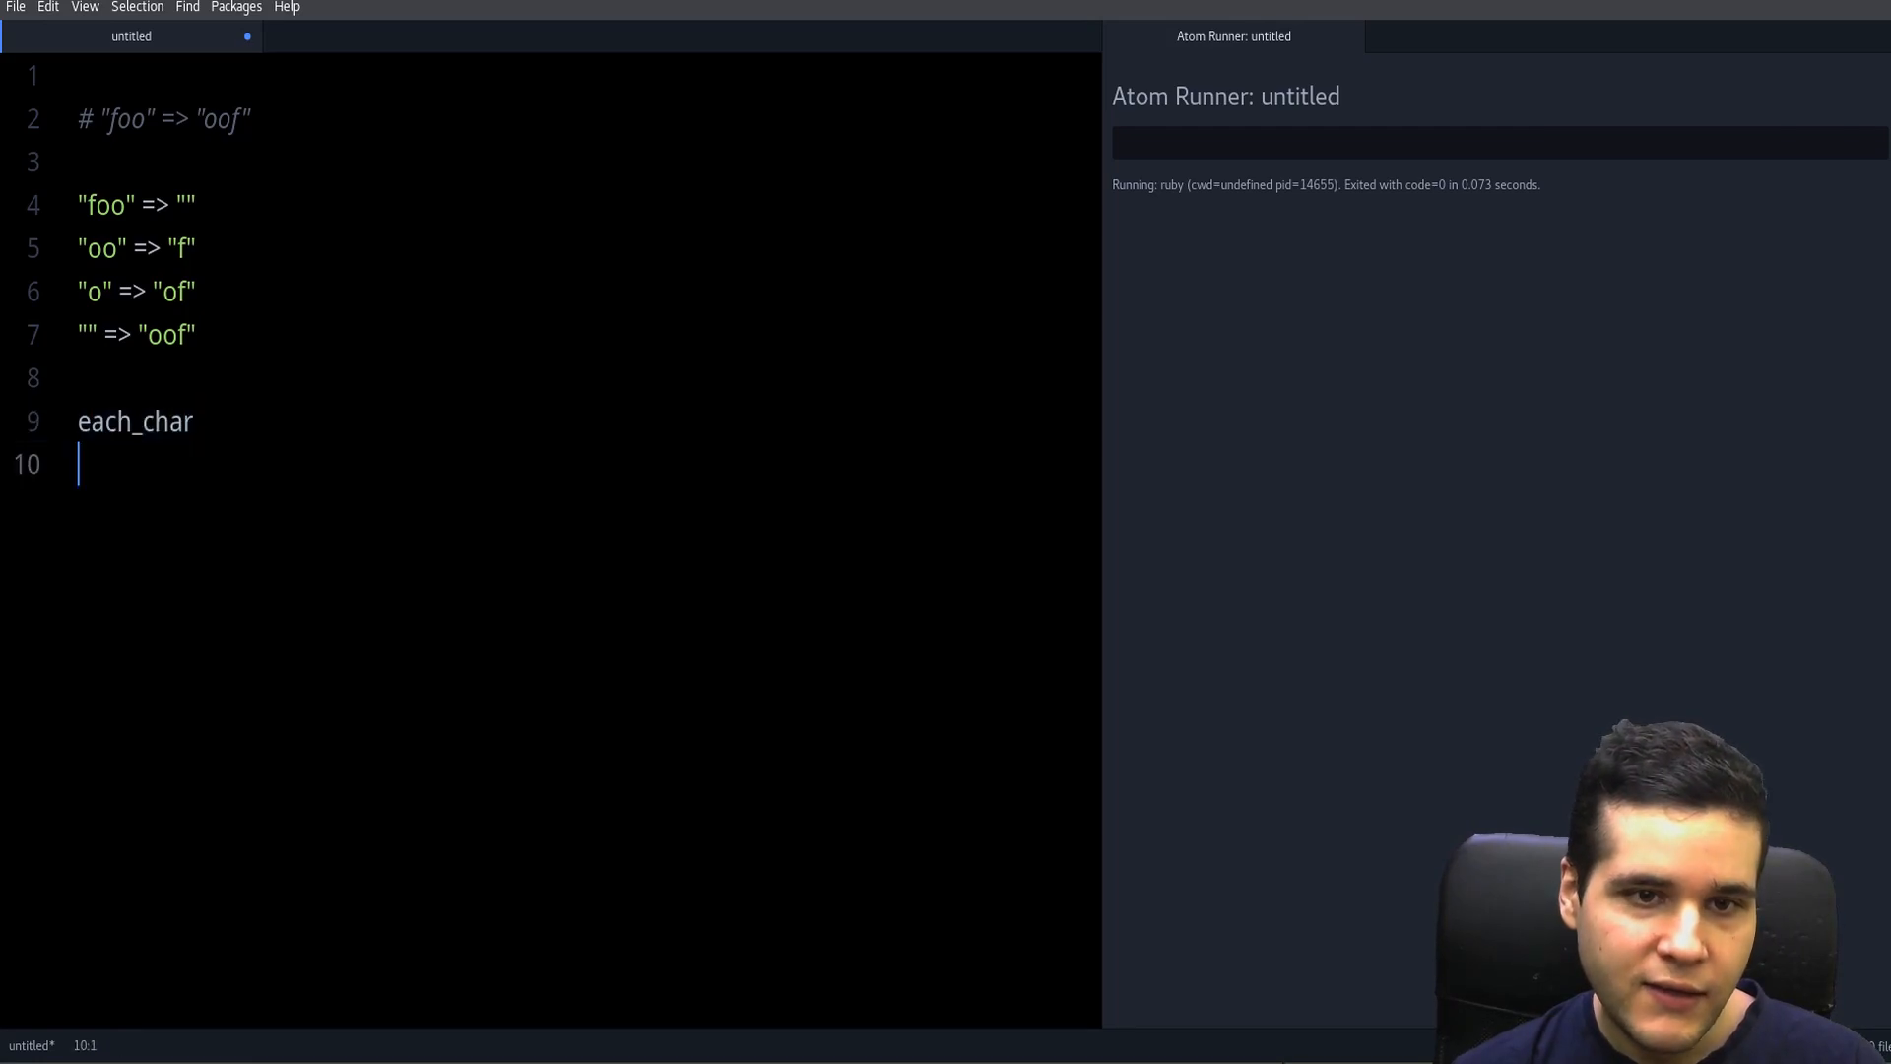
pyautogui.doubleClick(101, 205)
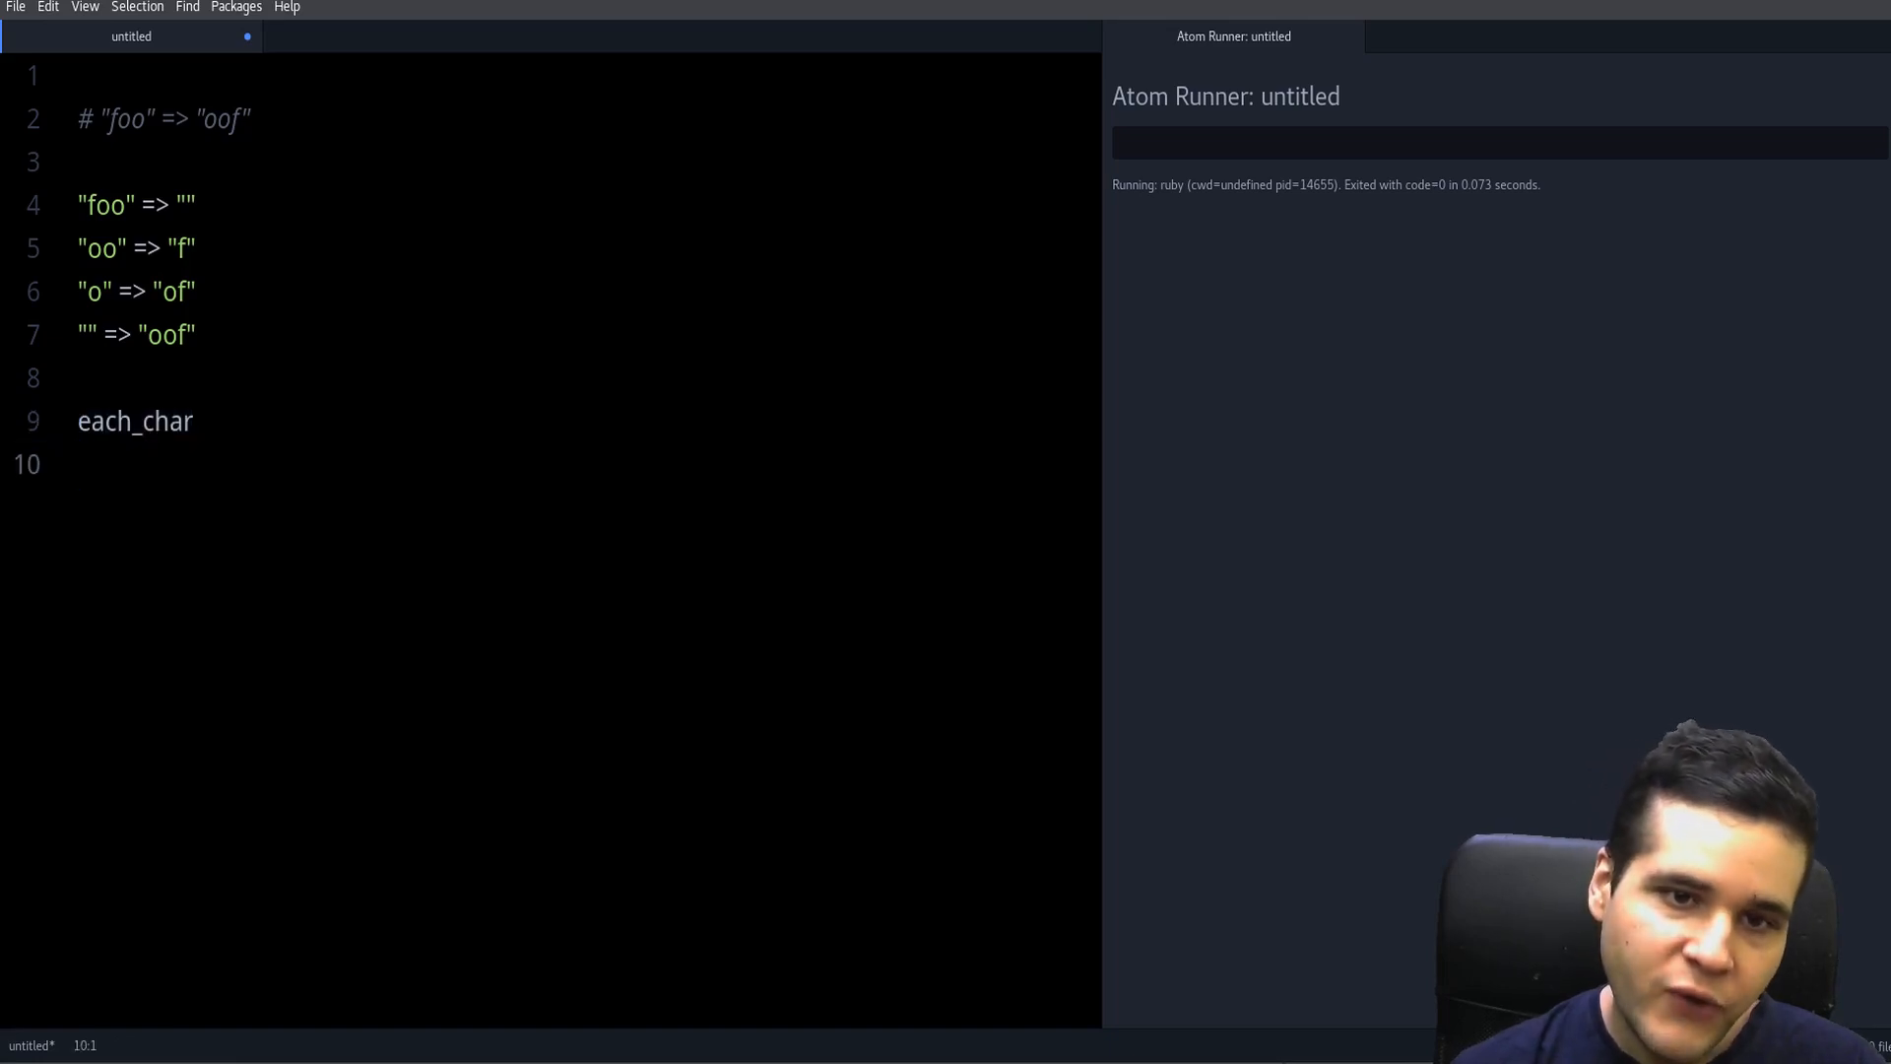
pyautogui.doubleClick(182, 248)
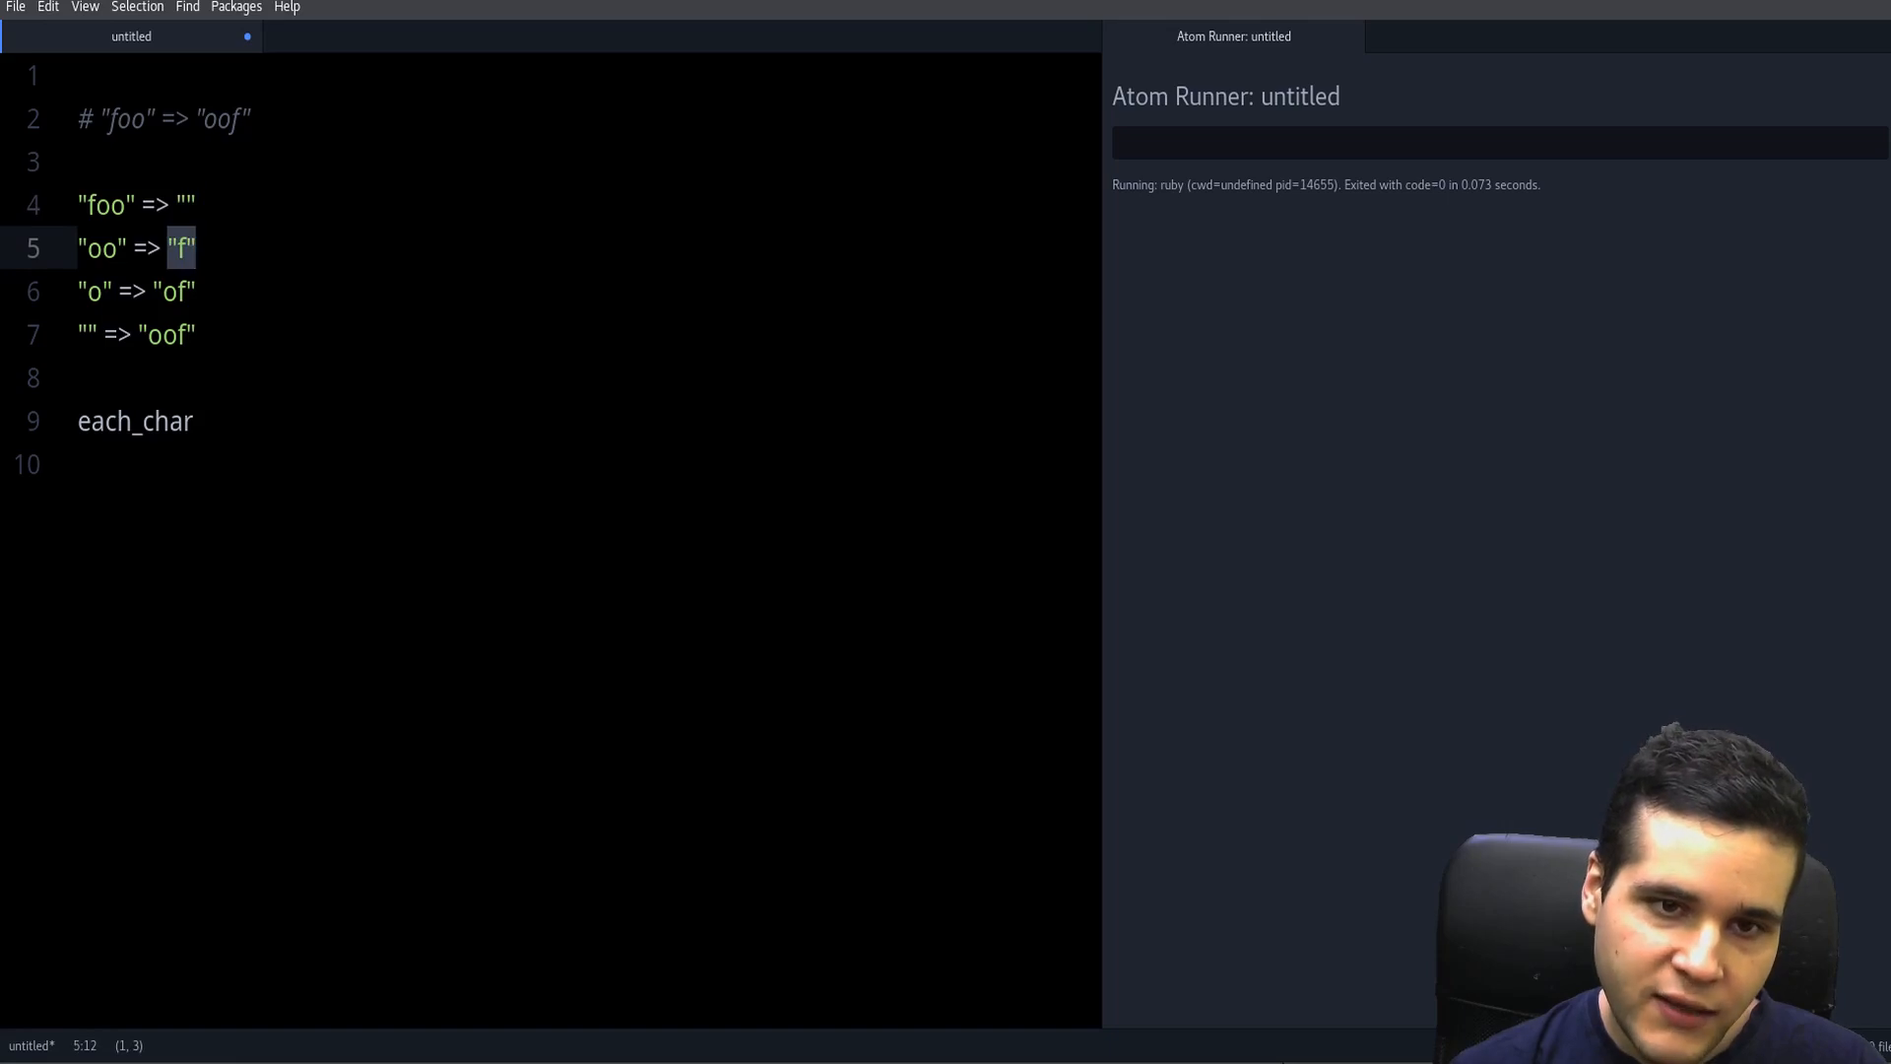
pyautogui.doubleClick(167, 333)
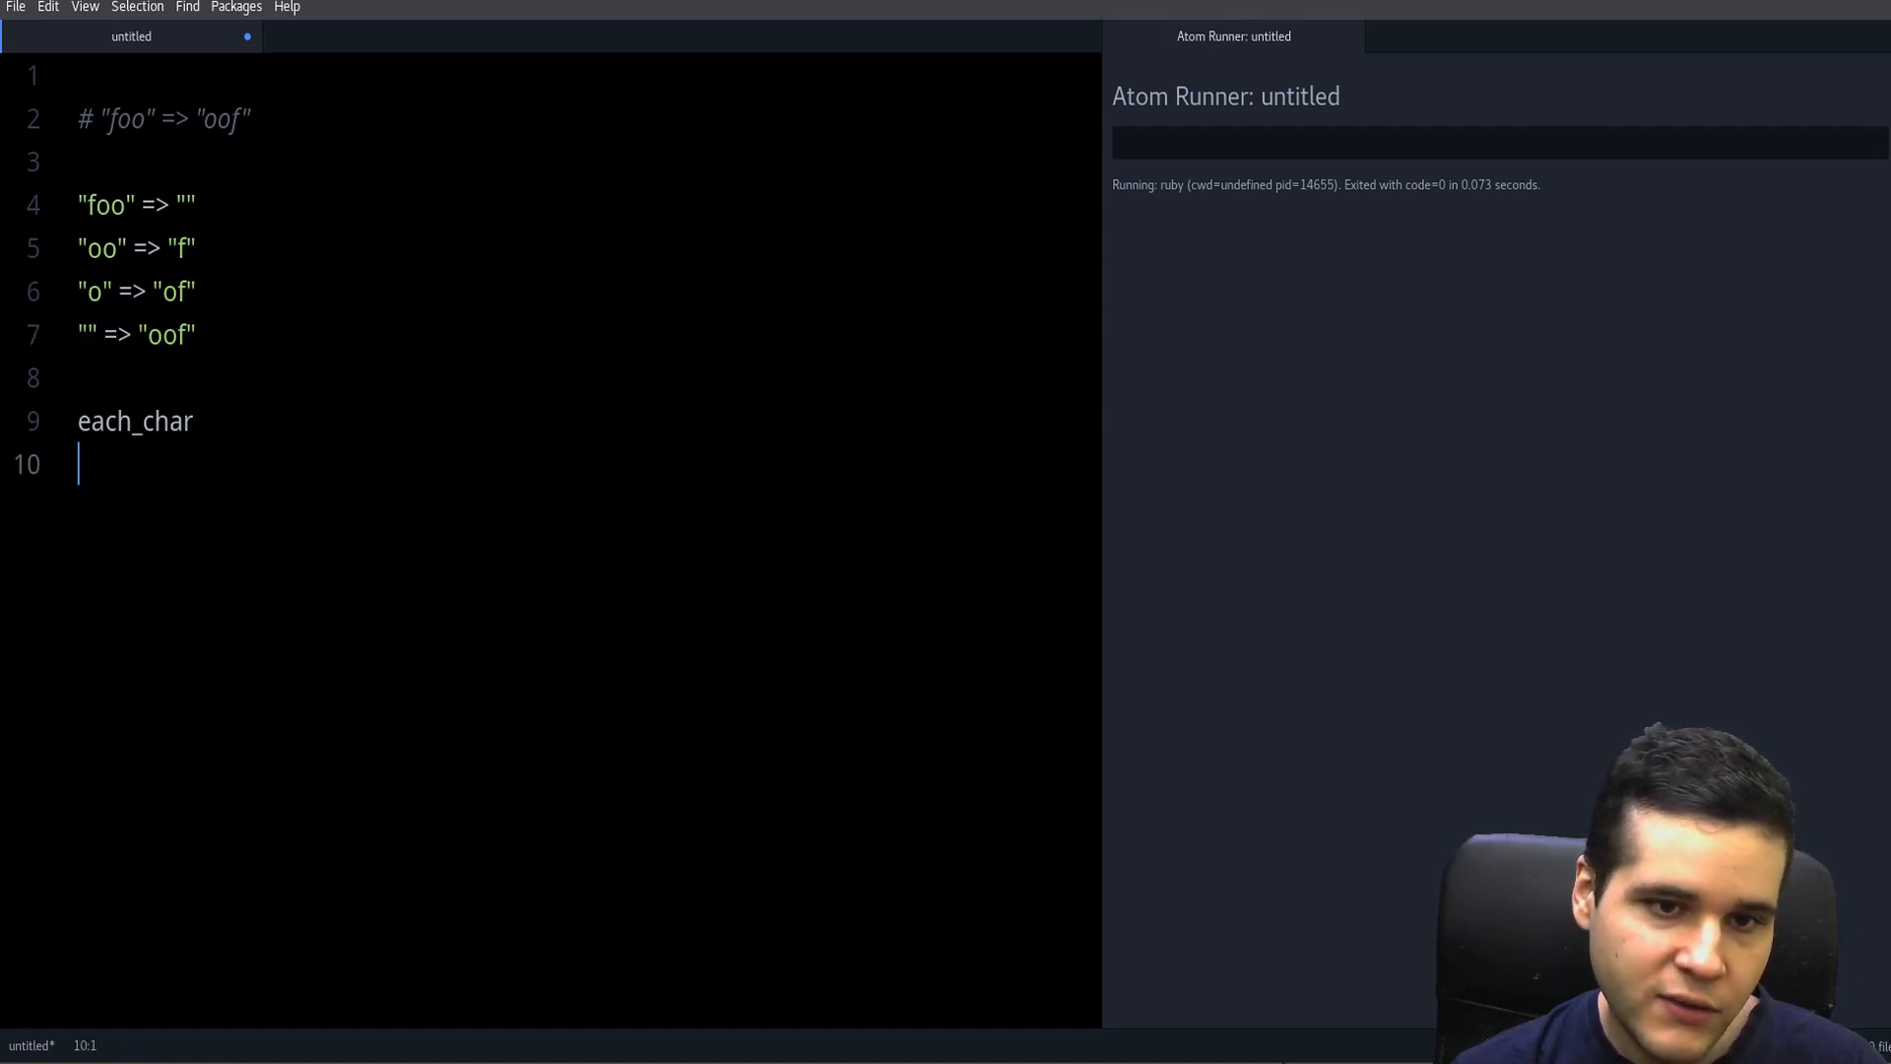
pyautogui.doubleClick(135, 420)
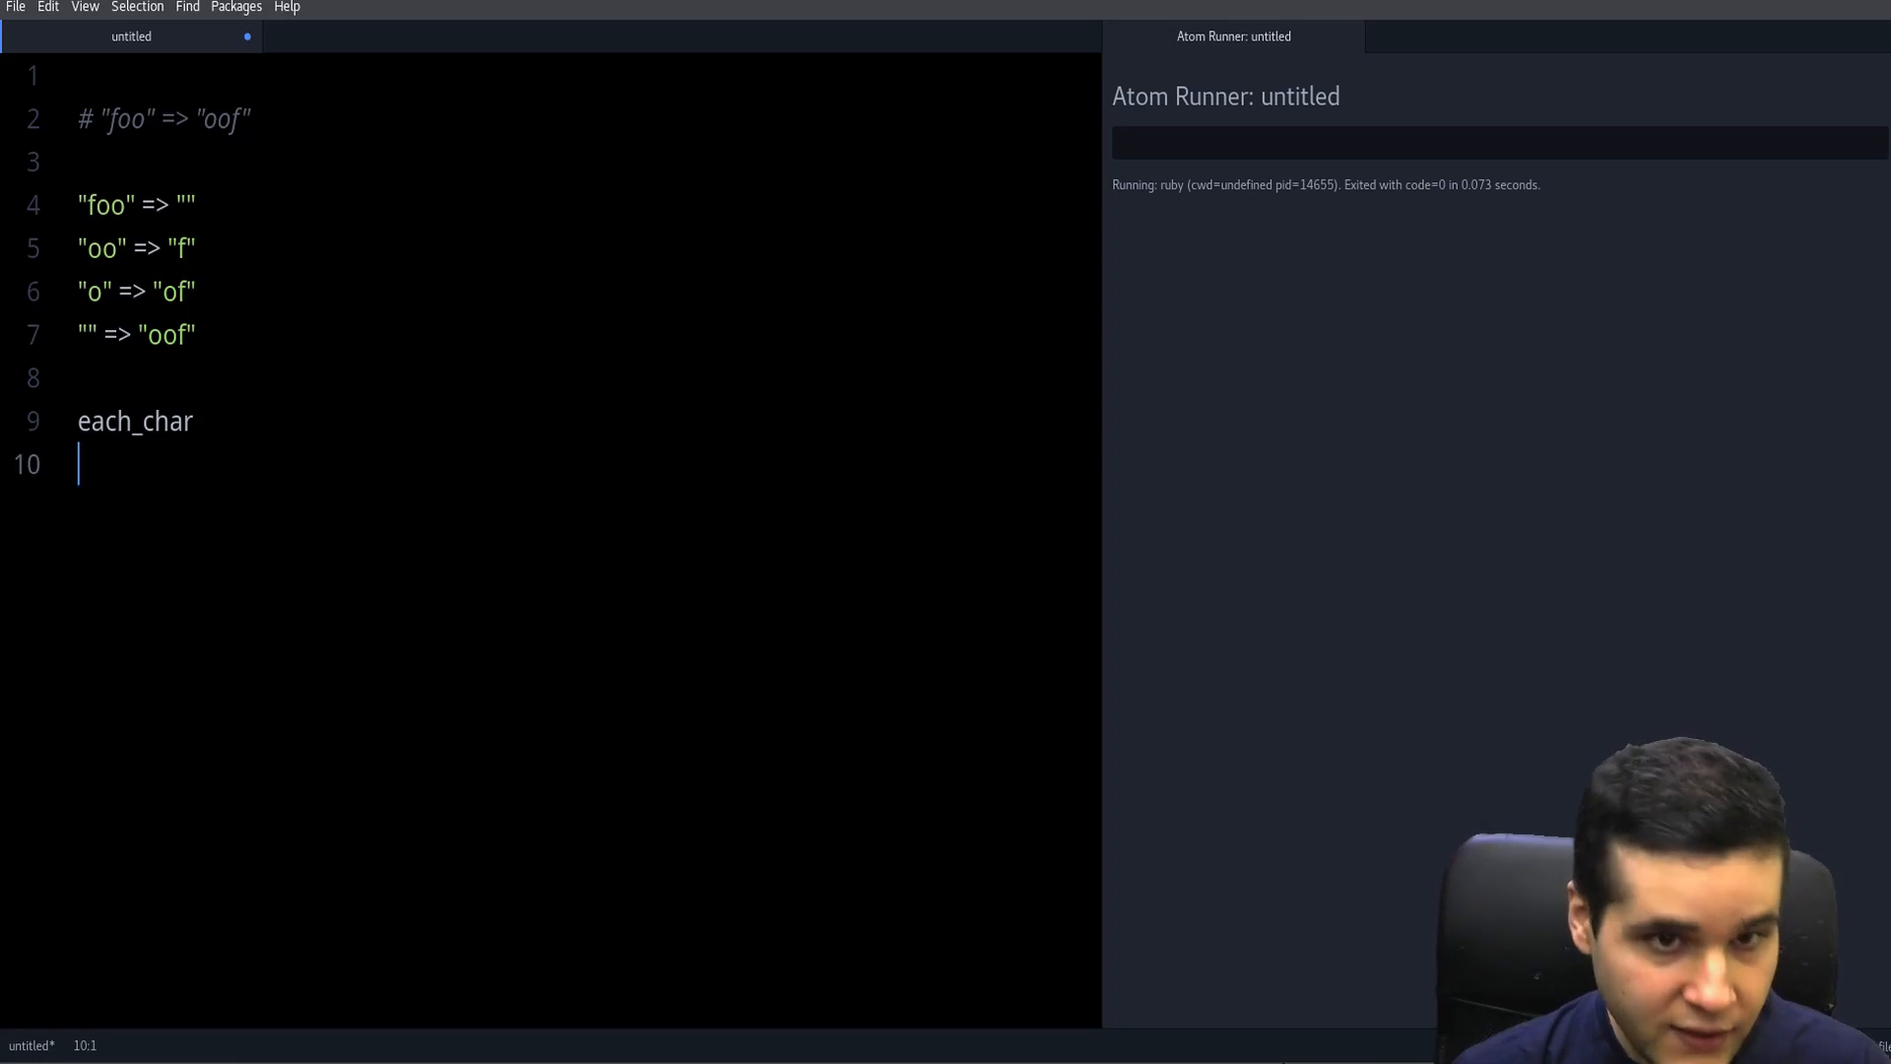
pyautogui.doubleClick(170, 334)
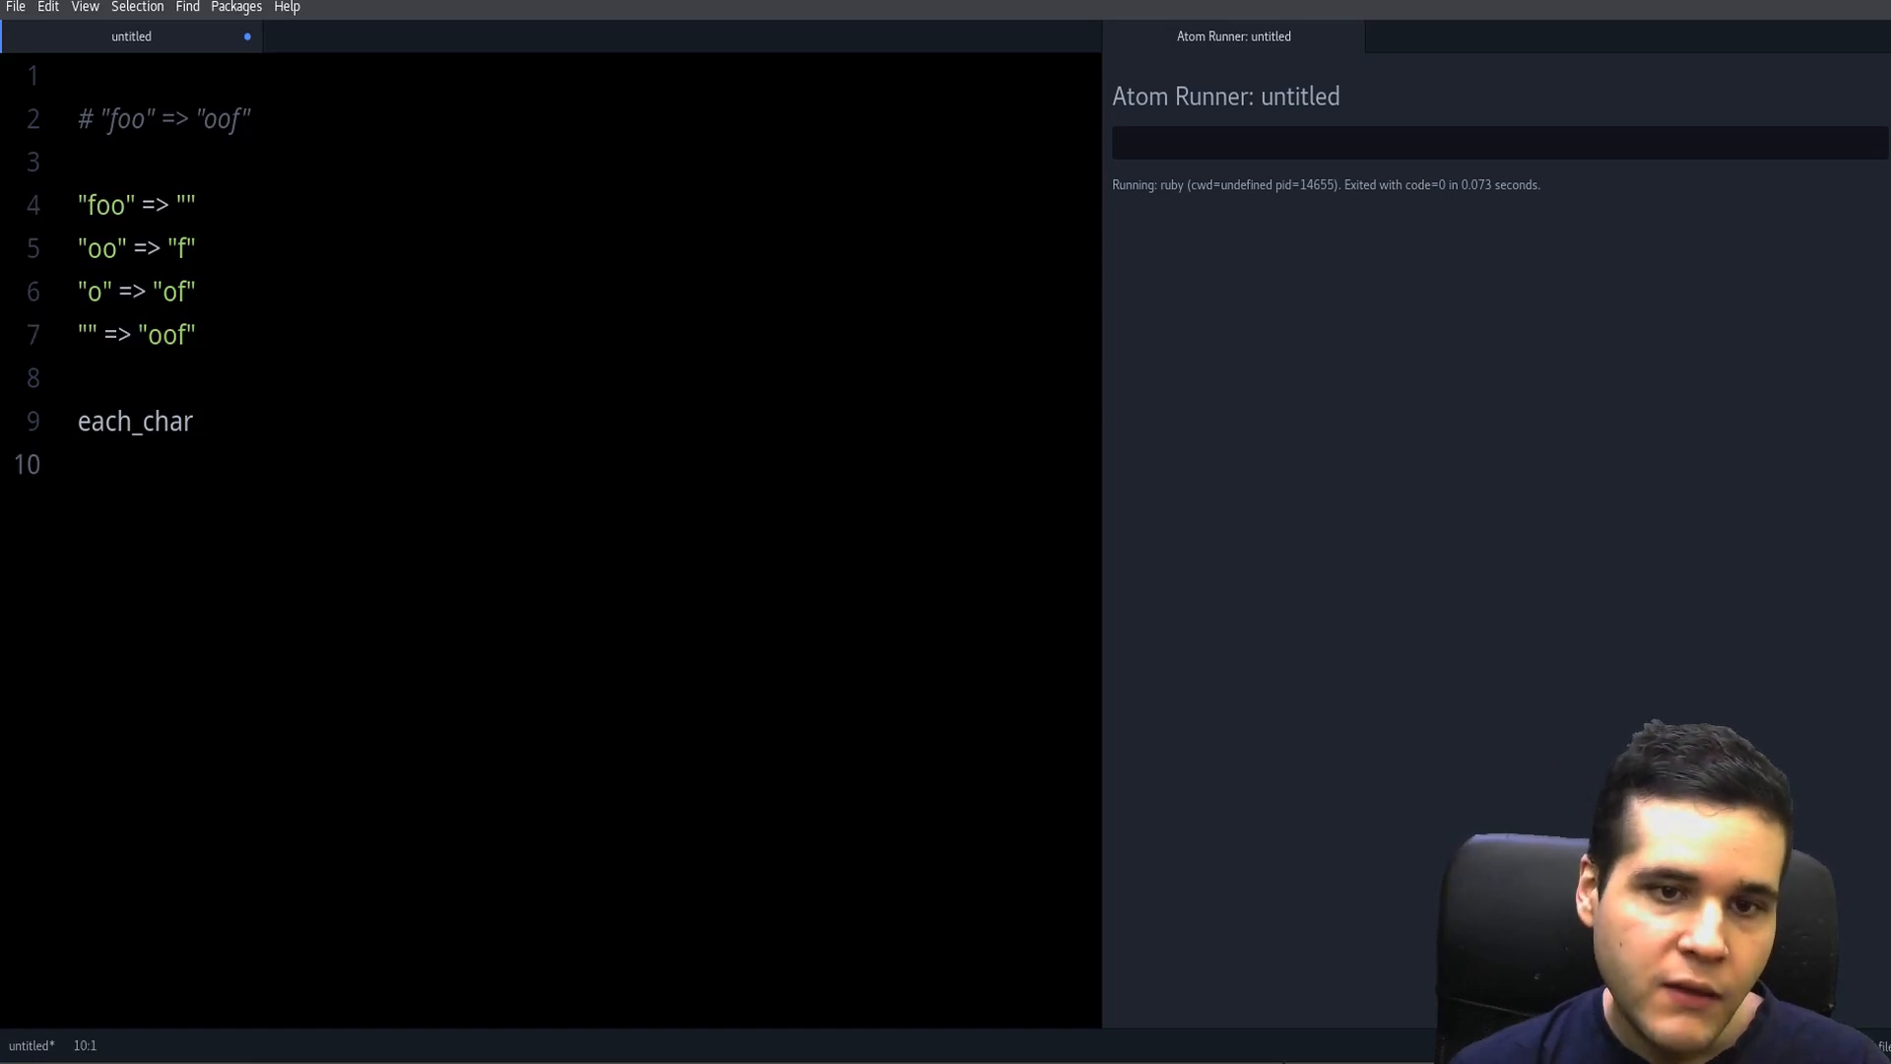
pyautogui.doubleClick(134, 421)
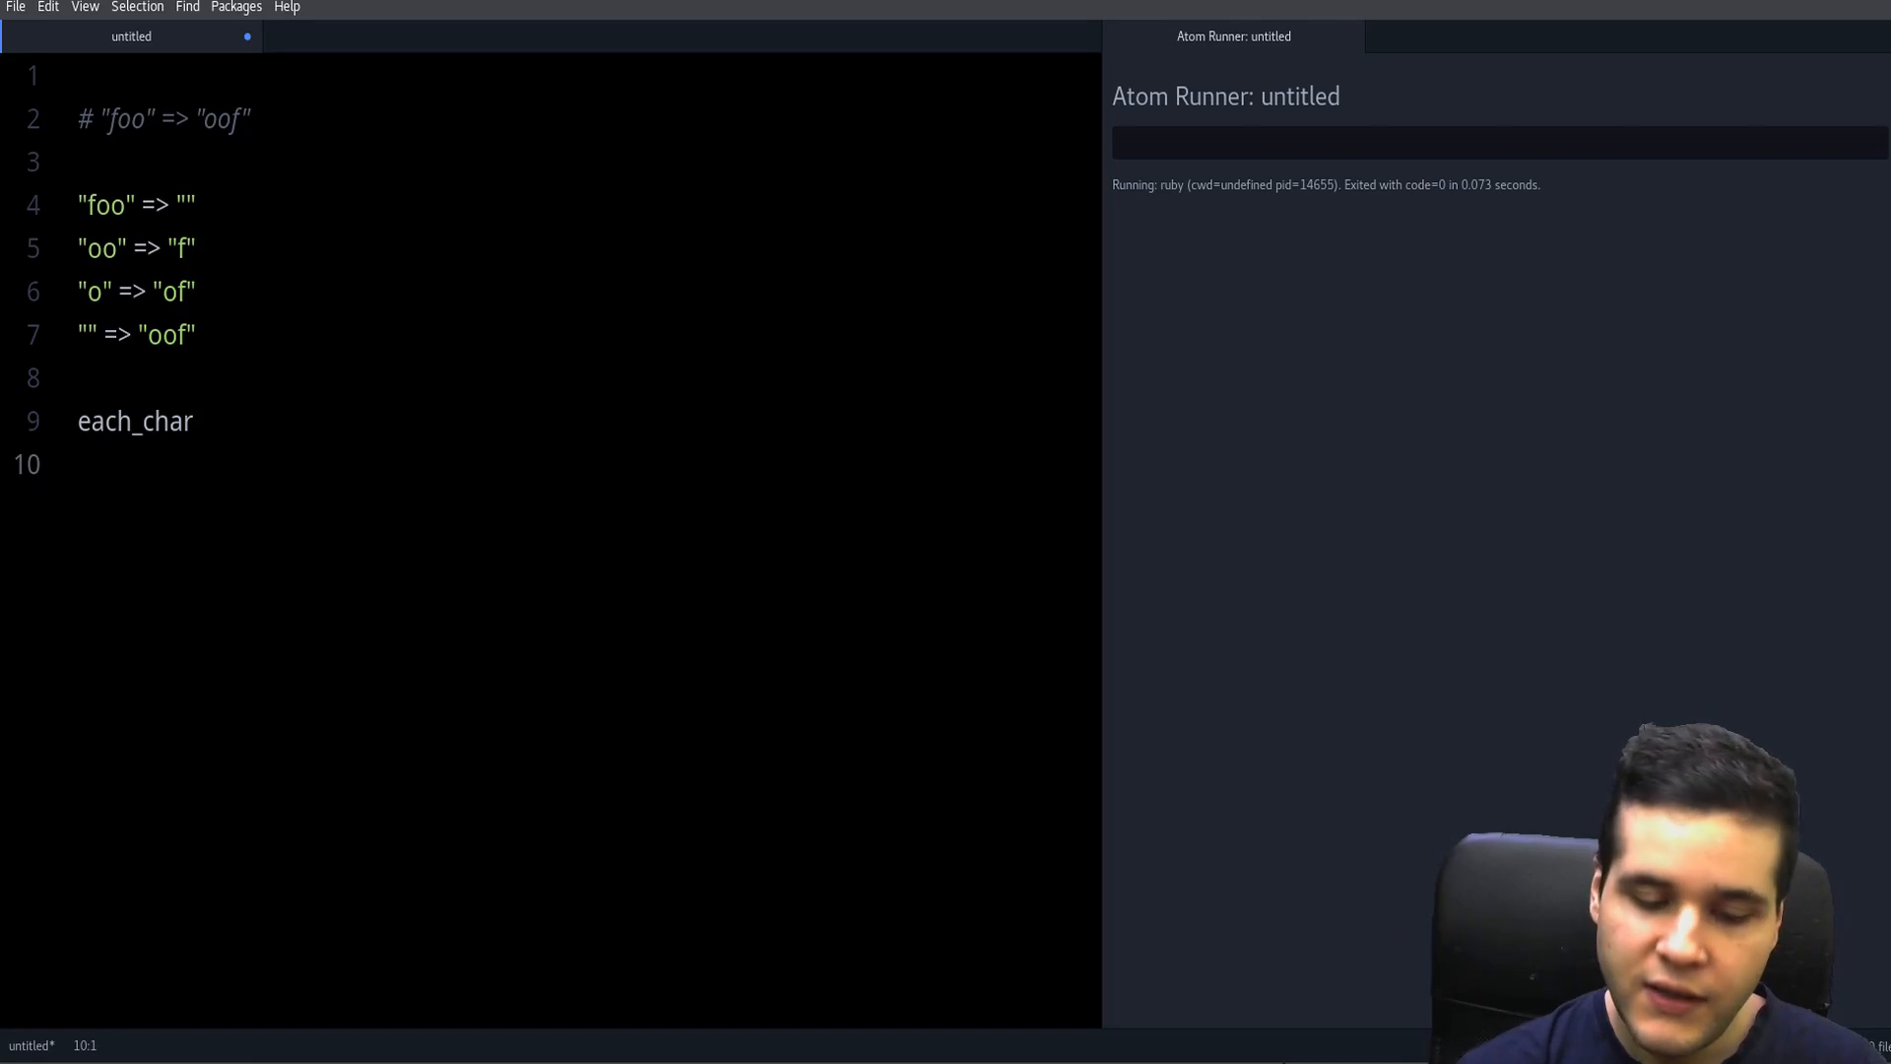
# - Add the prepend note below each_char and select the trace lines for removal
pyautogui.write('pre')
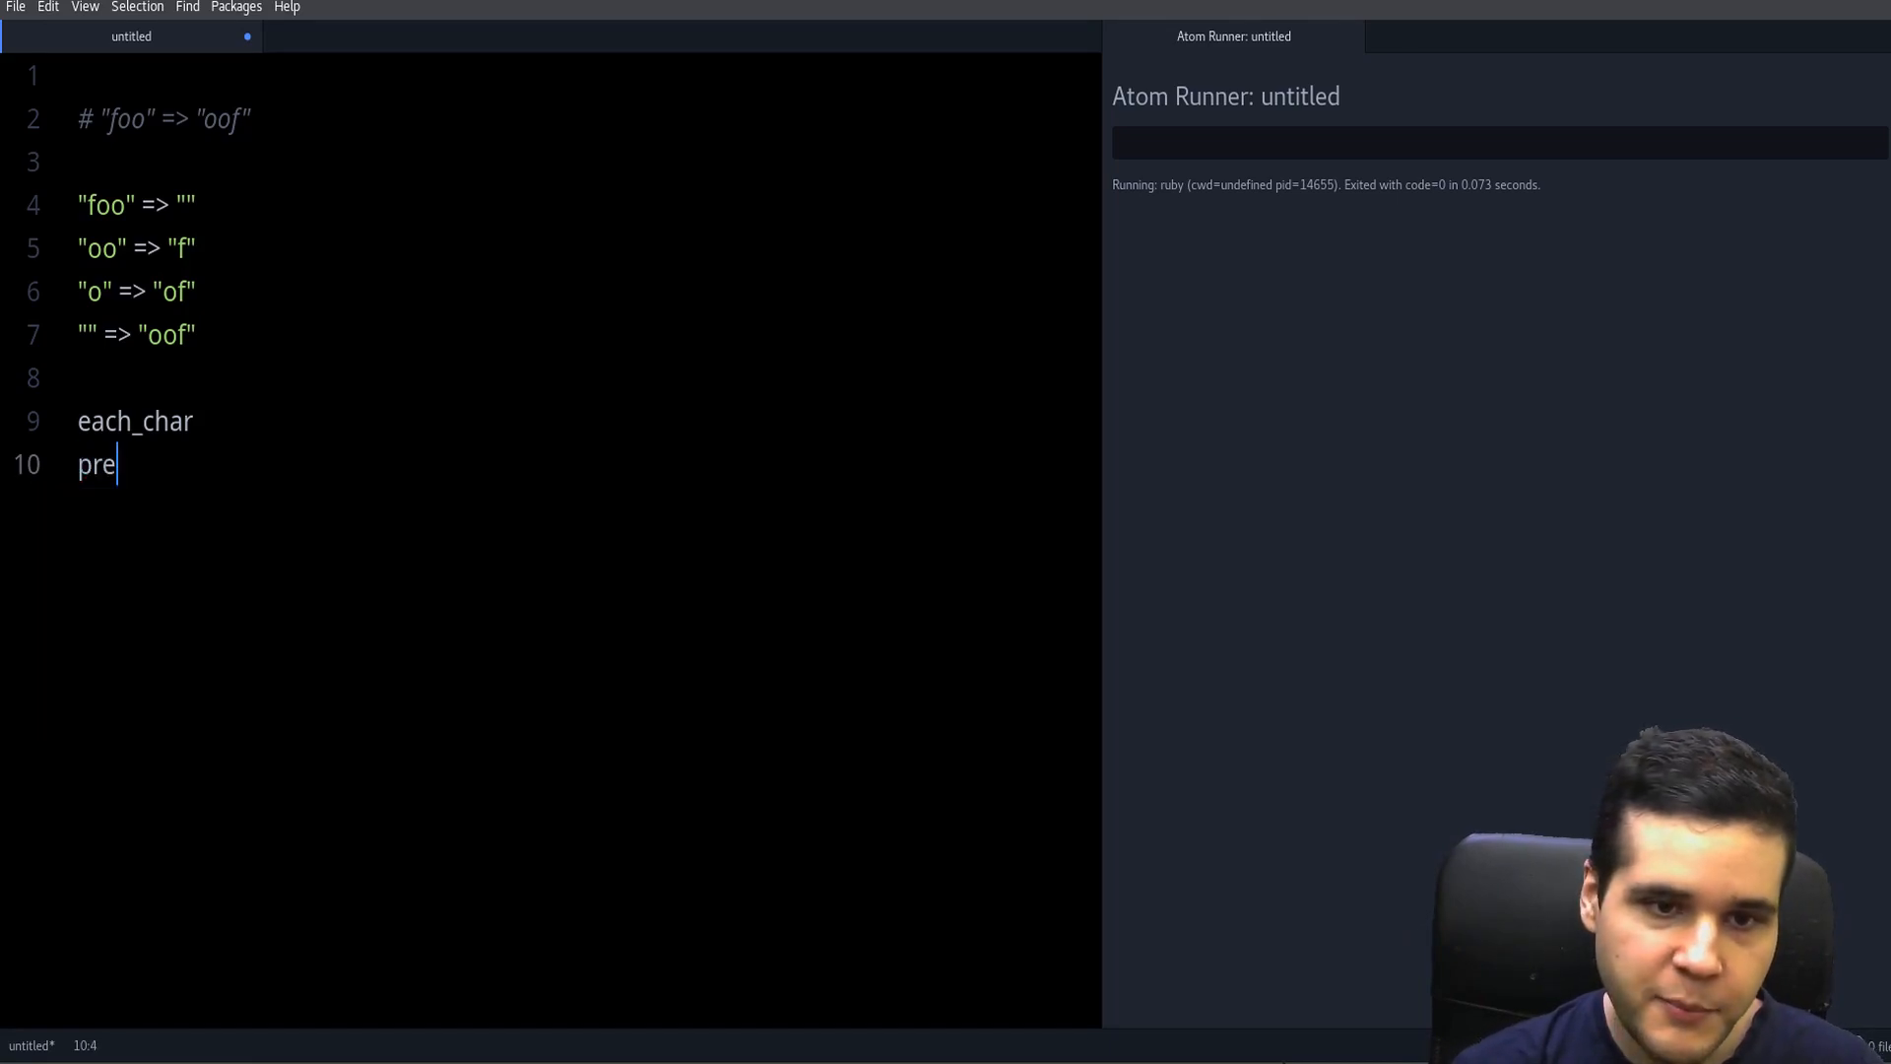
pyautogui.write('pend')
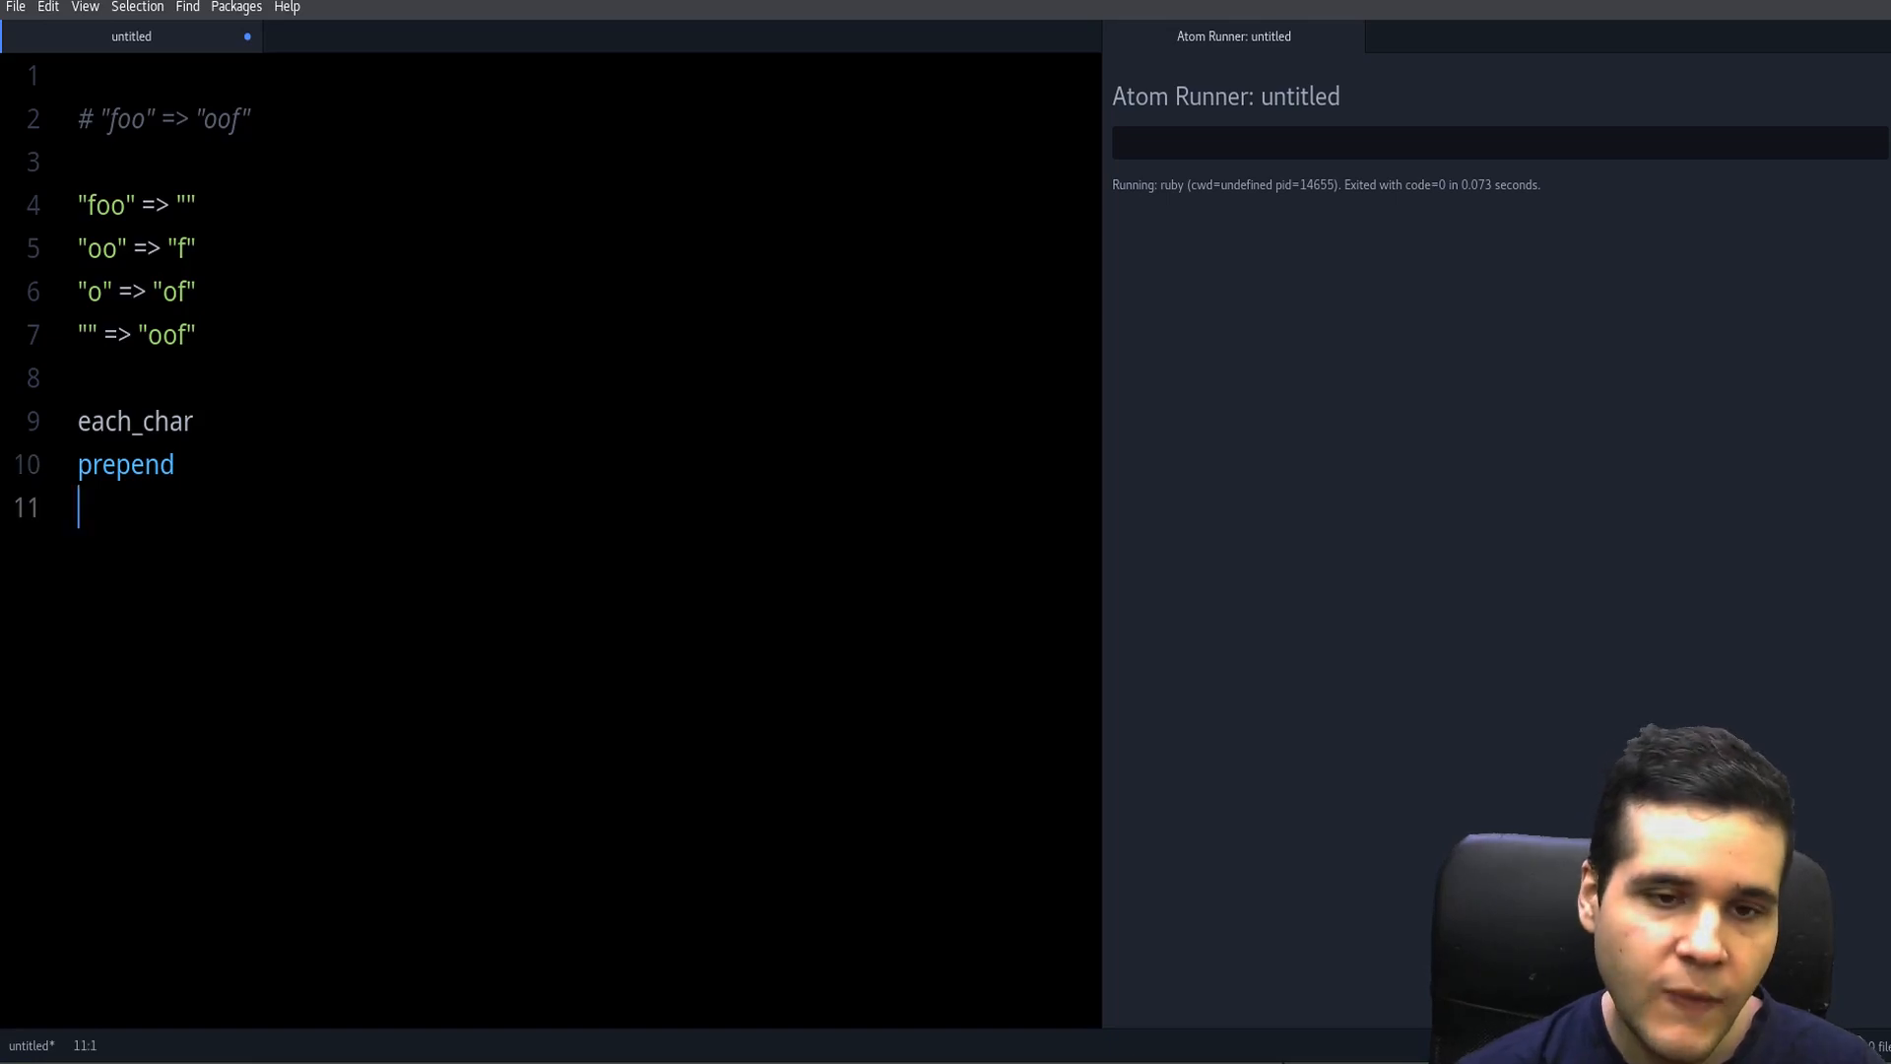
pyautogui.doubleClick(124, 465)
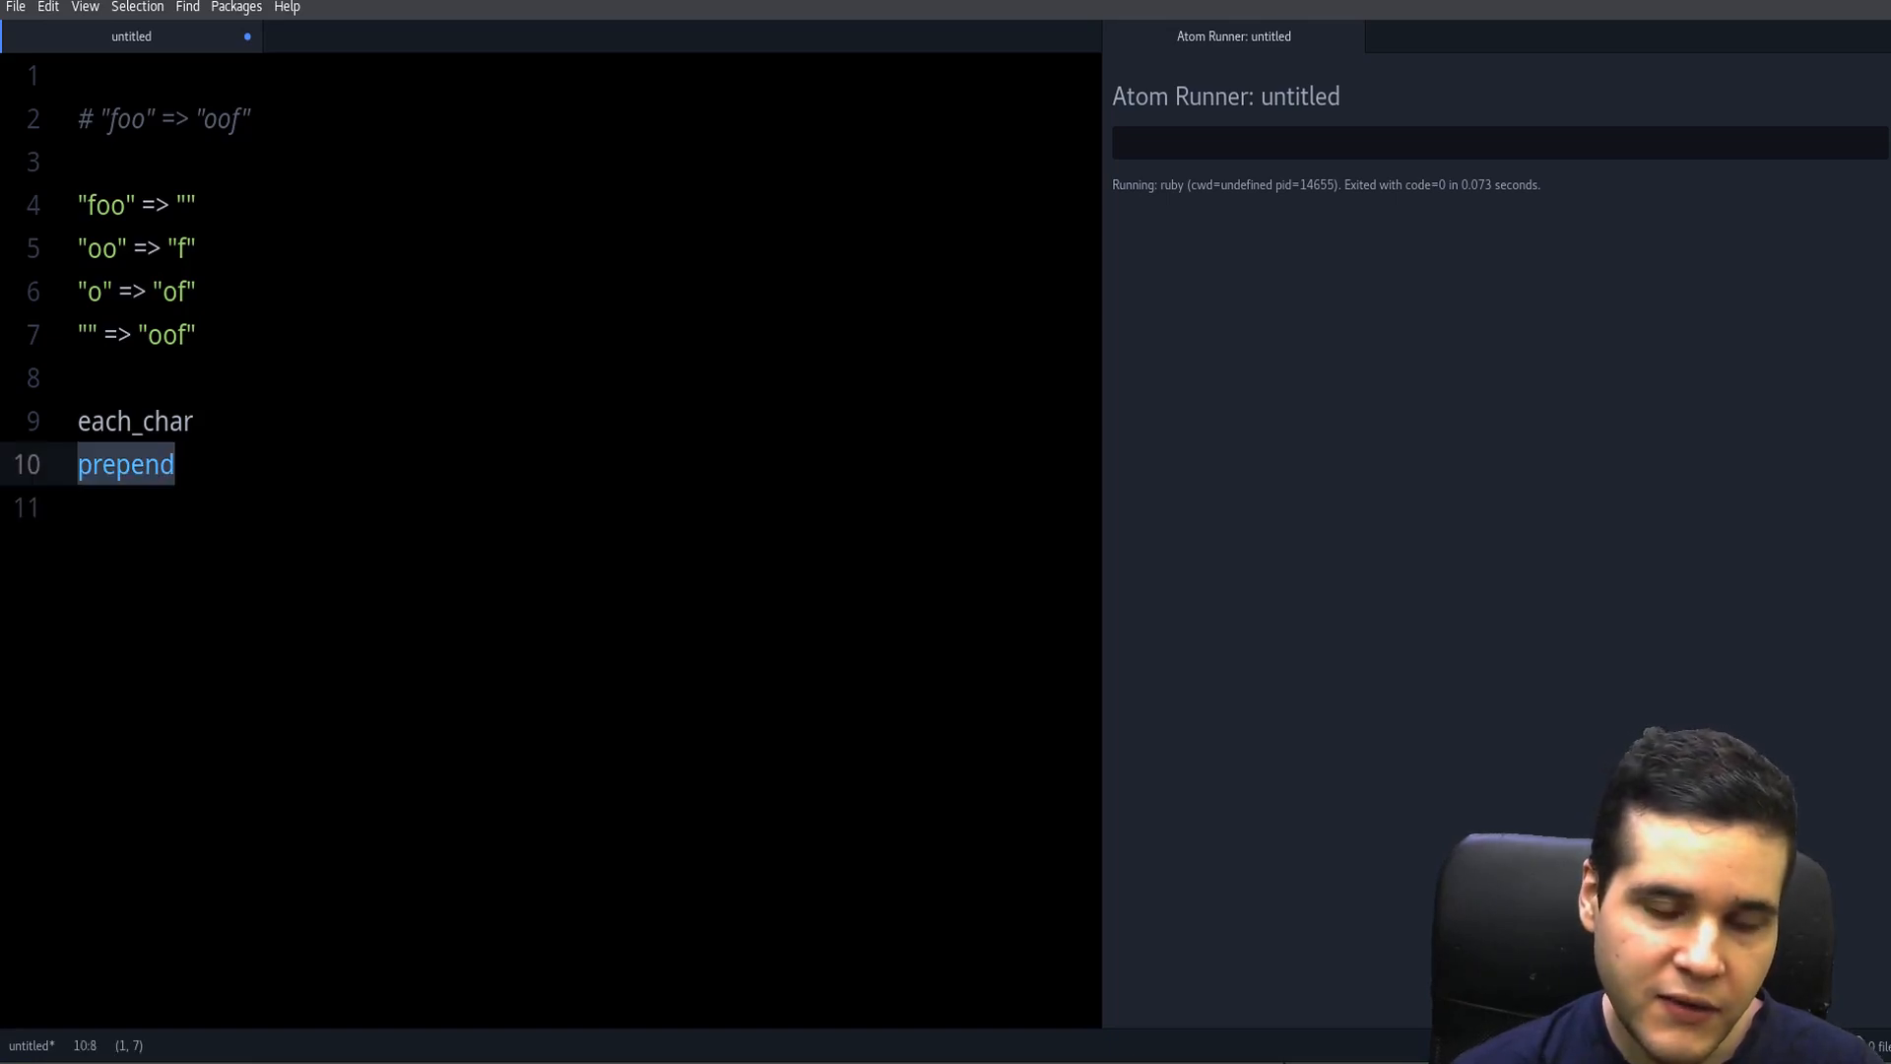
pyautogui.click(141, 421)
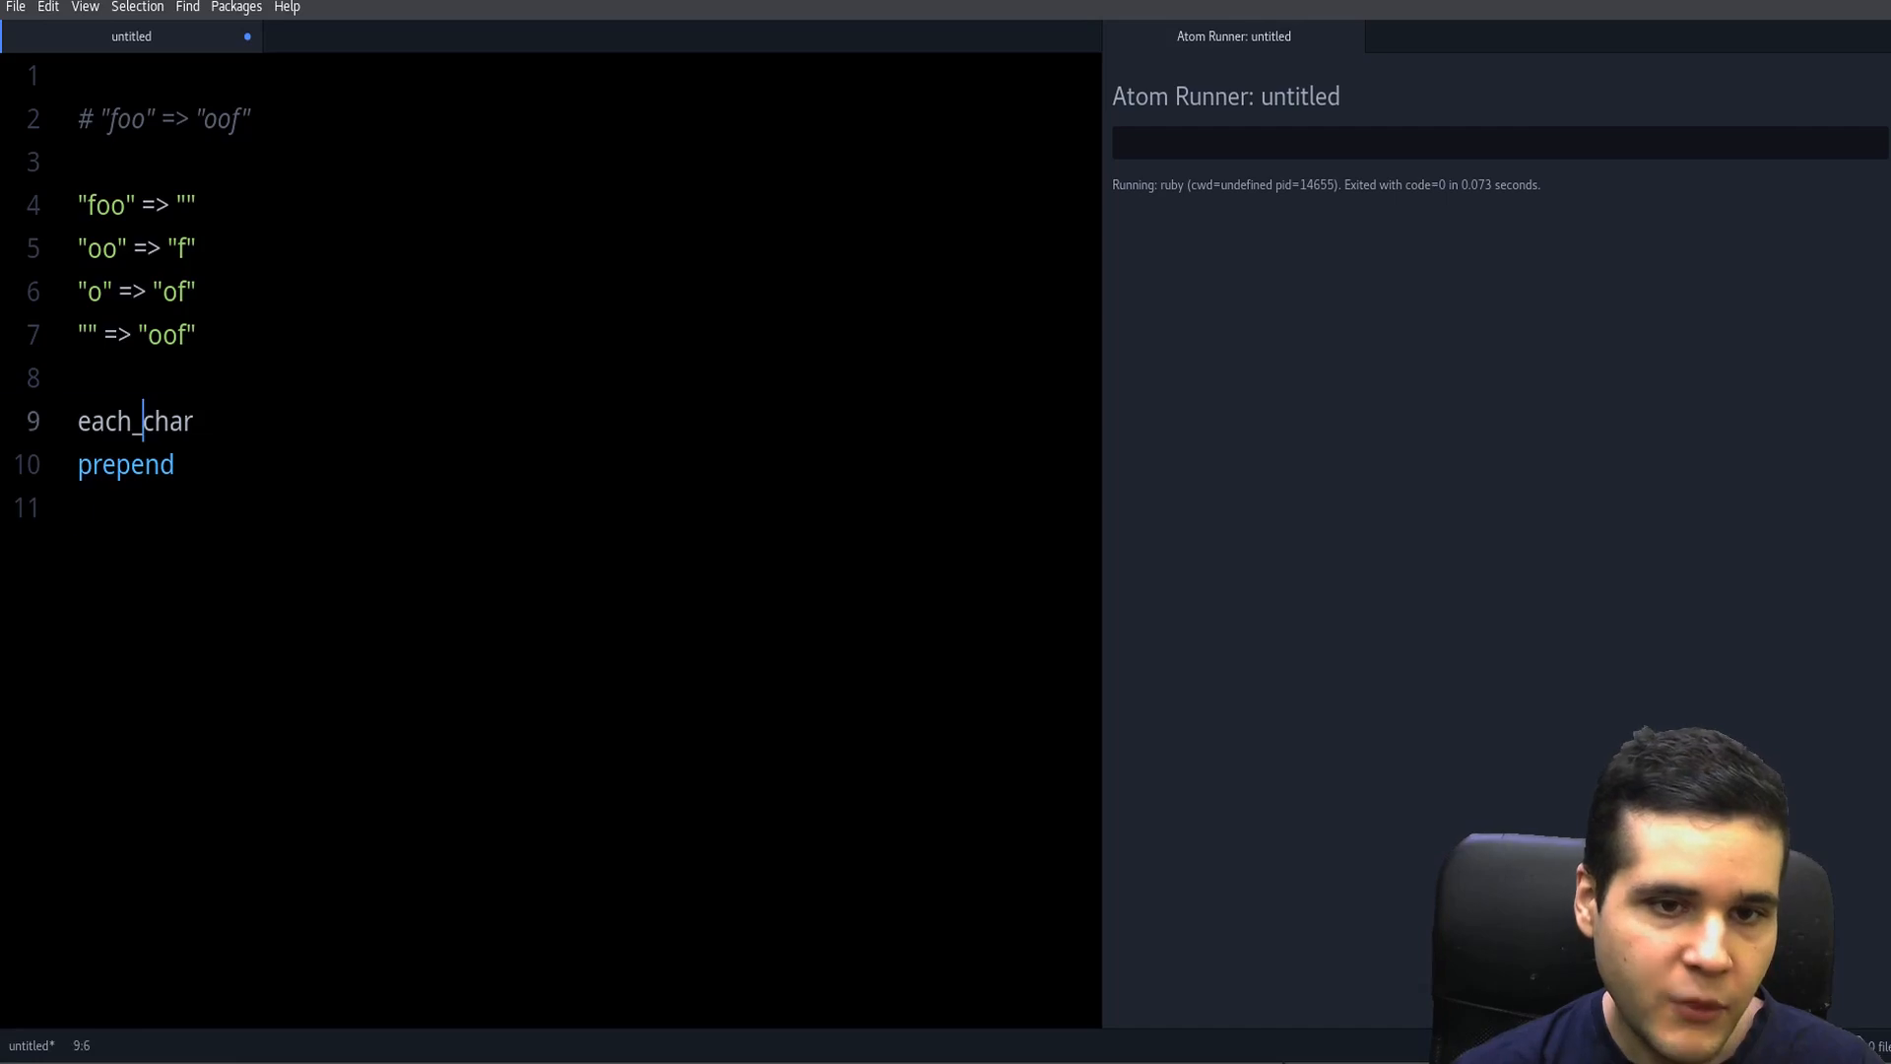
pyautogui.doubleClick(124, 464)
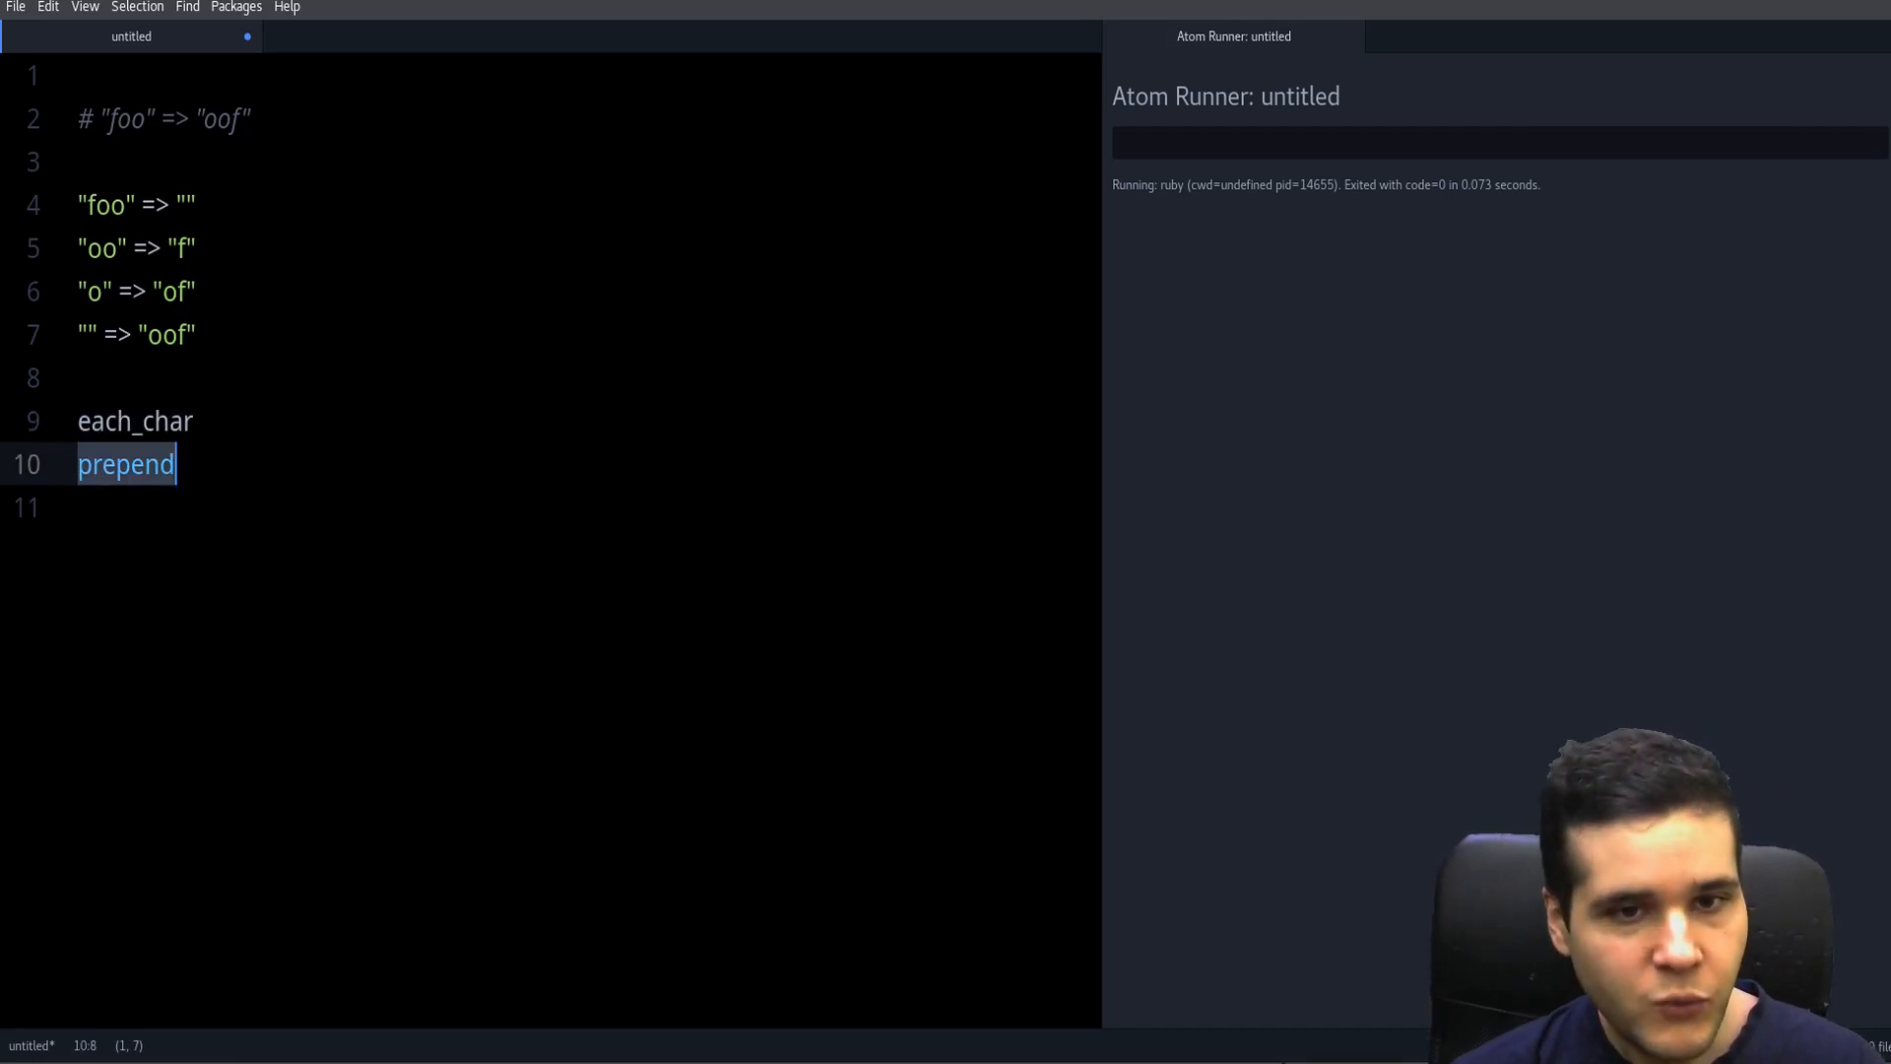
pyautogui.press('Enter')
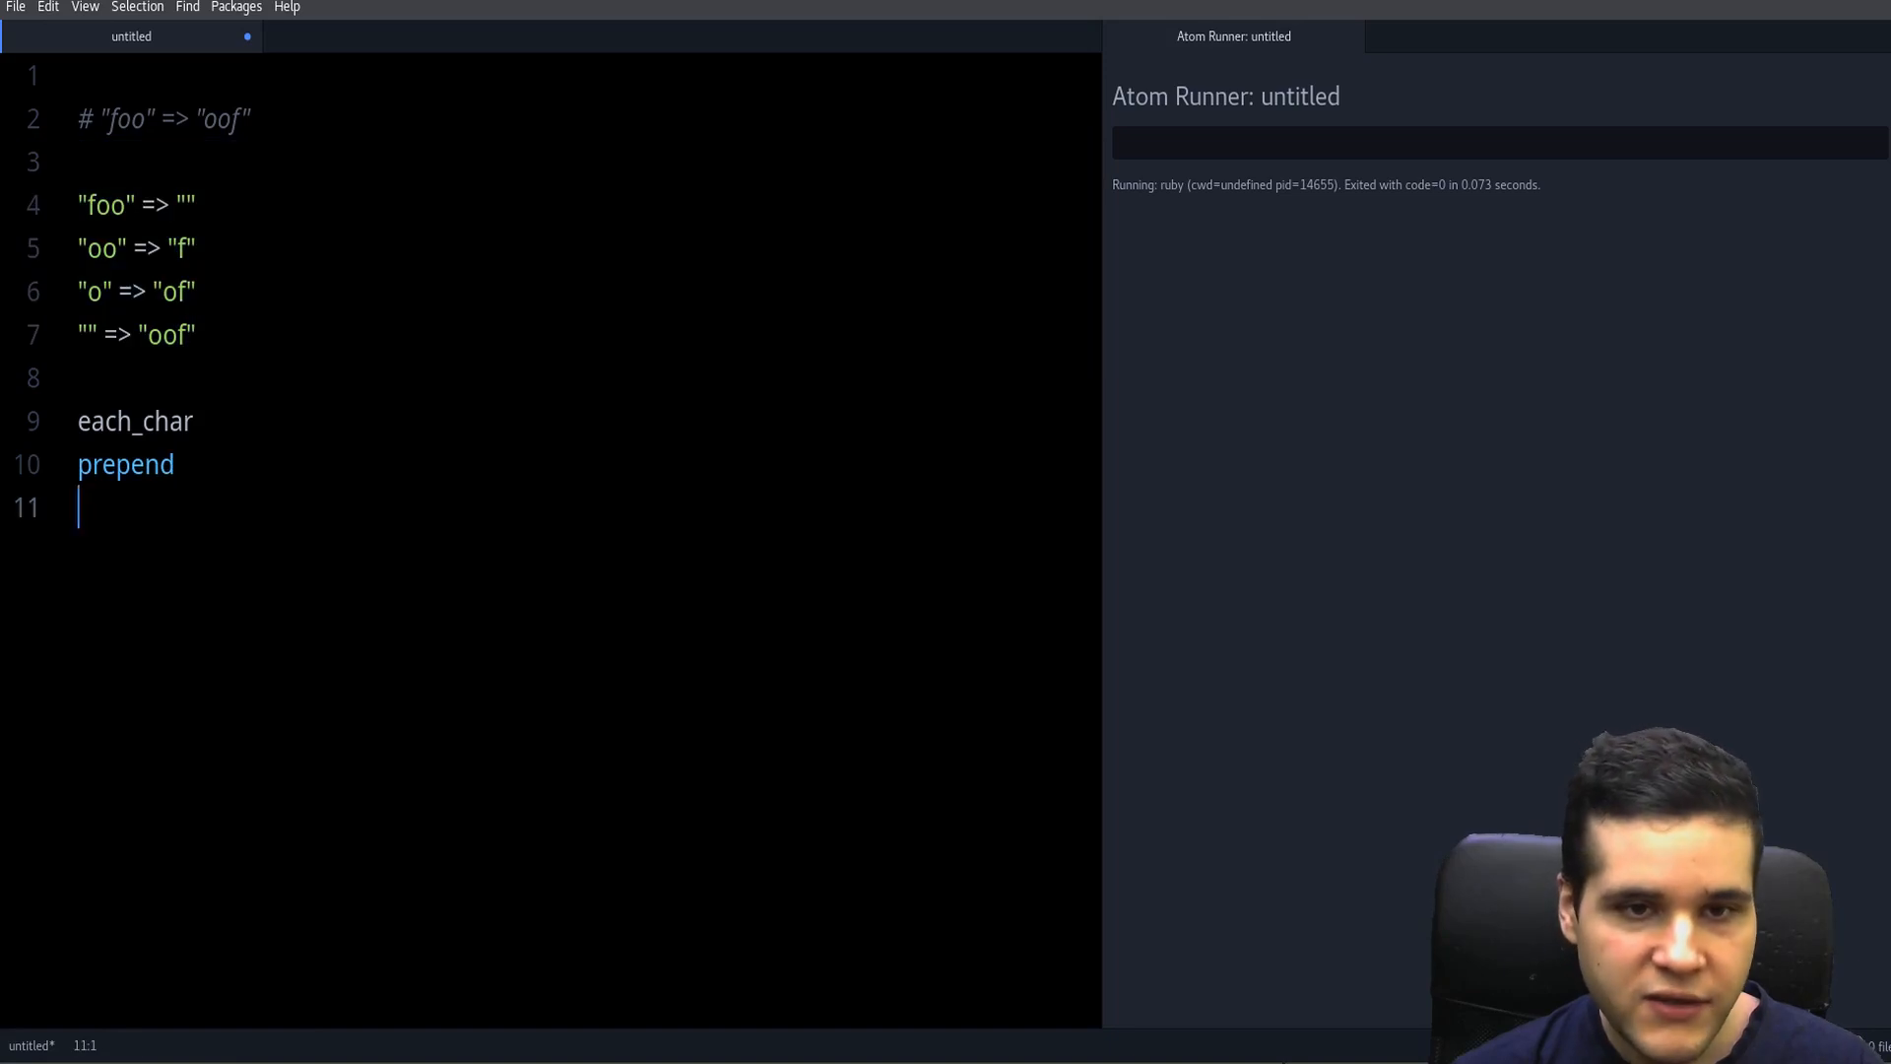
pyautogui.moveTo(76, 204); pyautogui.dragTo(197, 334)
pyautogui.write('"f')
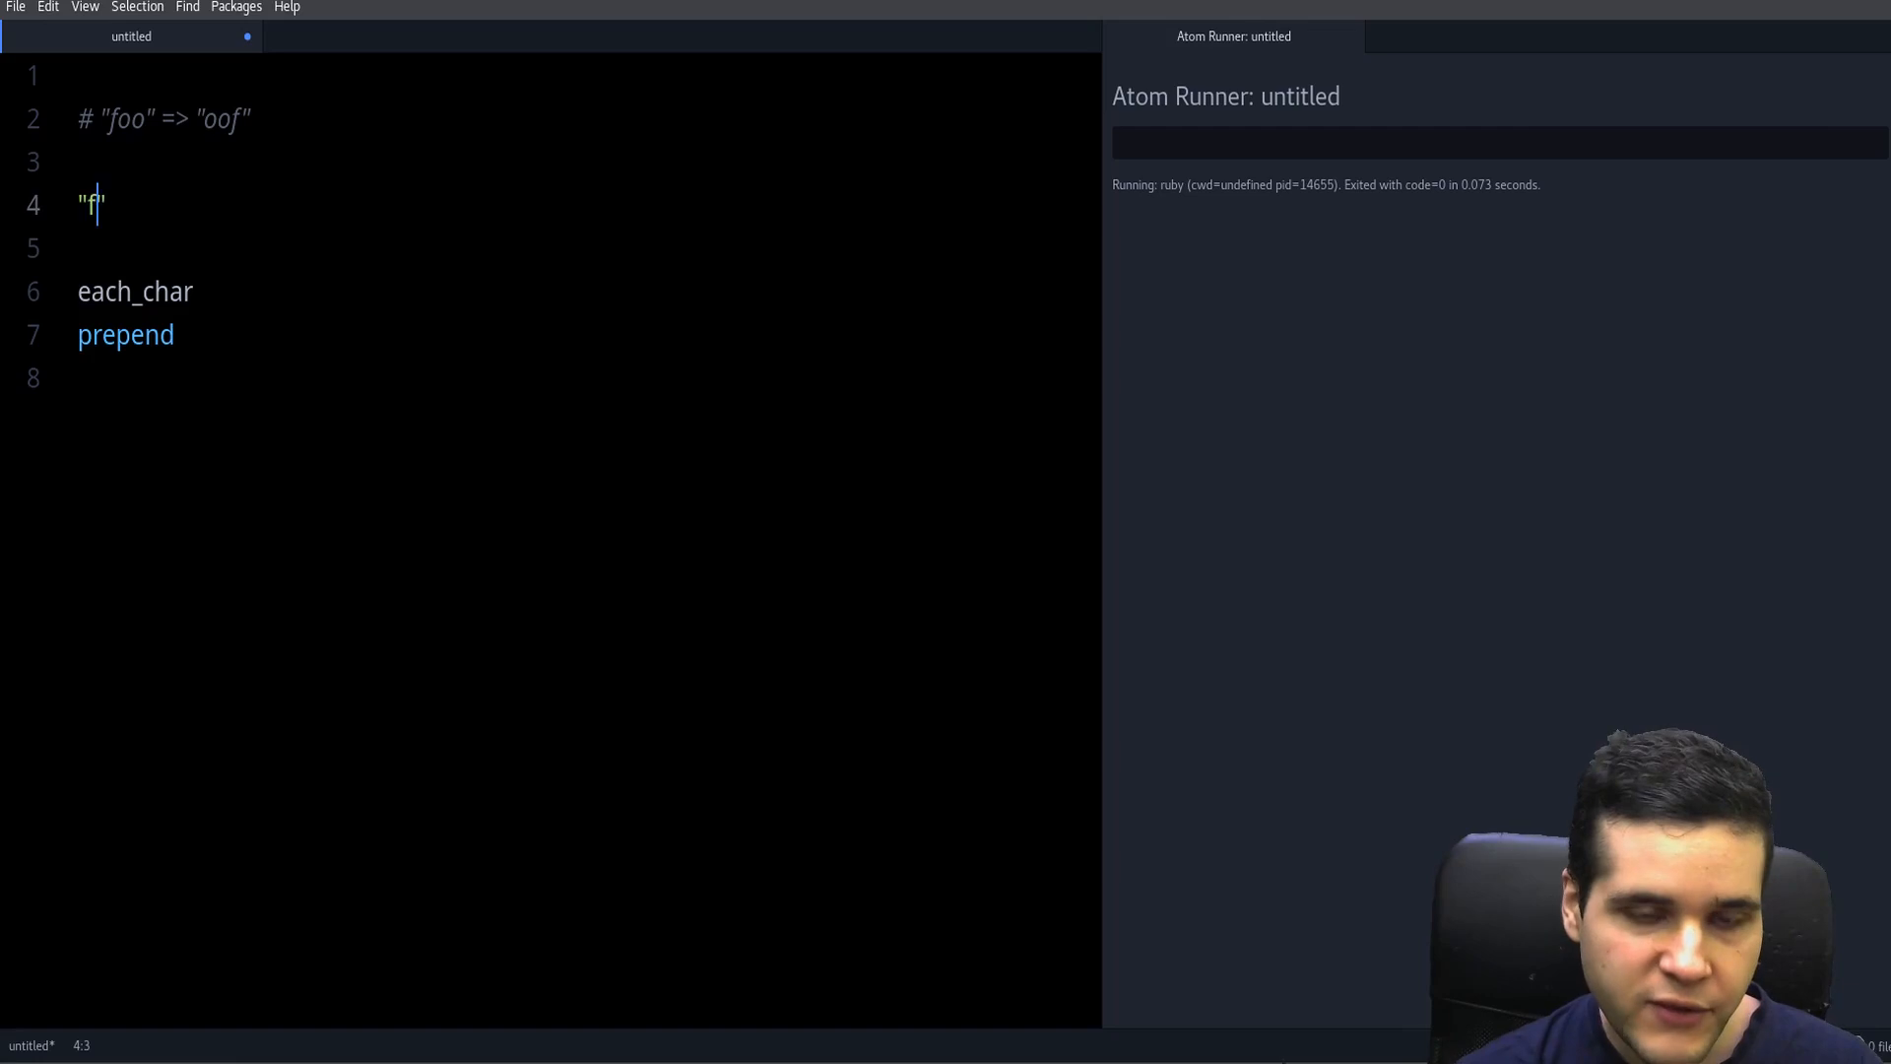
# - Define str = "foo" and out = "" below the notes
pyautogui.write('str "foo"')
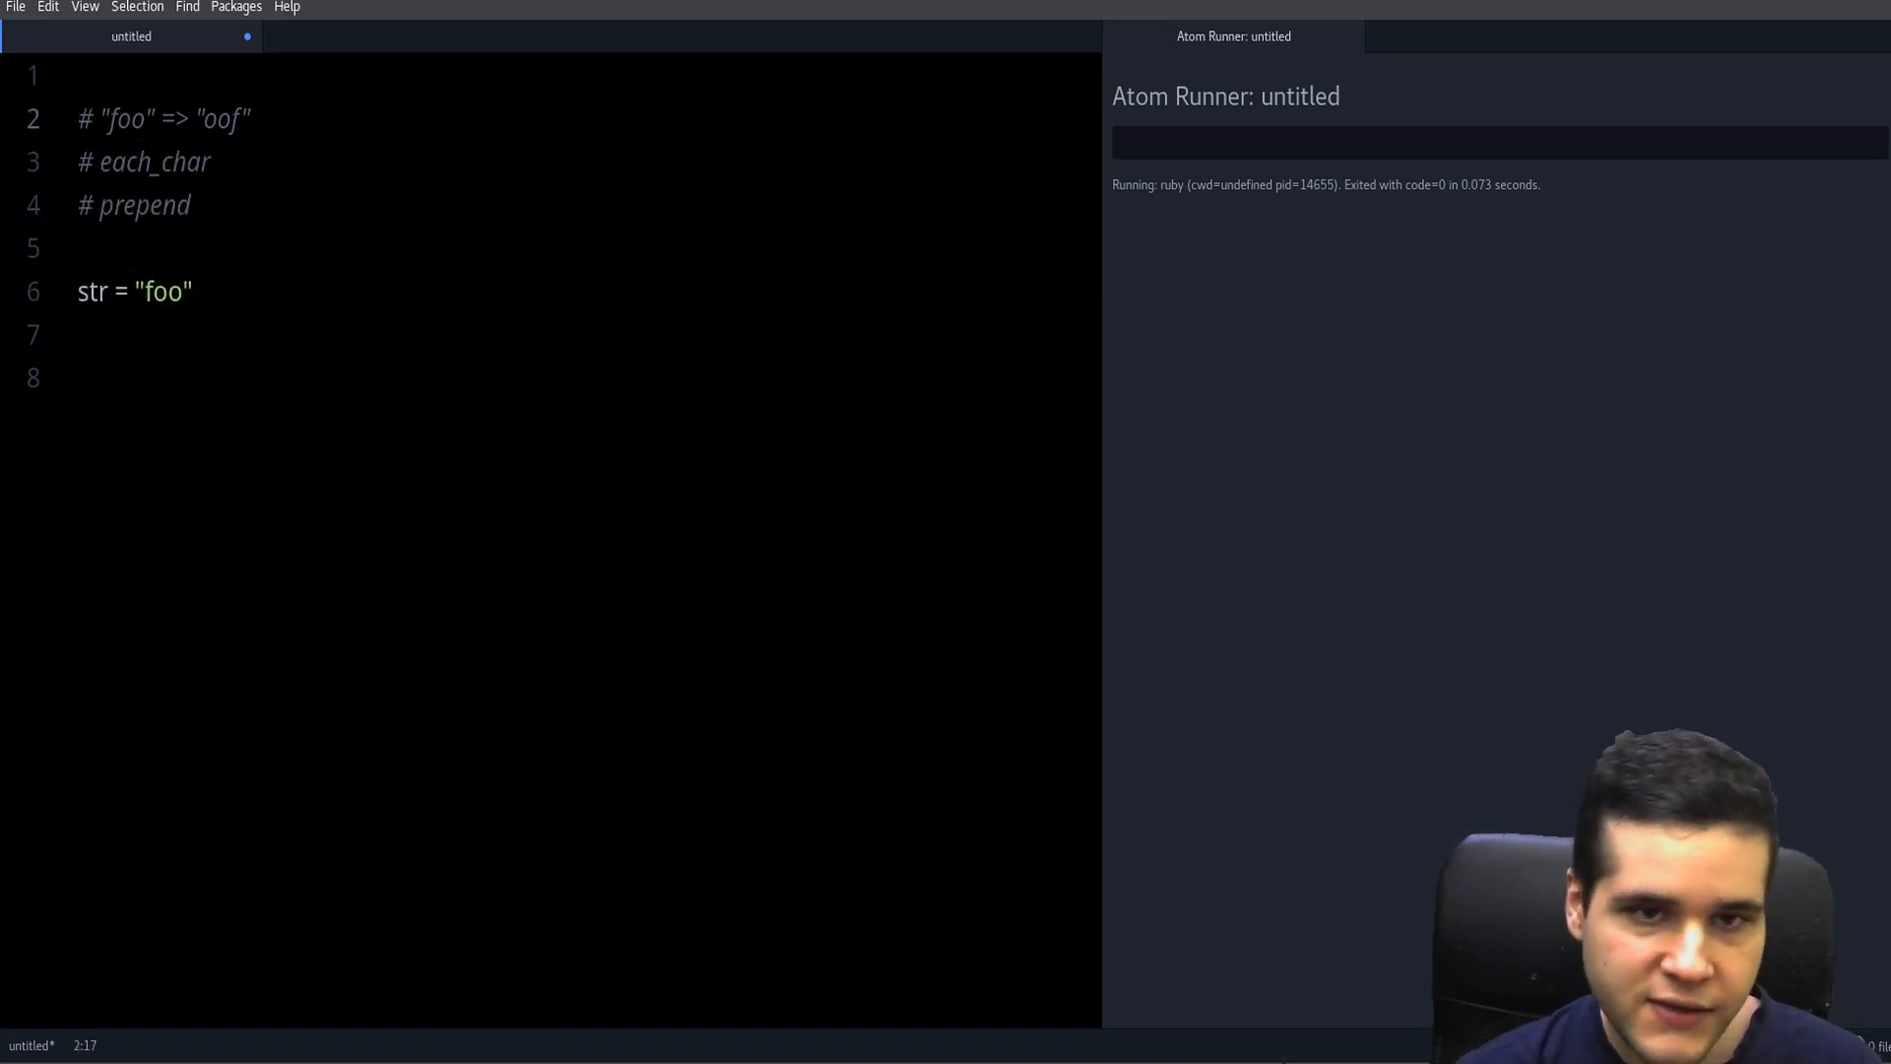
pyautogui.press('Enter')
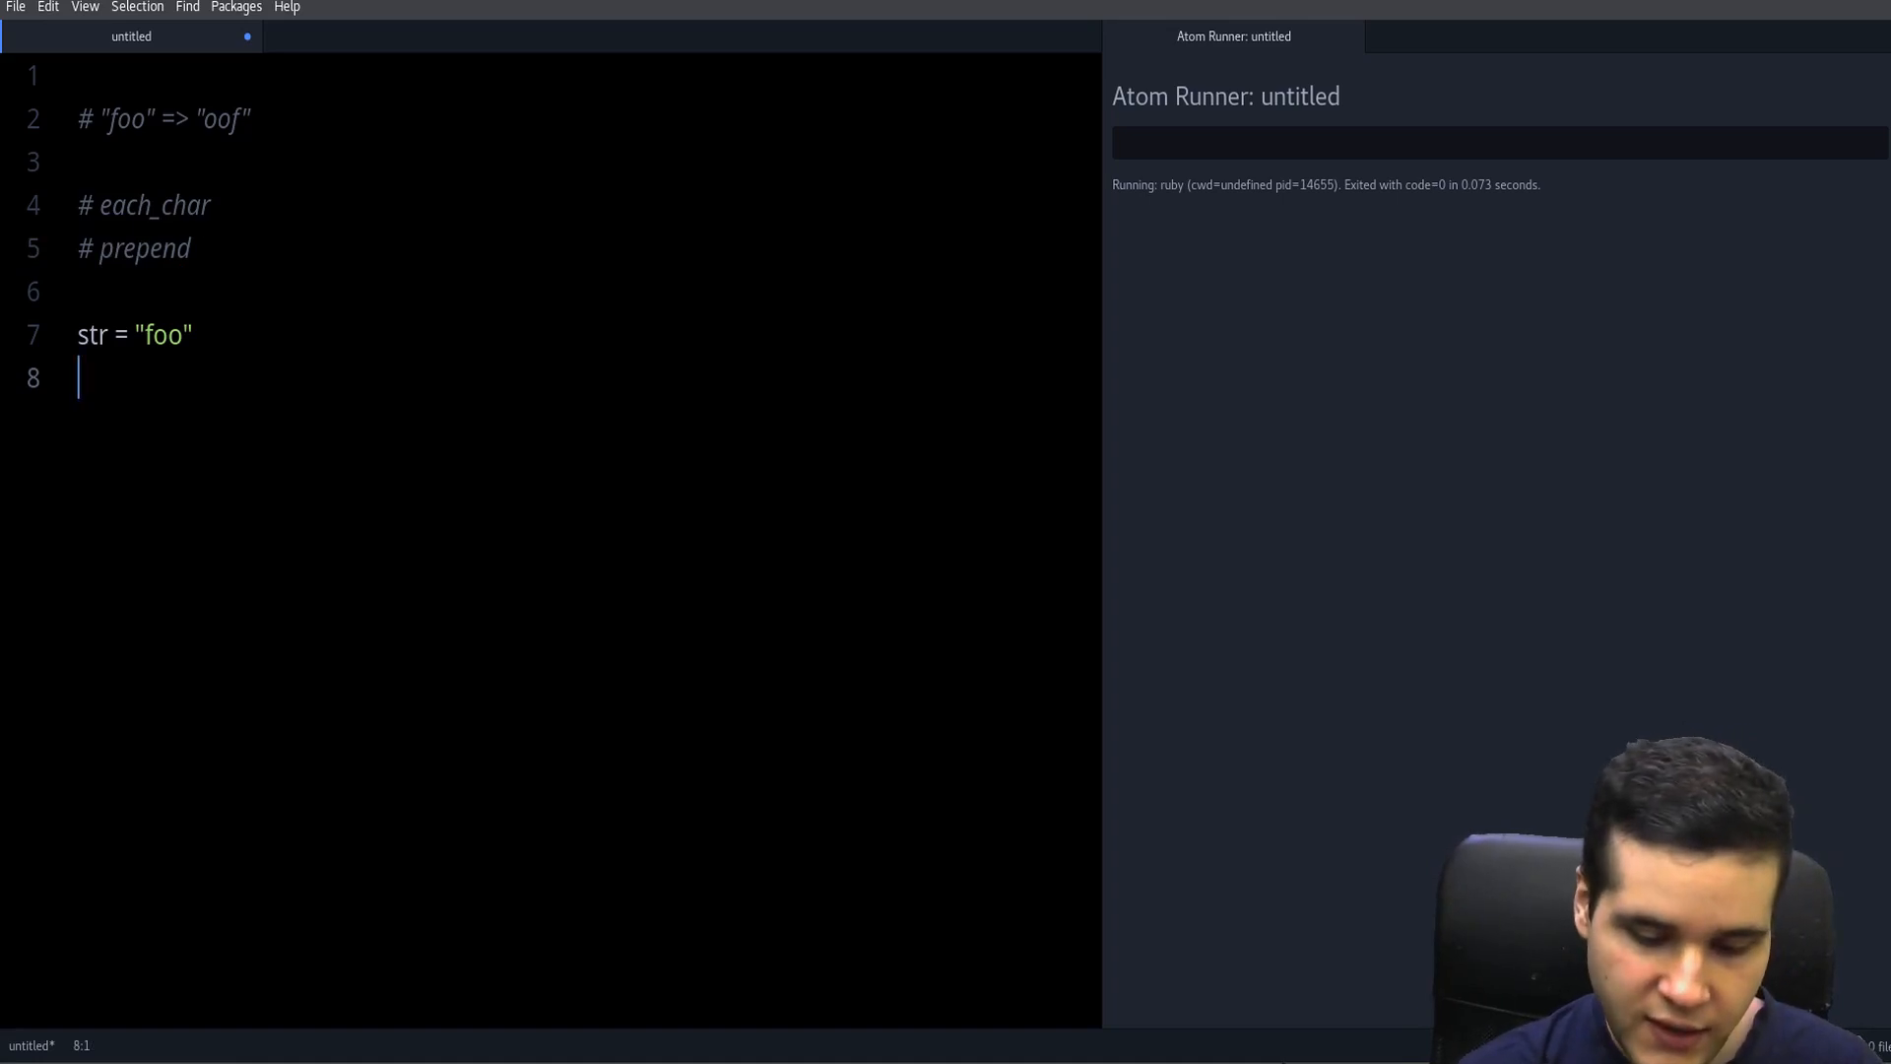
pyautogui.write('result')
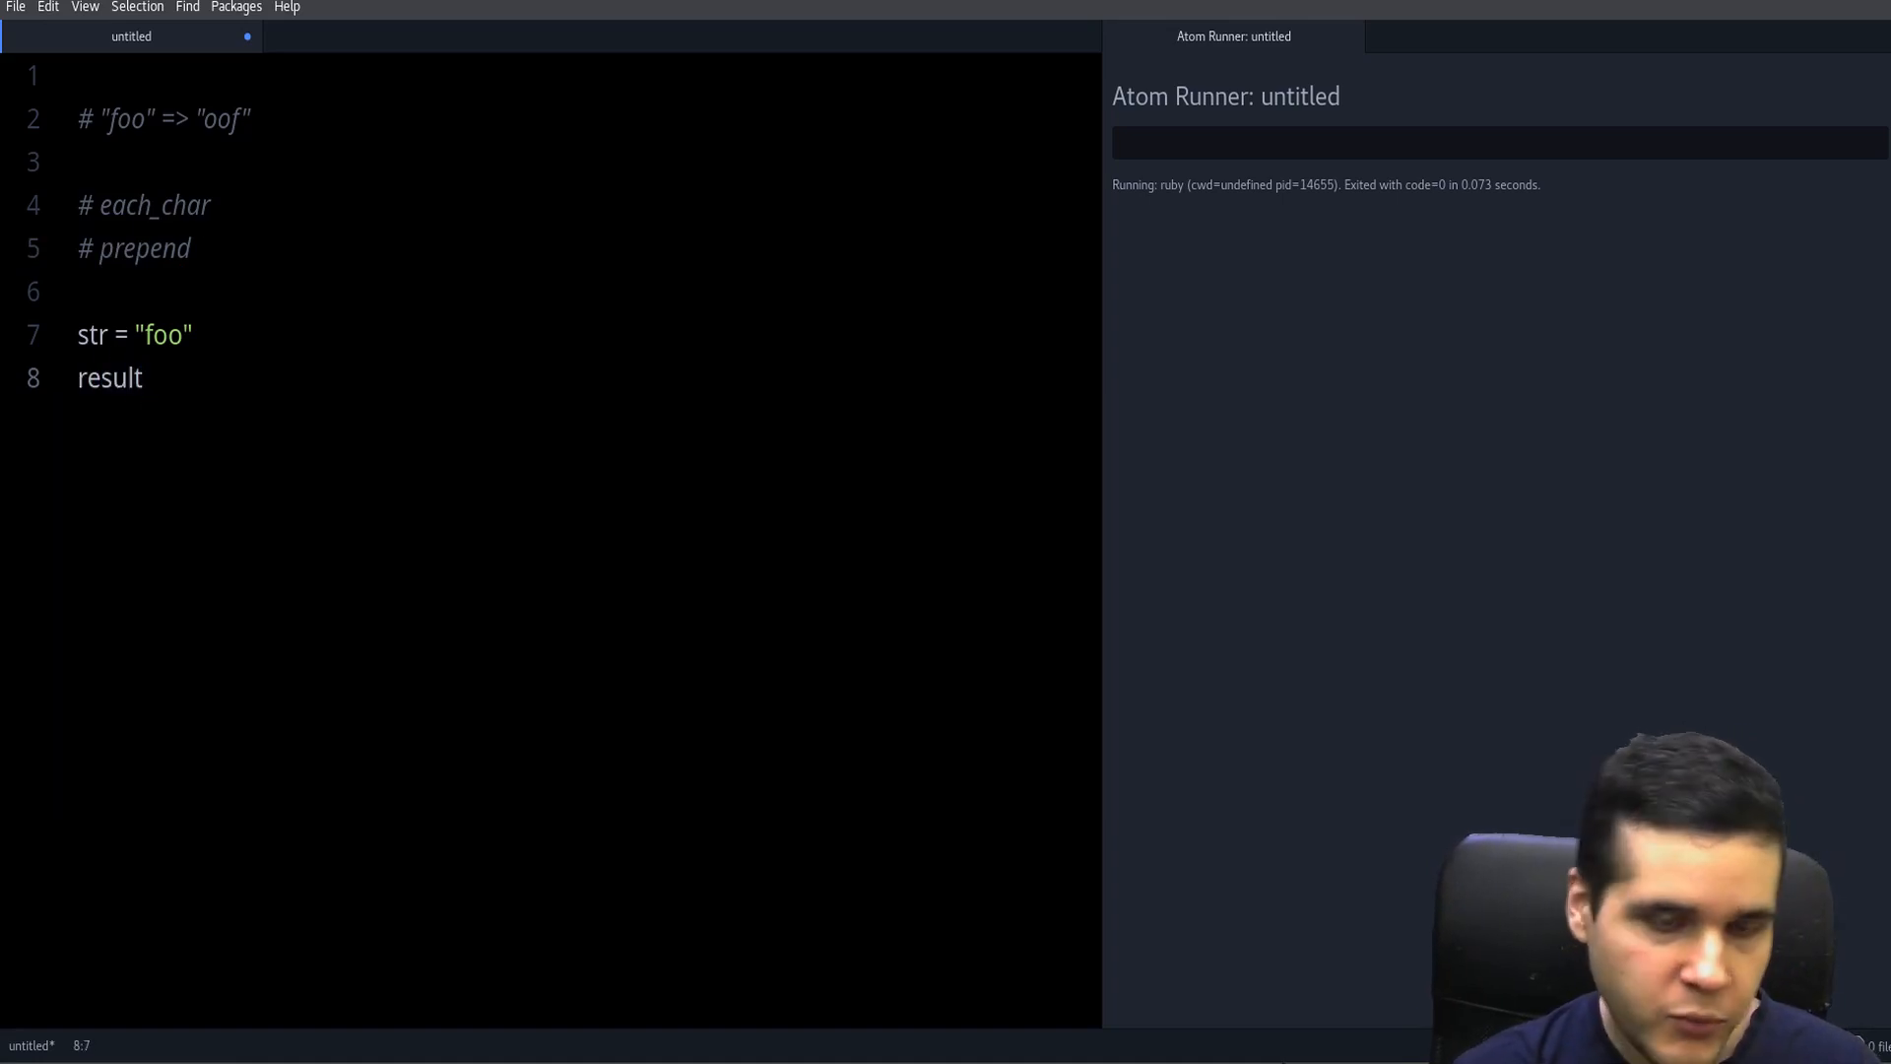
pyautogui.write('out = ""')
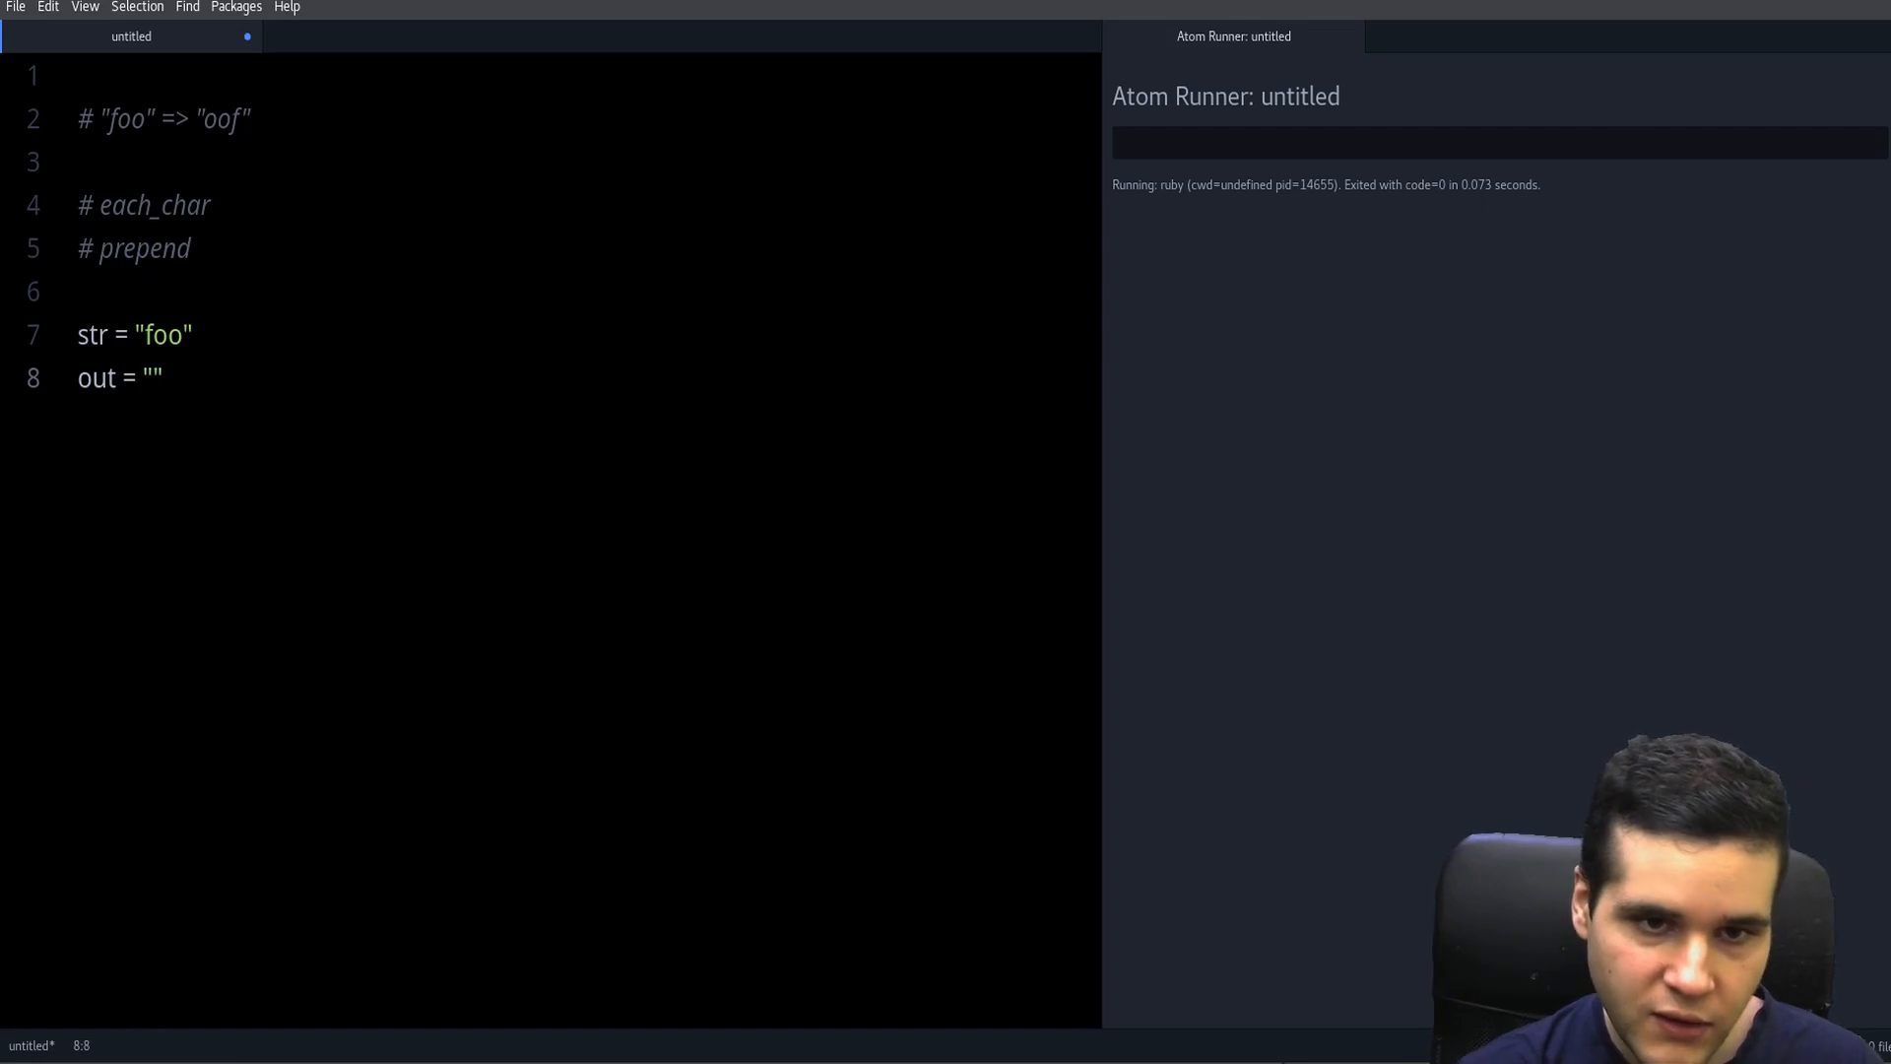
# - Add a line printing out.prepend "f"
pyautogui.write('out.prepend')
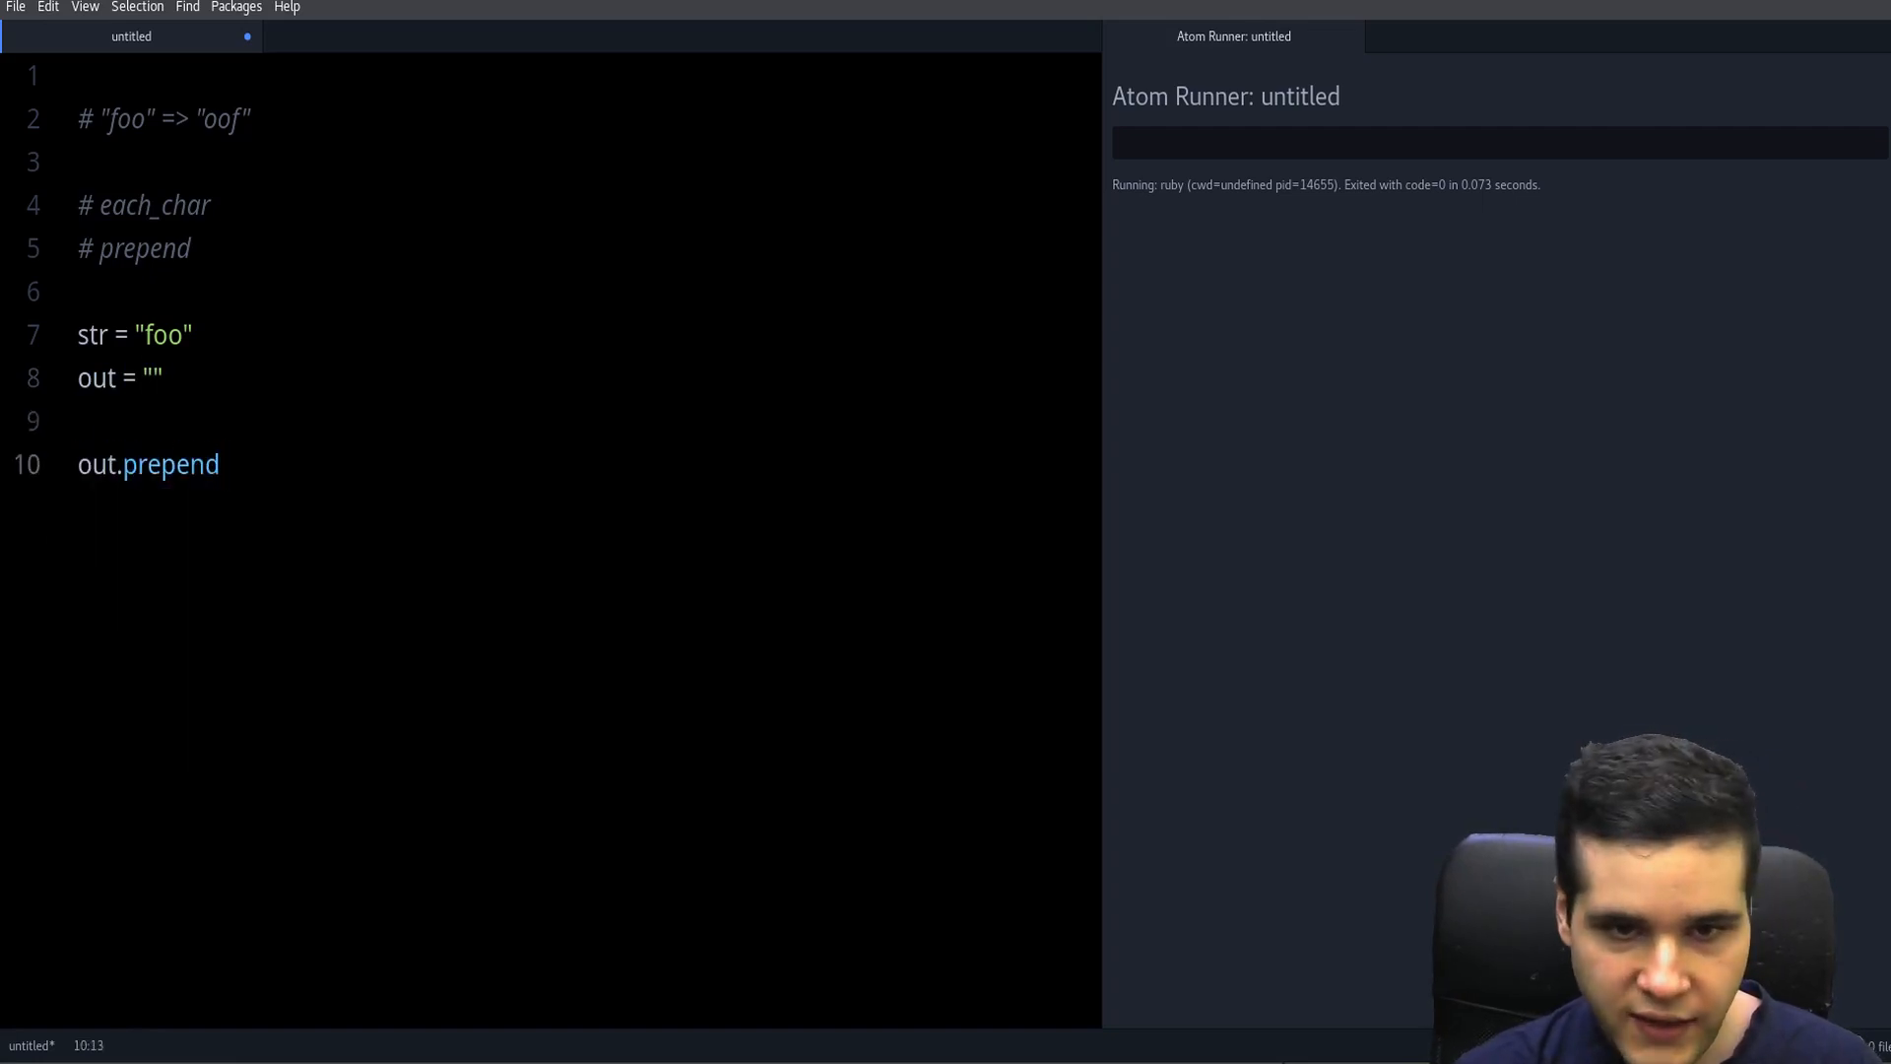
pyautogui.write('"f"')
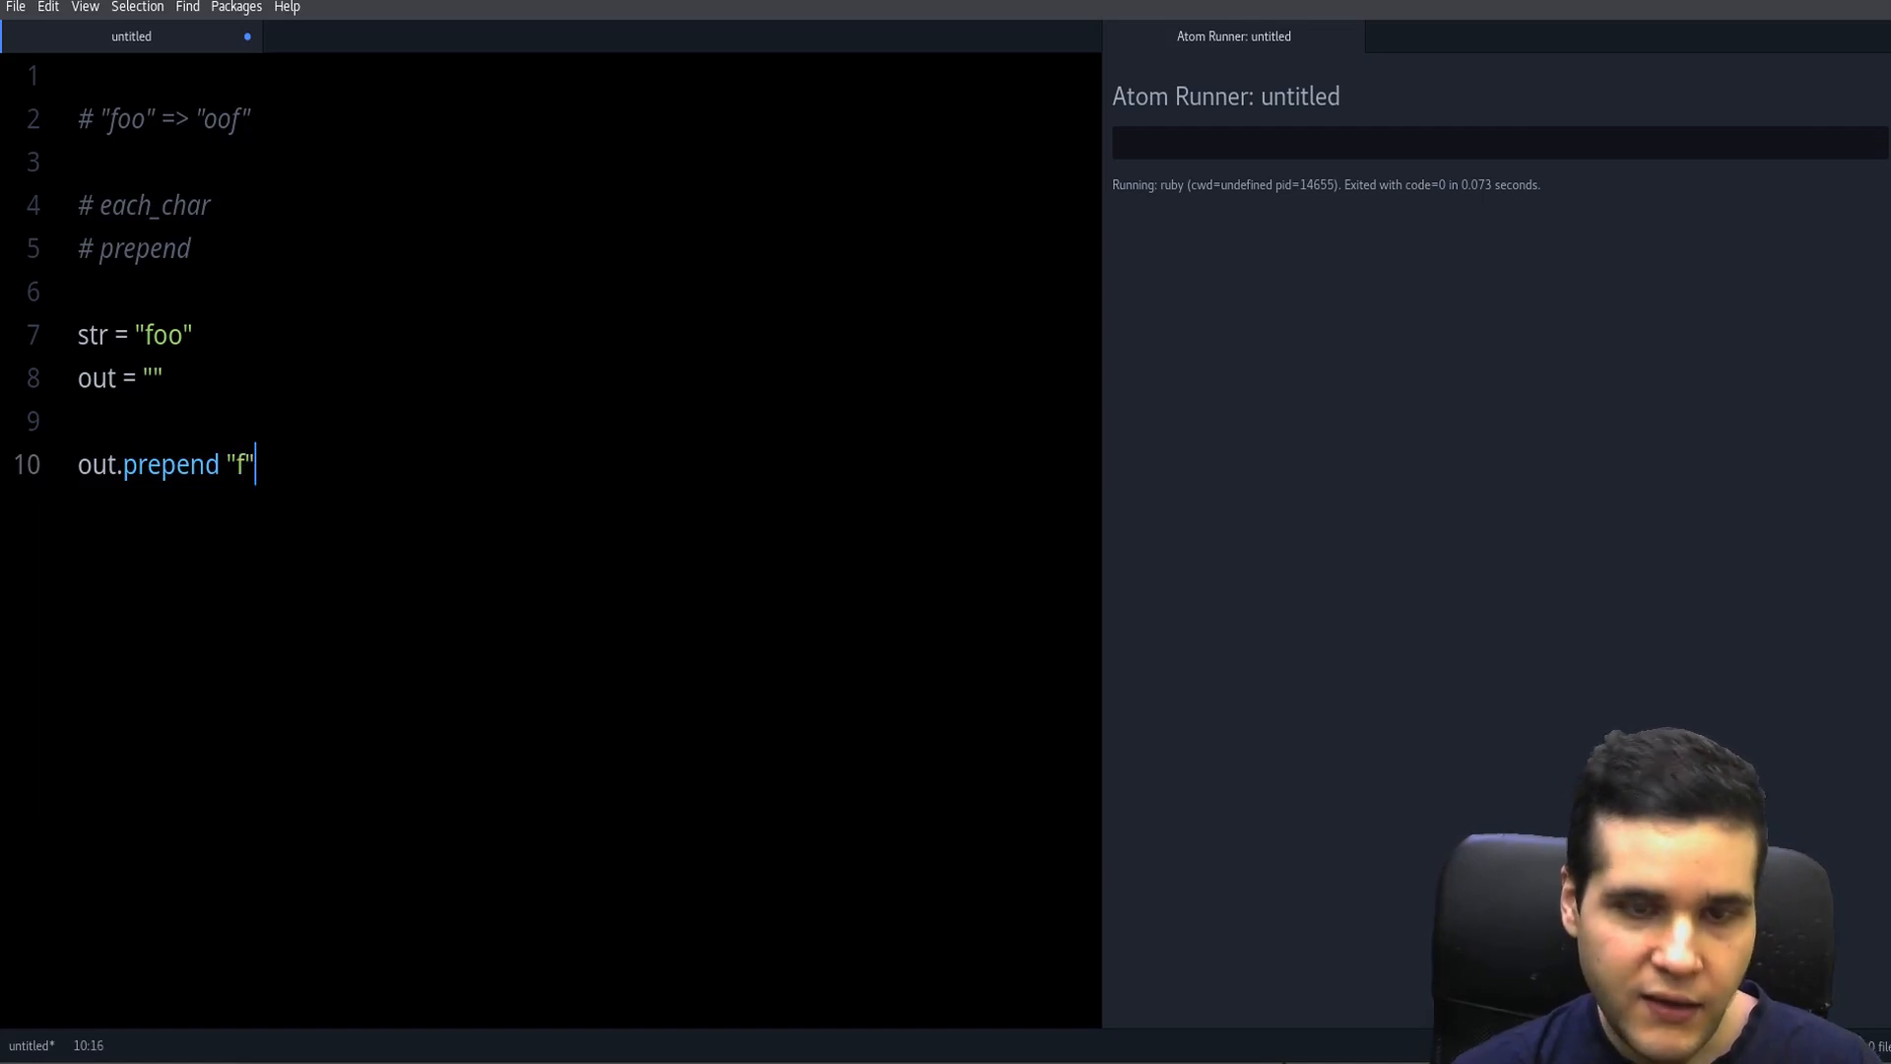
pyautogui.write('p')
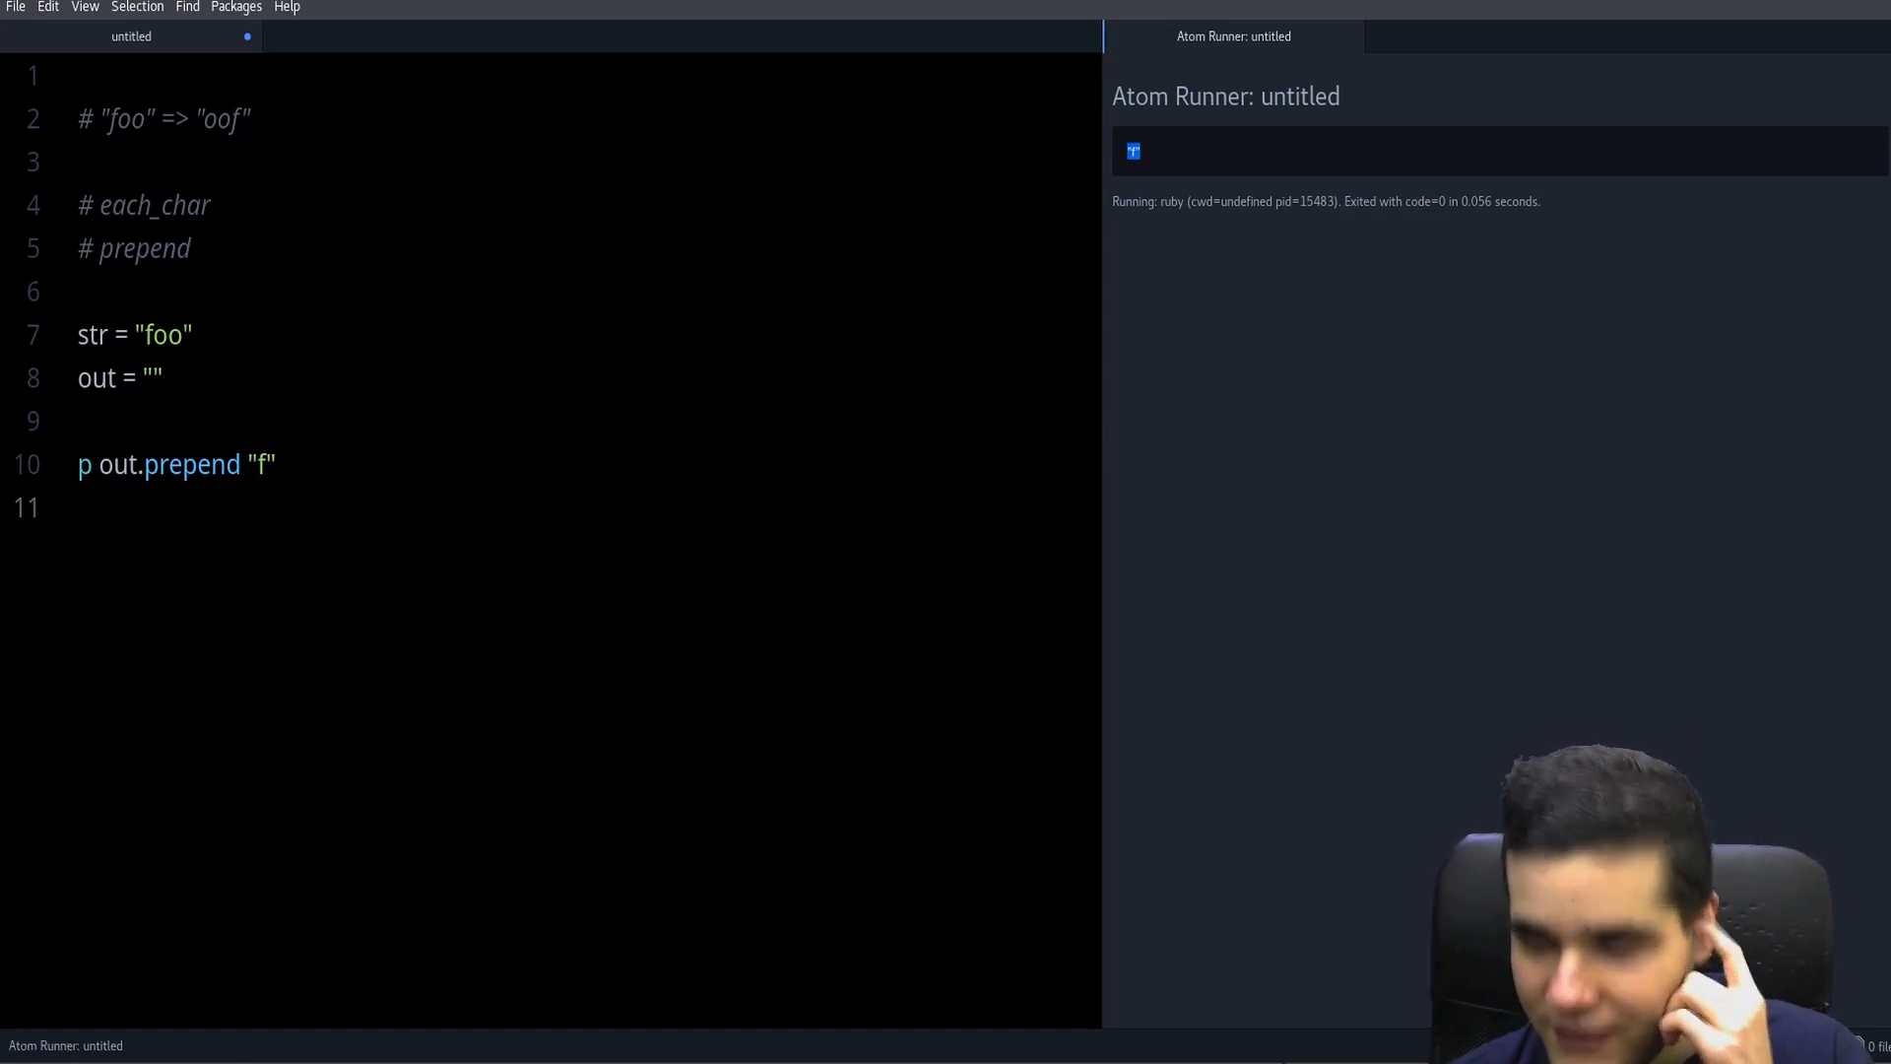
# - Select the runner's printed output and delete while adding the out.prepend "o" lines
pyautogui.doubleClick(261, 465)
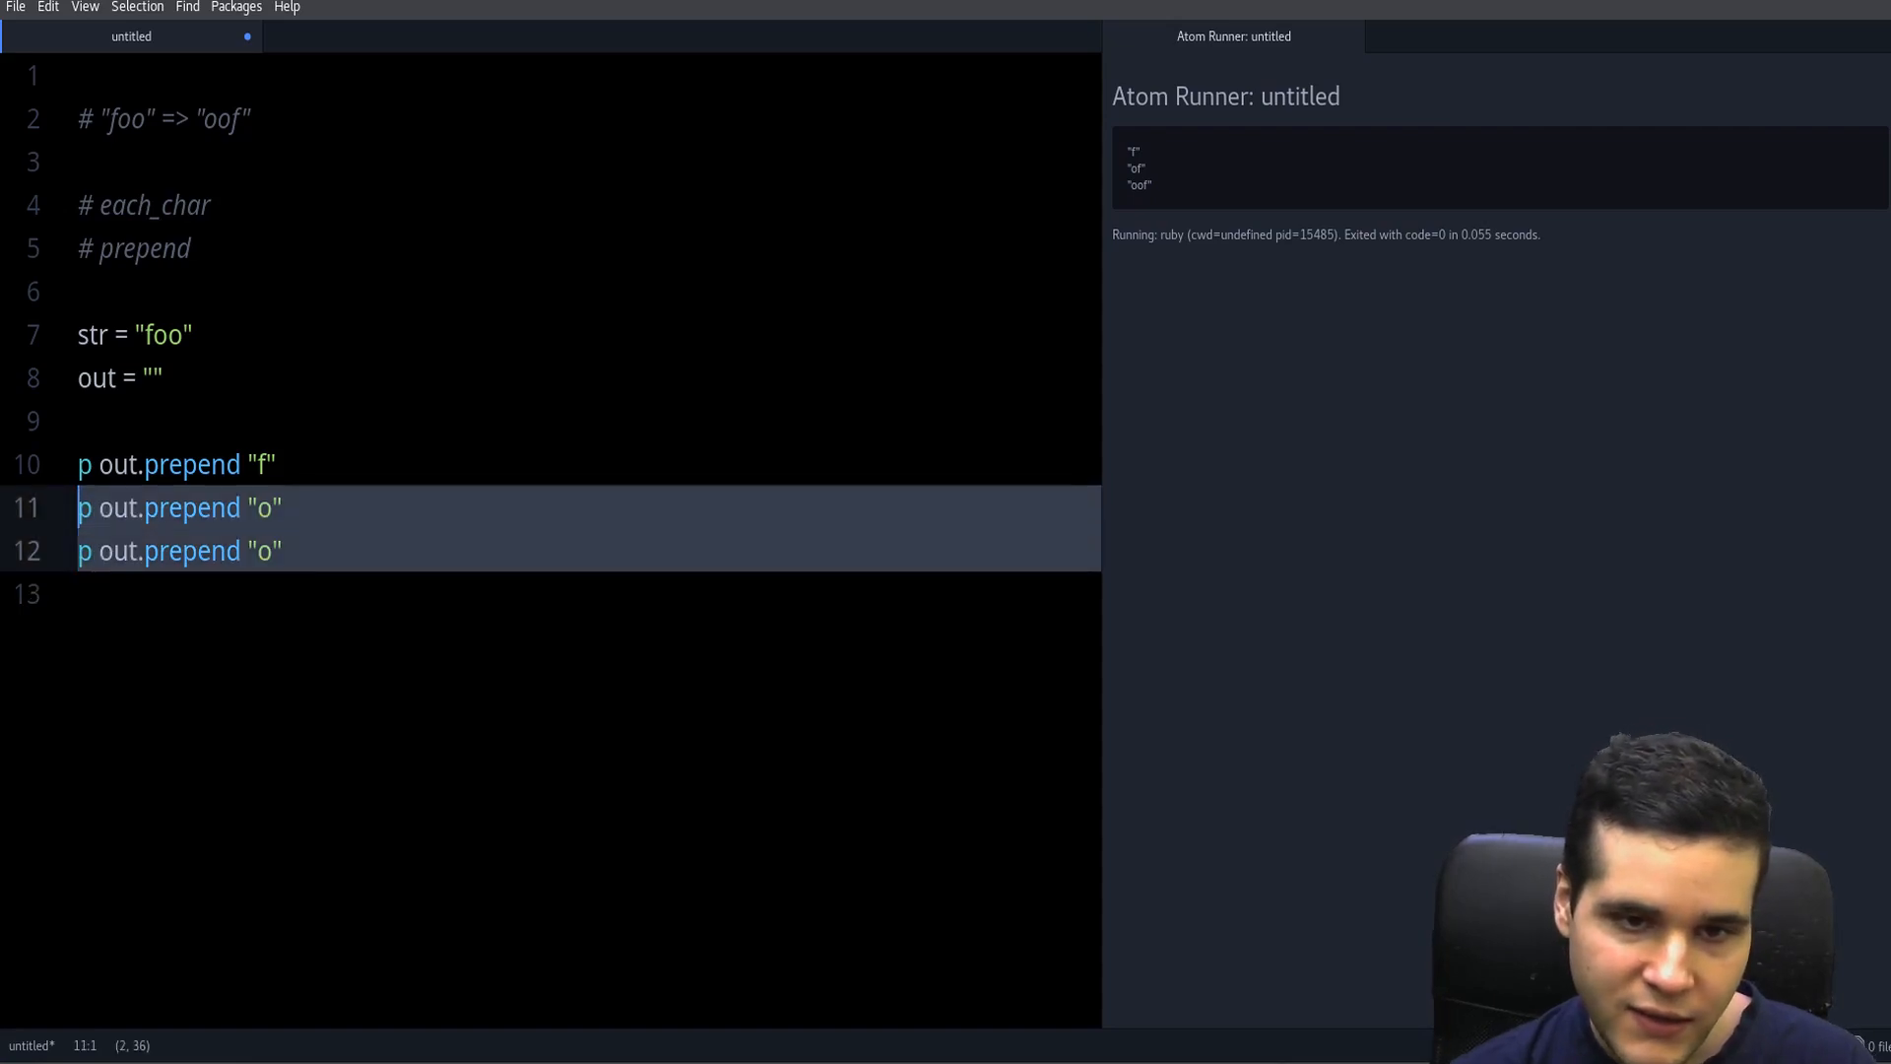
pyautogui.press('Delete')
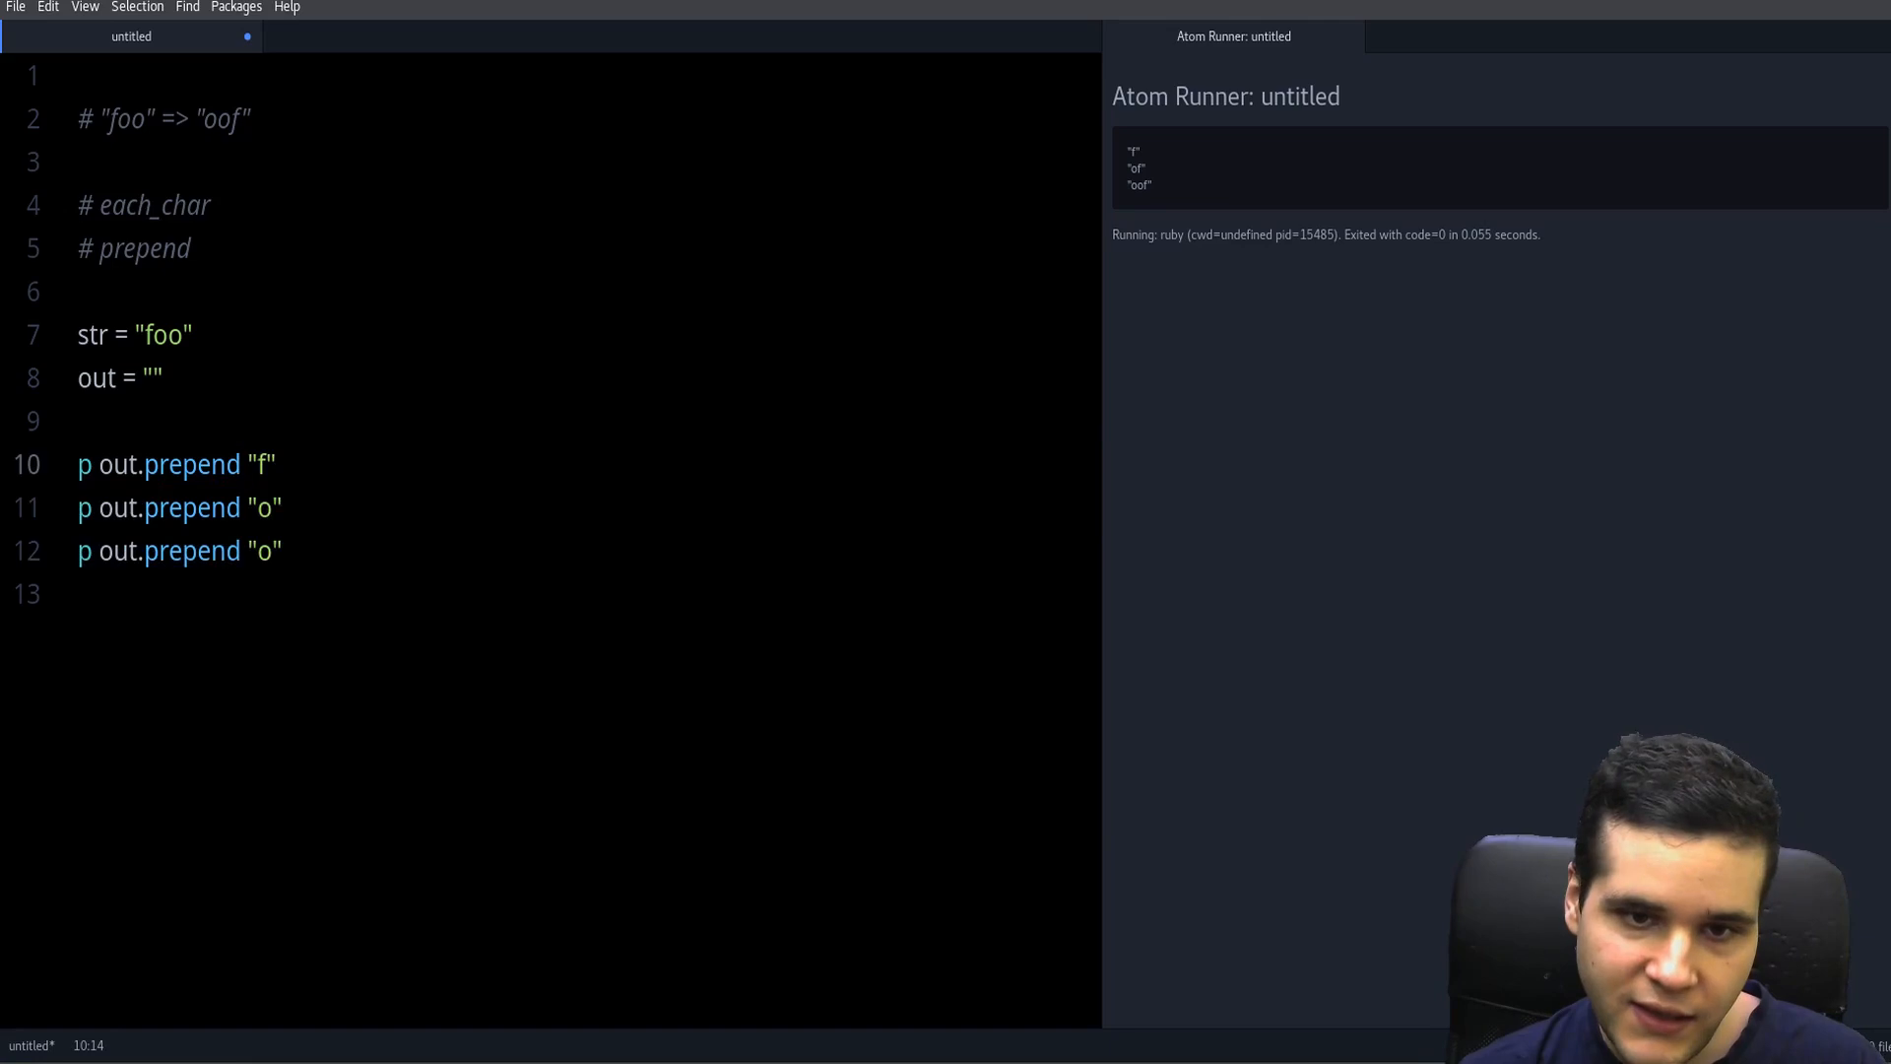
# - Replace the repeated prepend lines with str.each_char { |ch| out.prepend(ch) } and p out
pyautogui.moveTo(77, 463); pyautogui.dragTo(284, 550)
pyautogui.write('x')
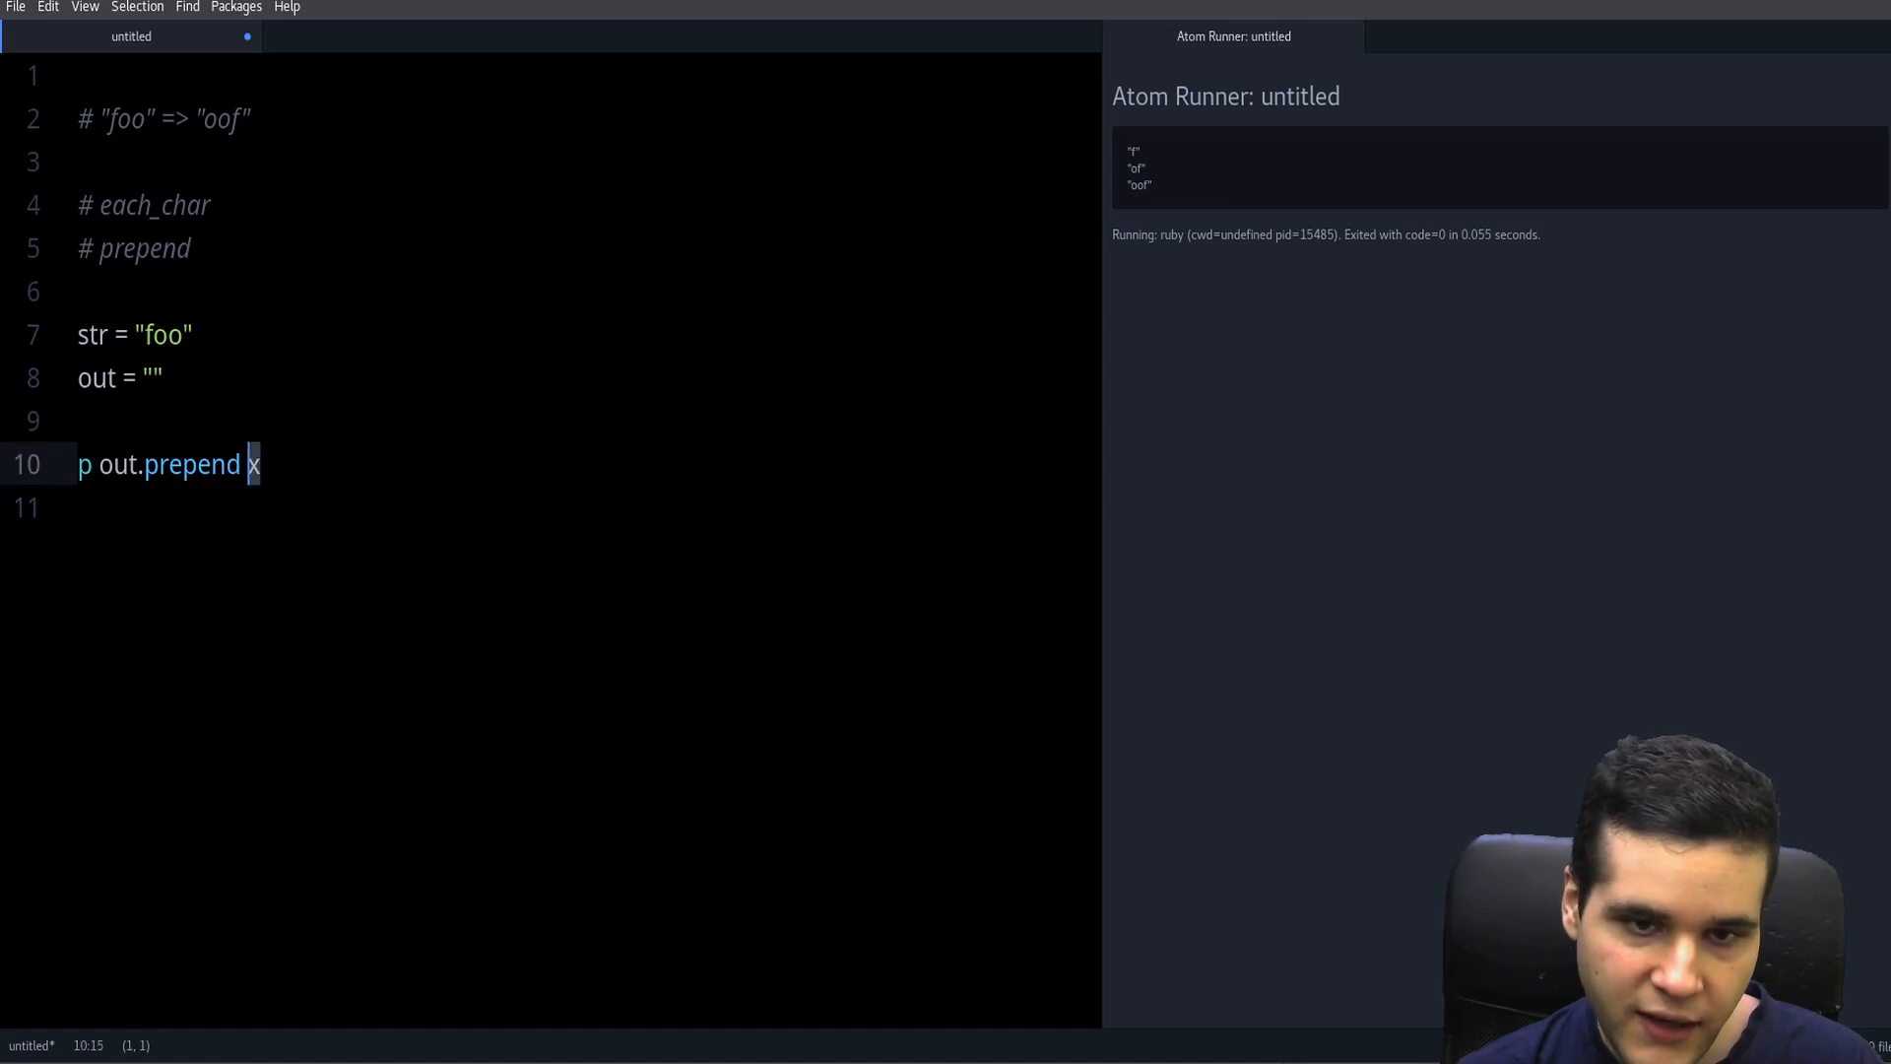
pyautogui.write('ch')
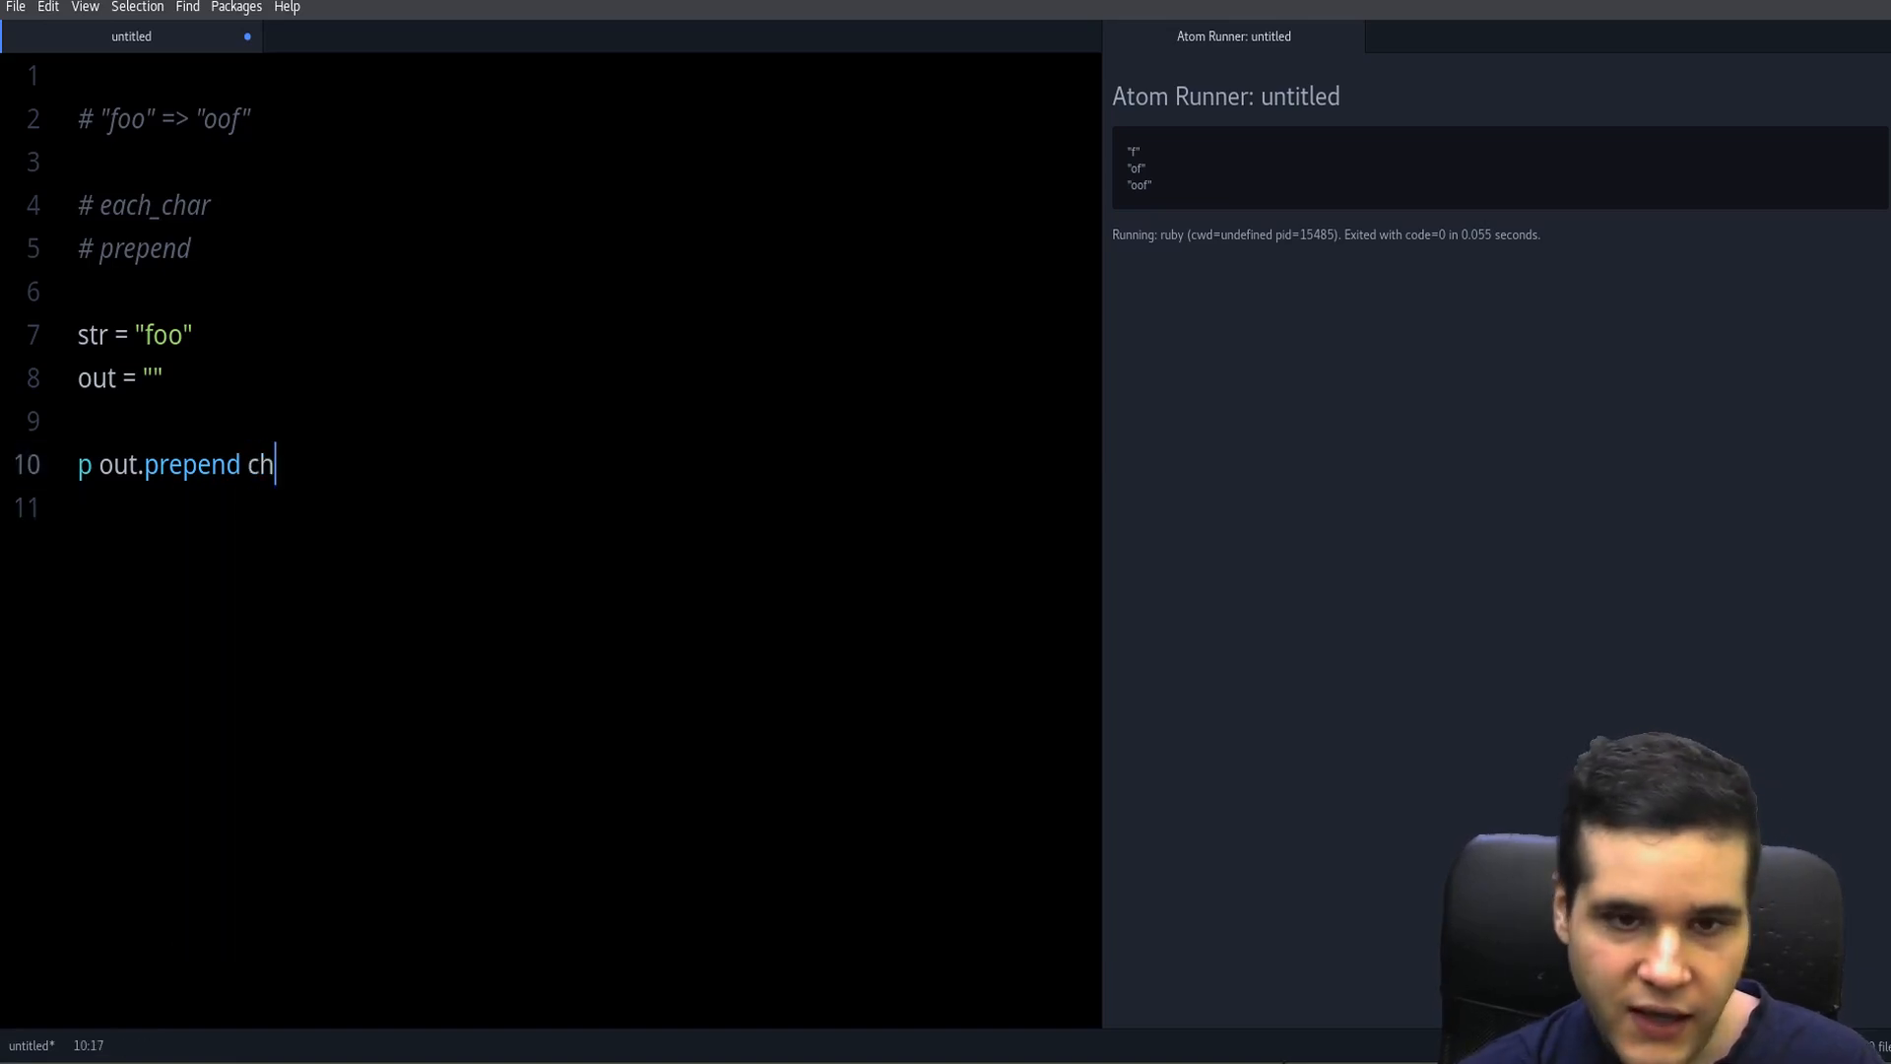
pyautogui.press('Home')
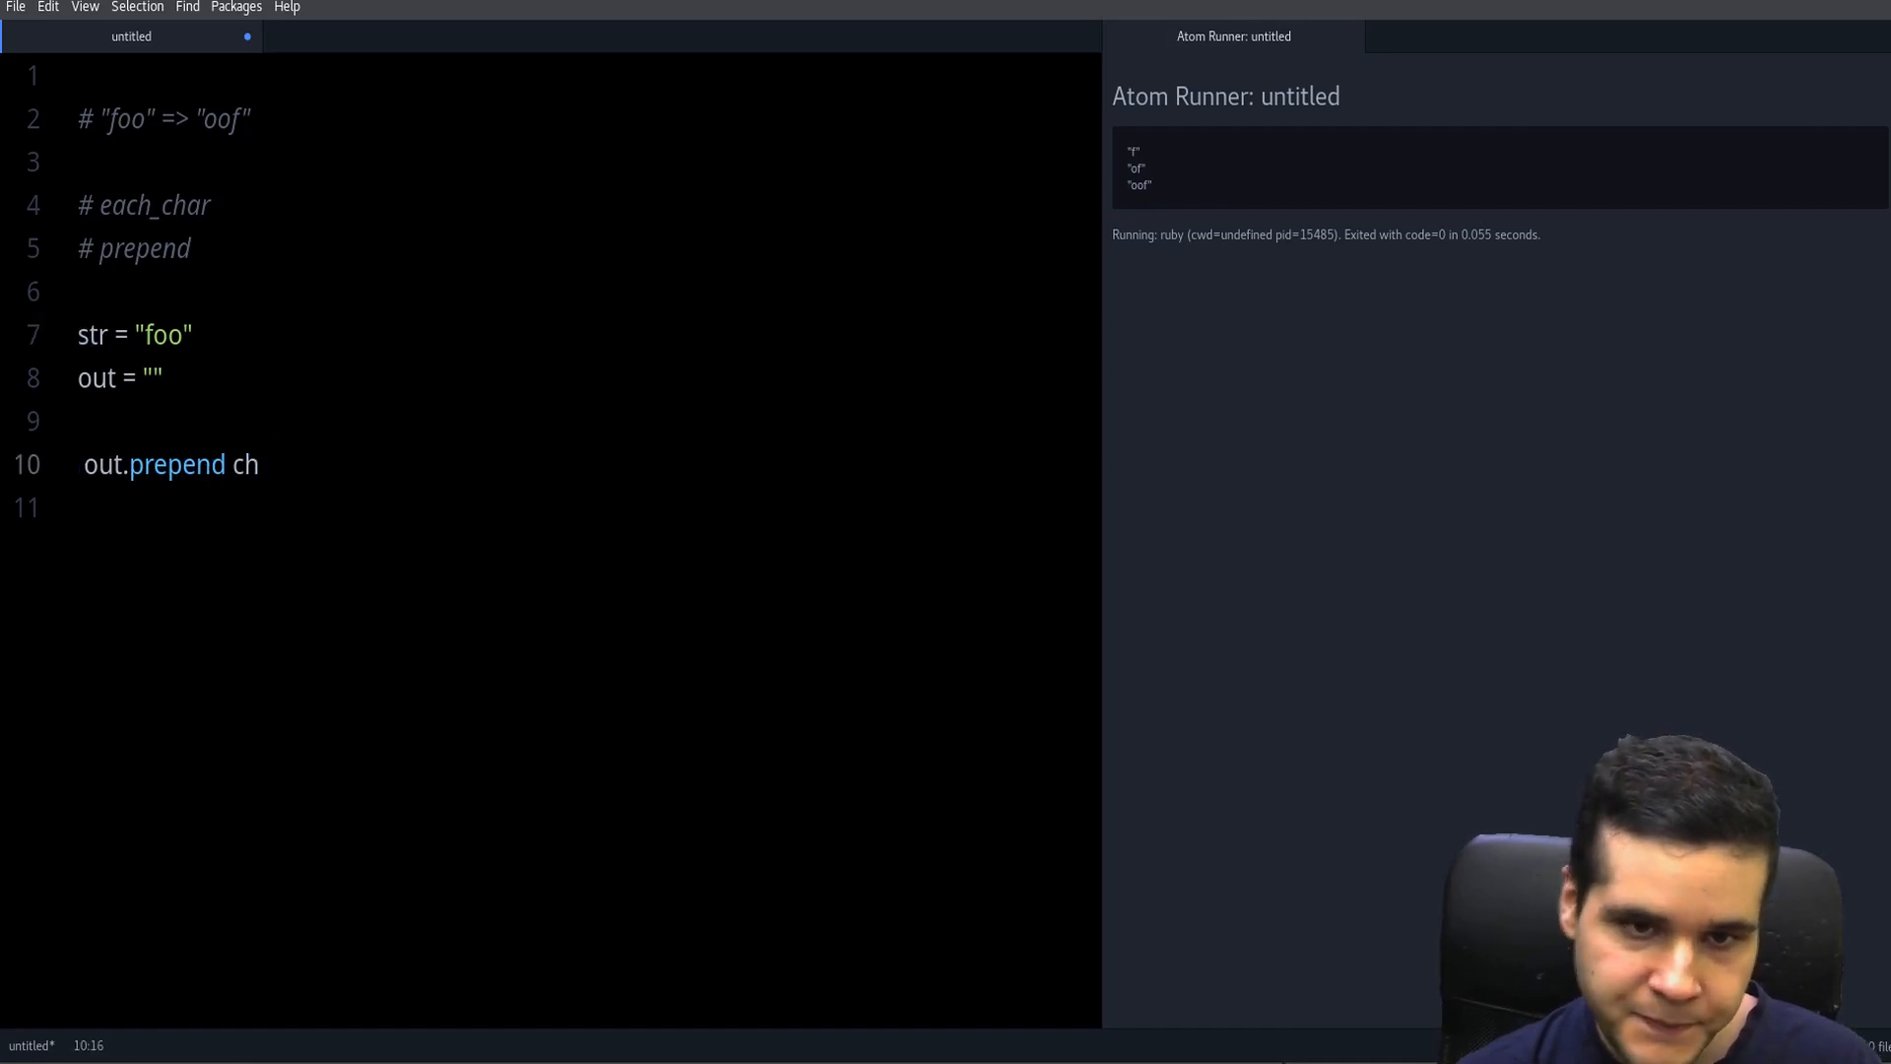
pyautogui.write('str.each_char {')
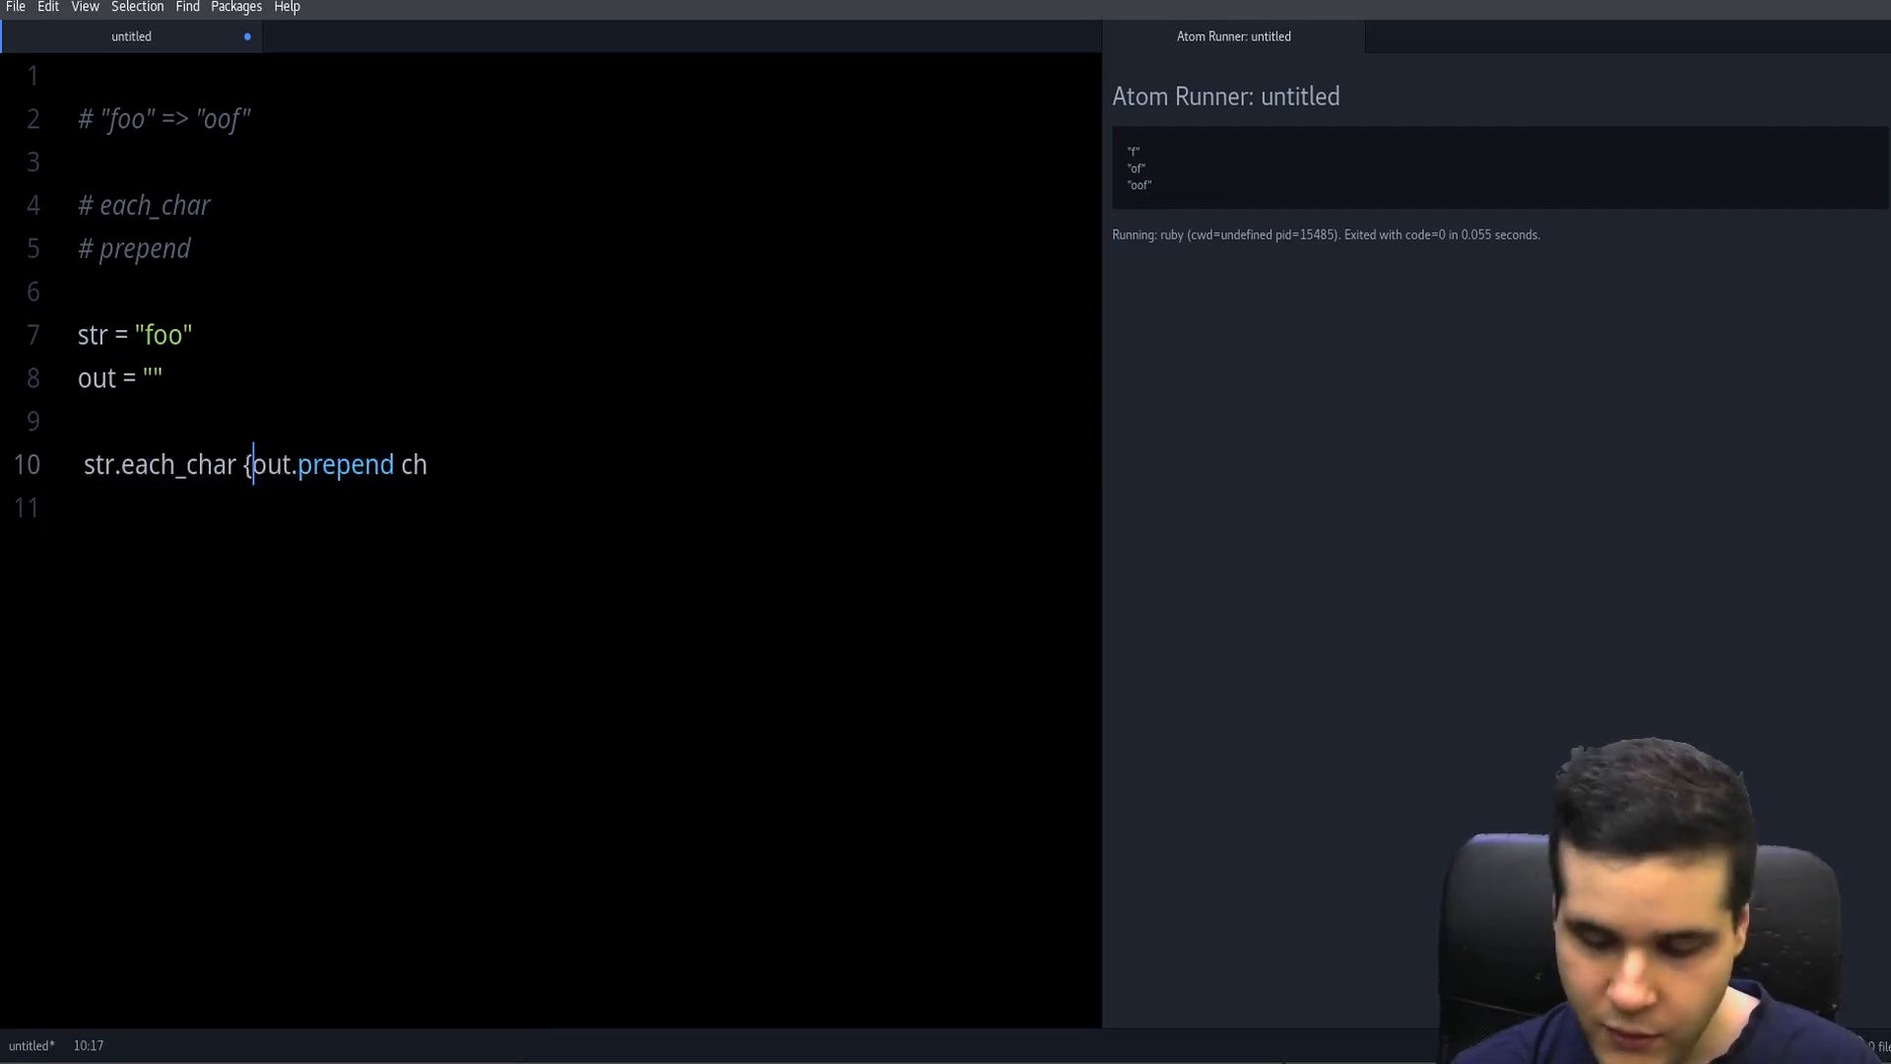
pyautogui.write('|ch|')
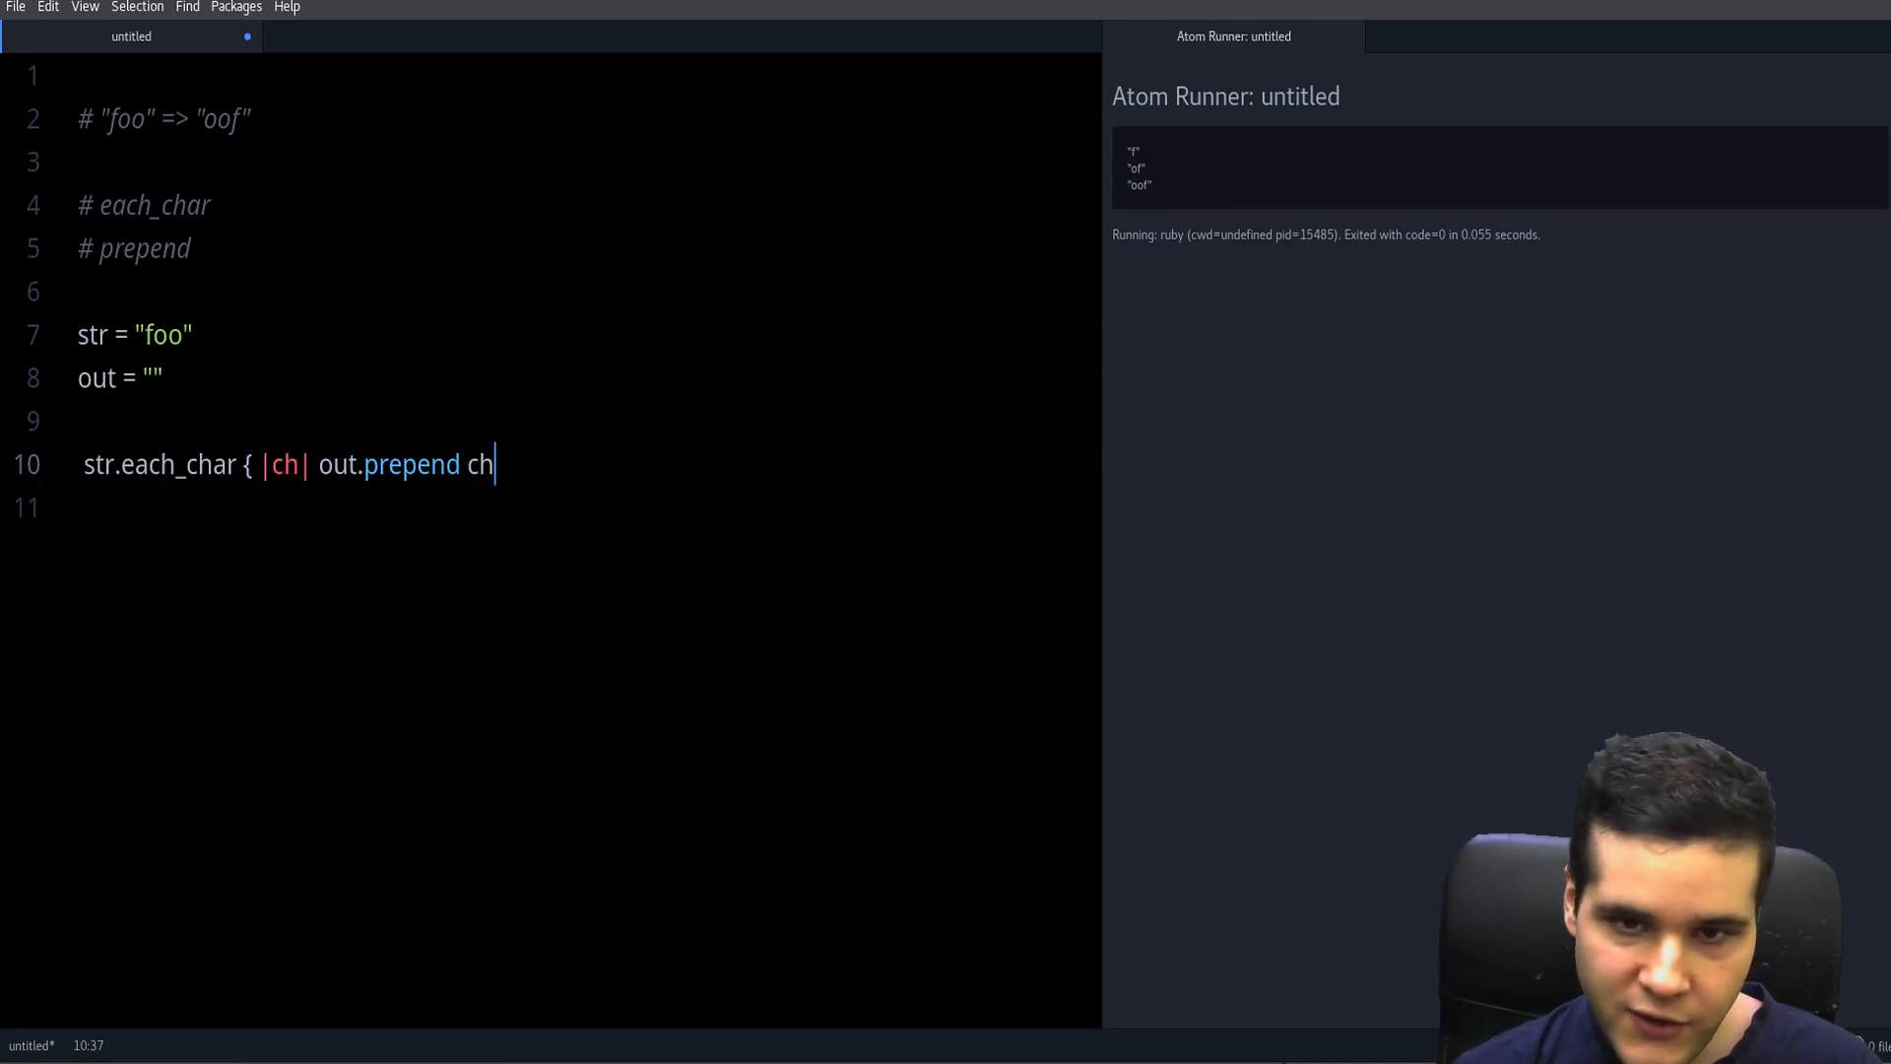
pyautogui.write('}')
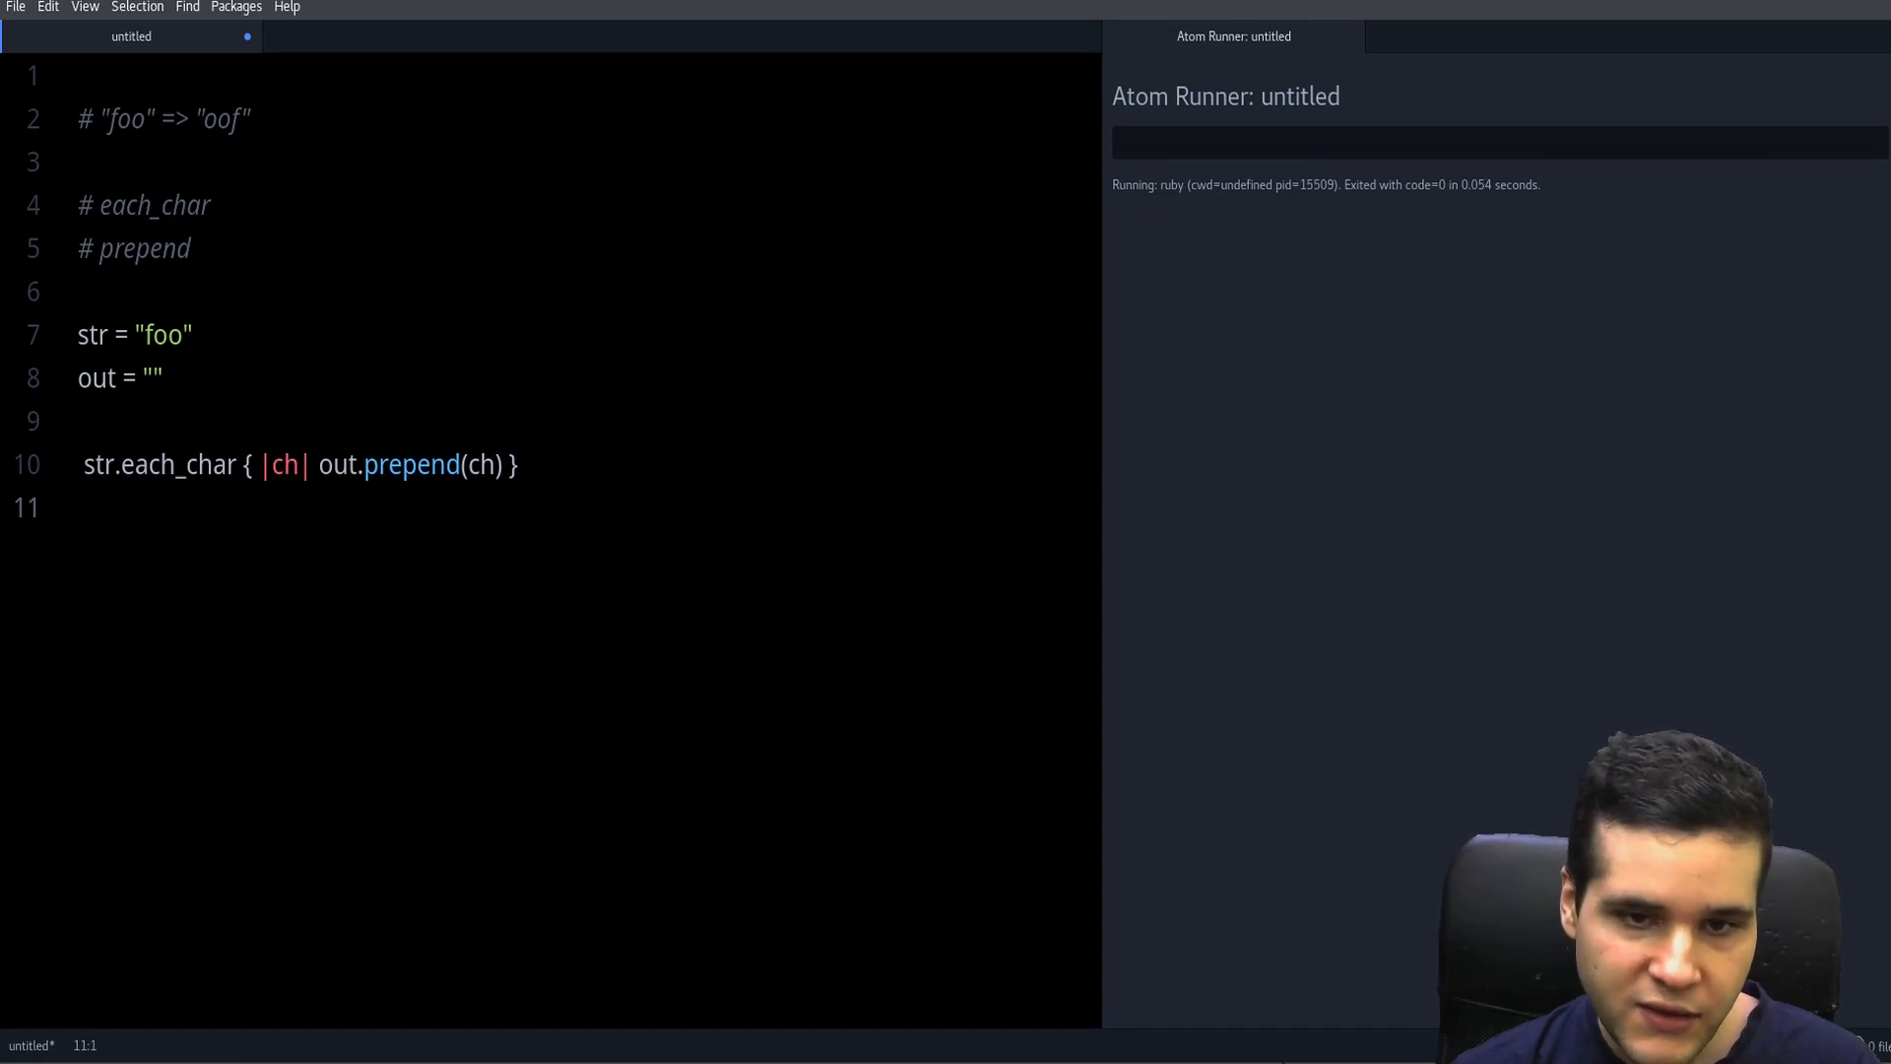
pyautogui.write('p out')
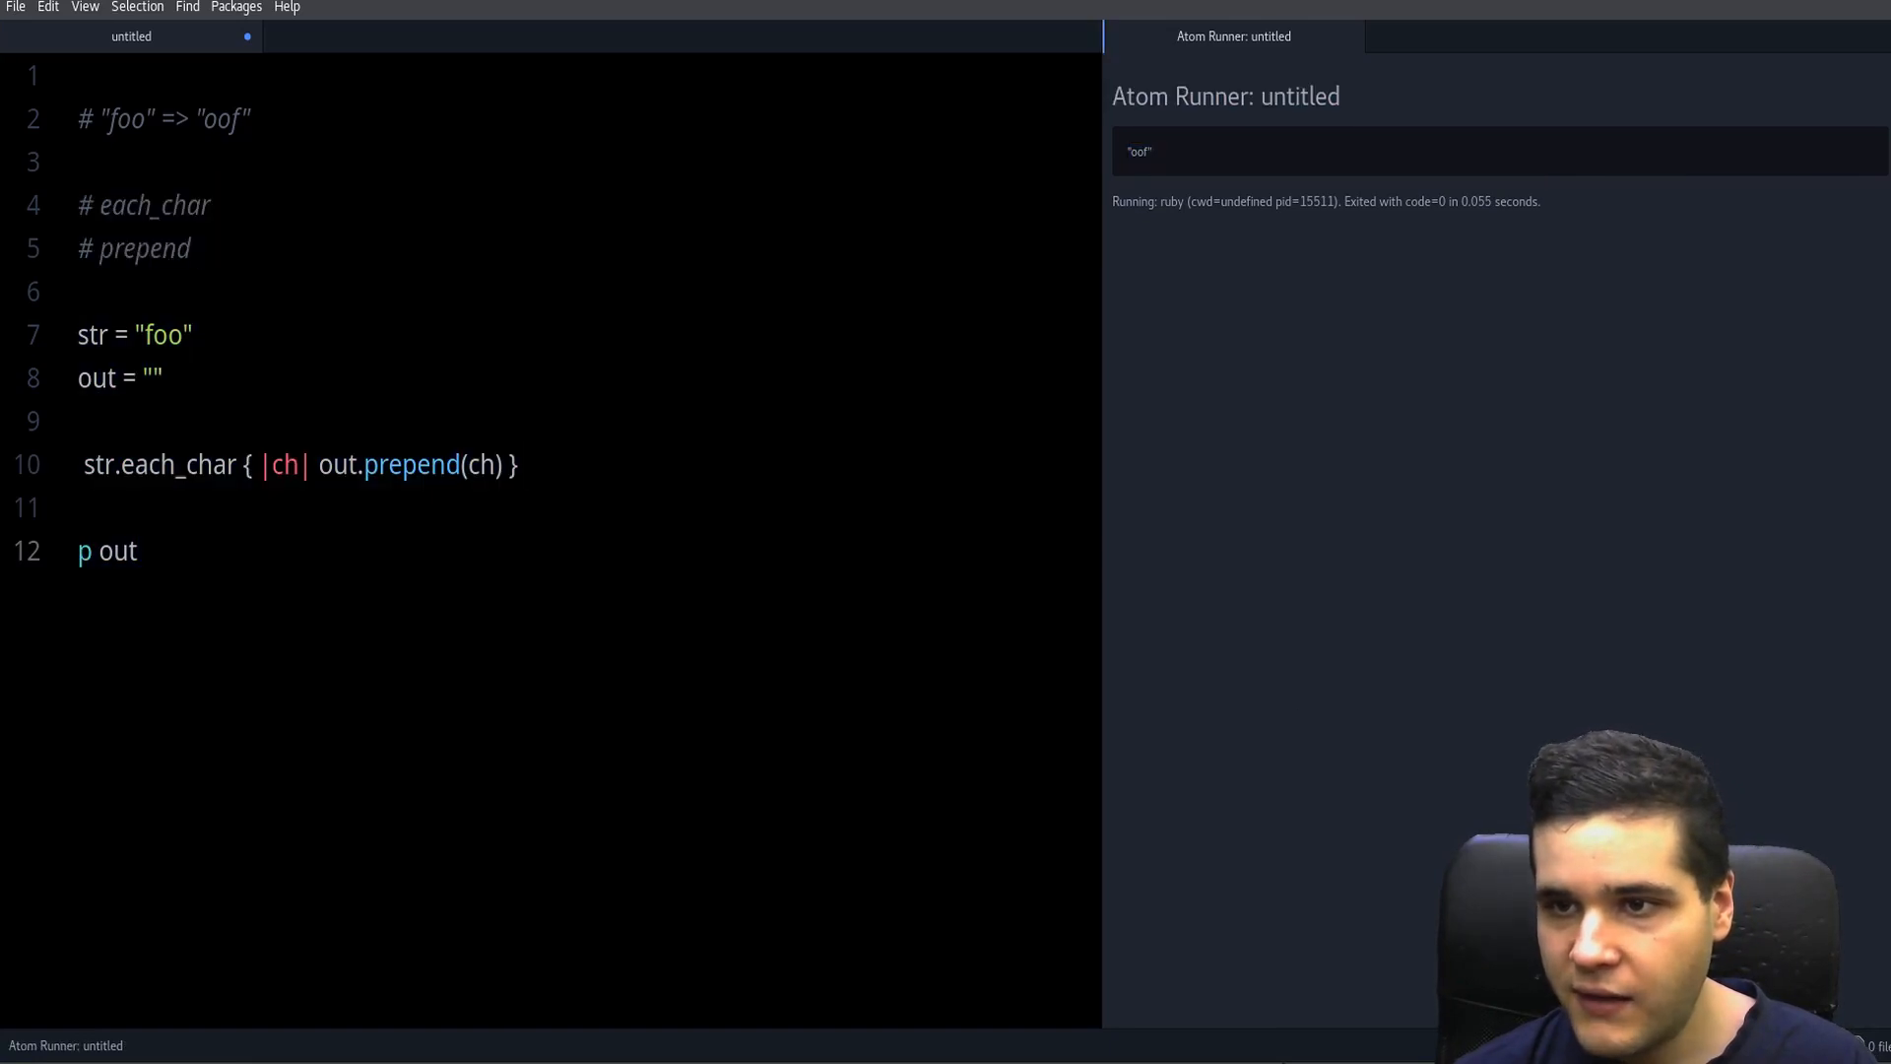
# - Append the comment # "oof" to the p out line
pyautogui.doubleClick(1139, 151)
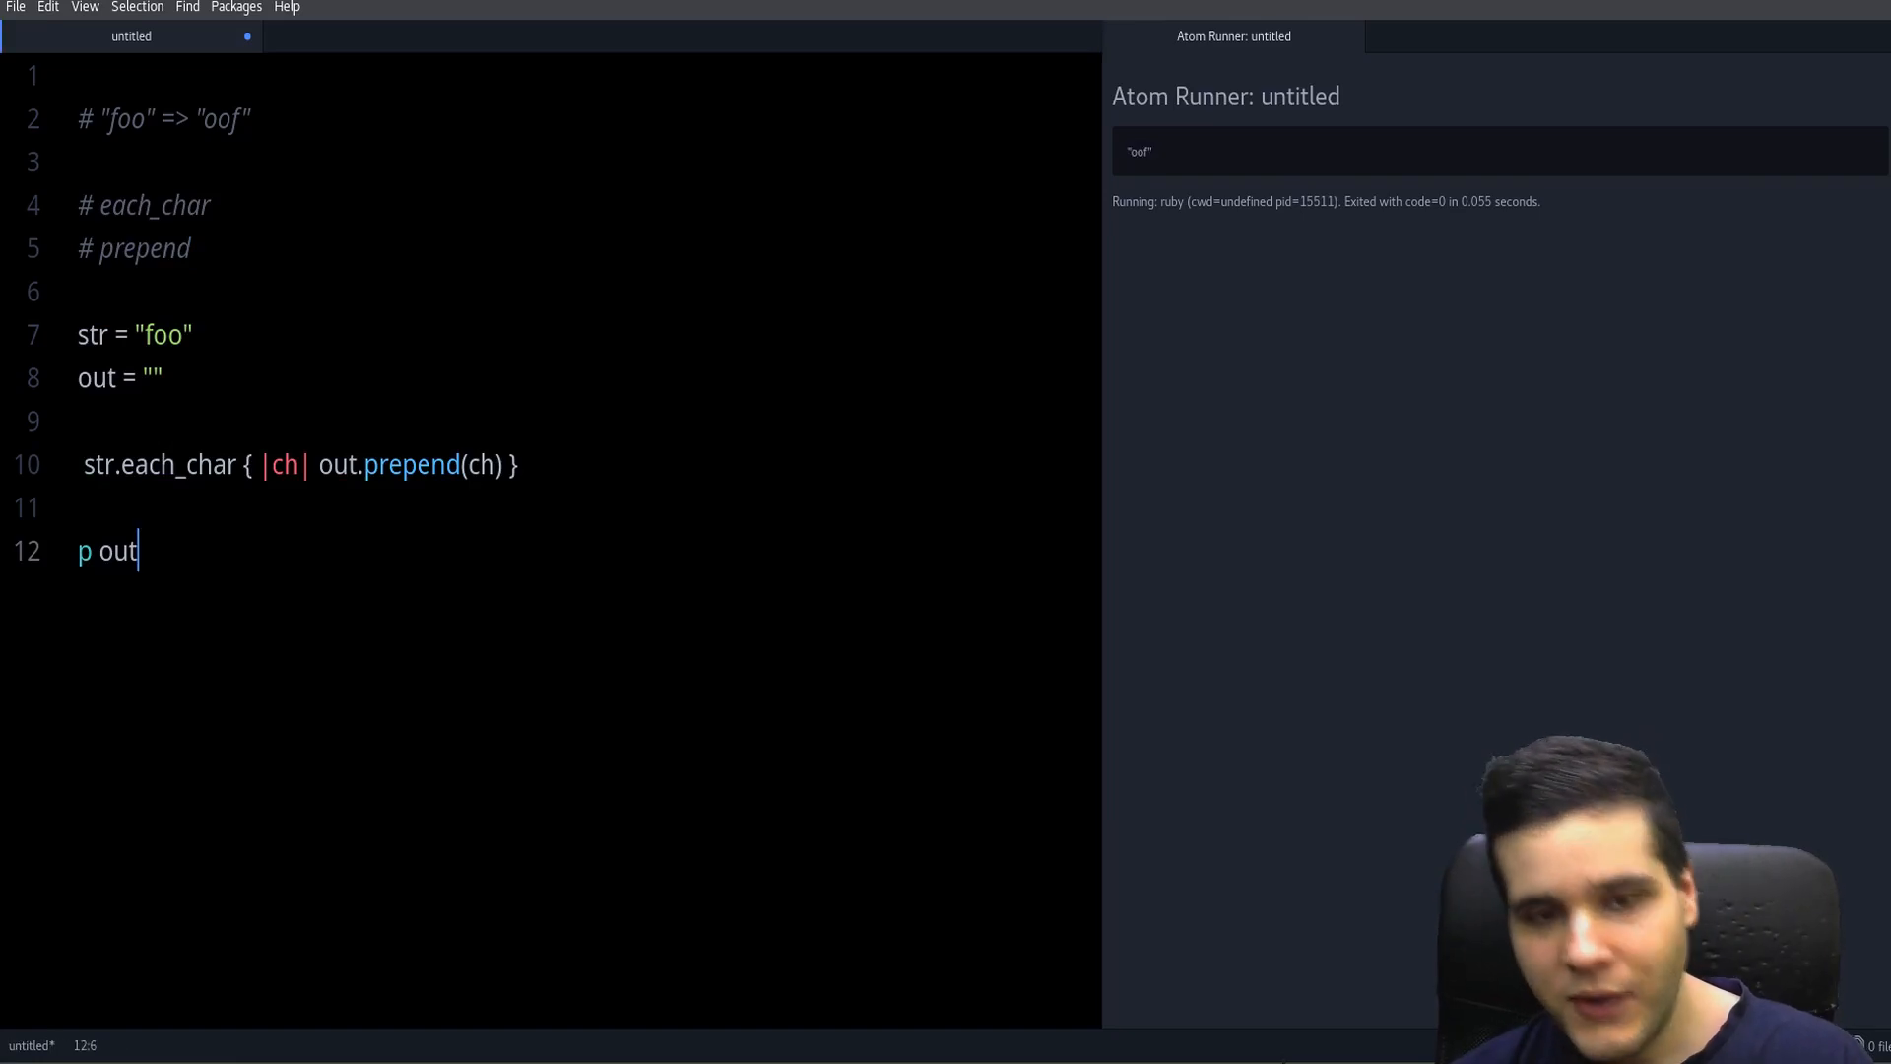
pyautogui.write('# "oof"')
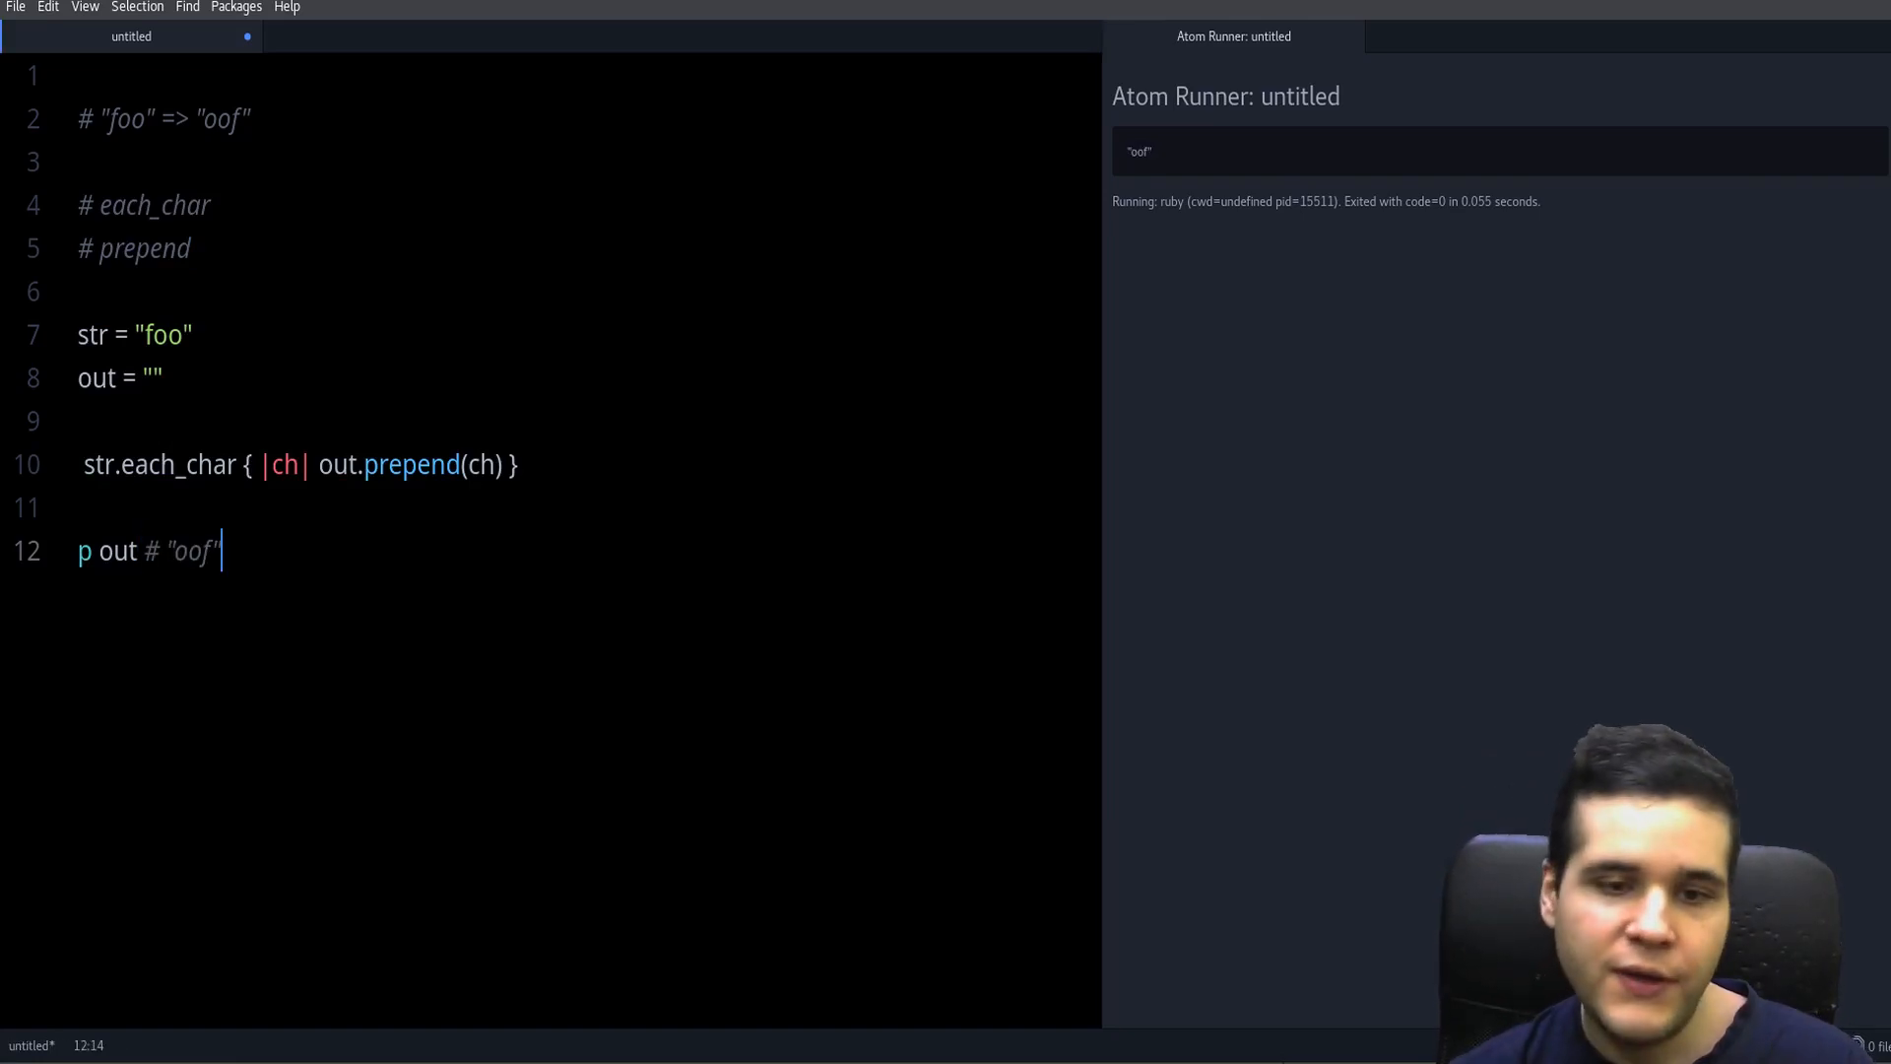